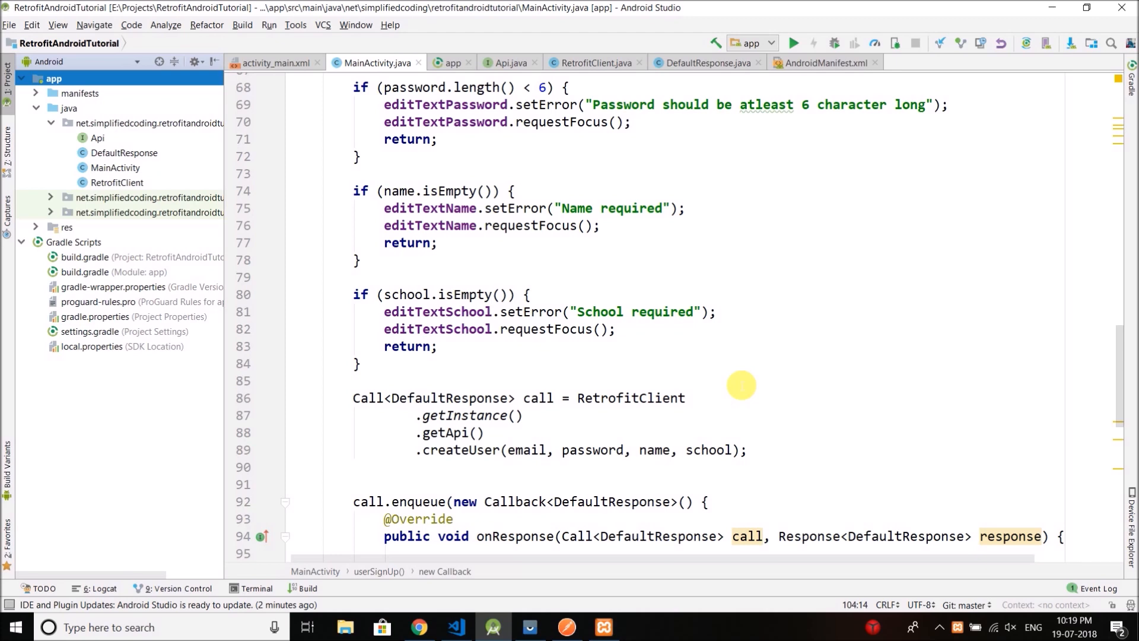
pyautogui.moveTo(690, 288)
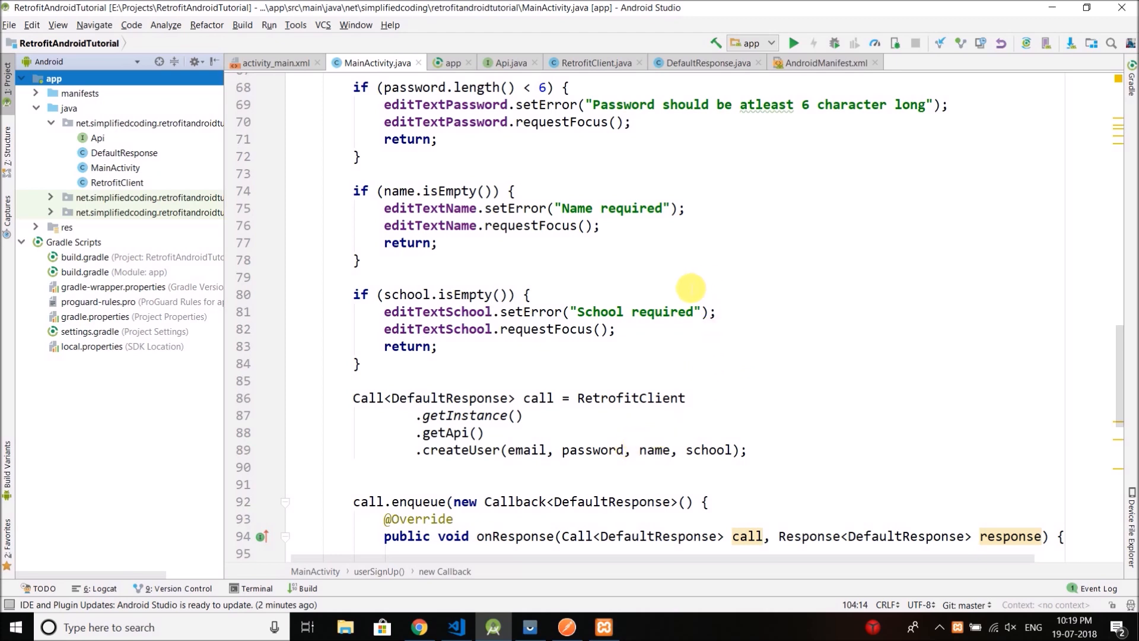
# Show the sign-up layout activity_main.xml with its phone preview.
pyautogui.click(272, 62)
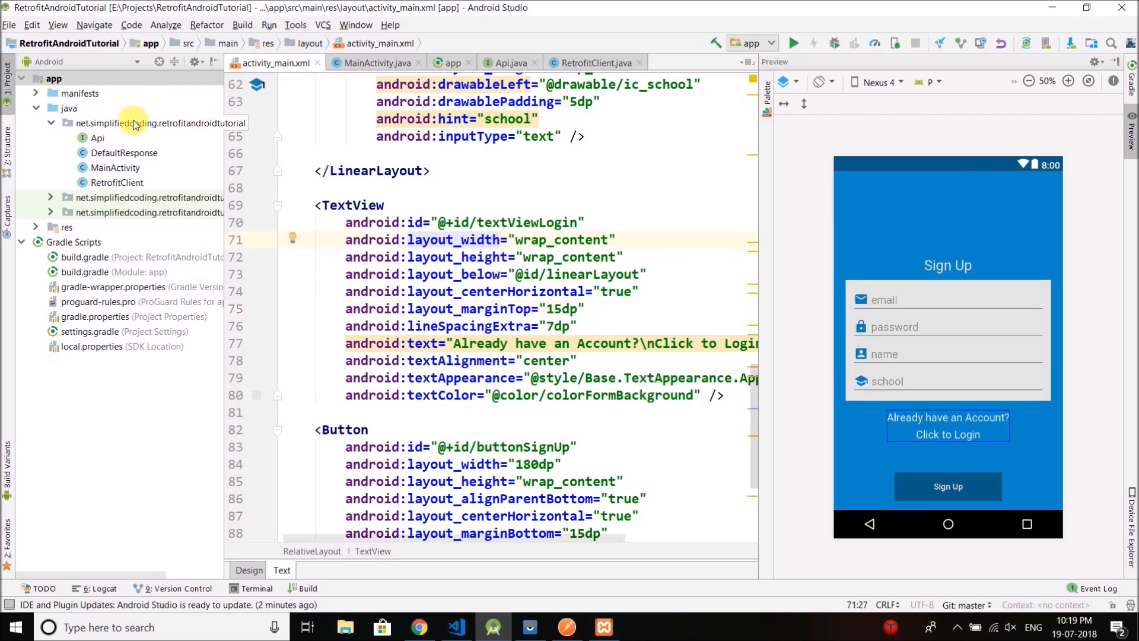
# Create an empty LoginActivity with activity_login layout and add both files to Git.
pyautogui.rightClick(131, 123)
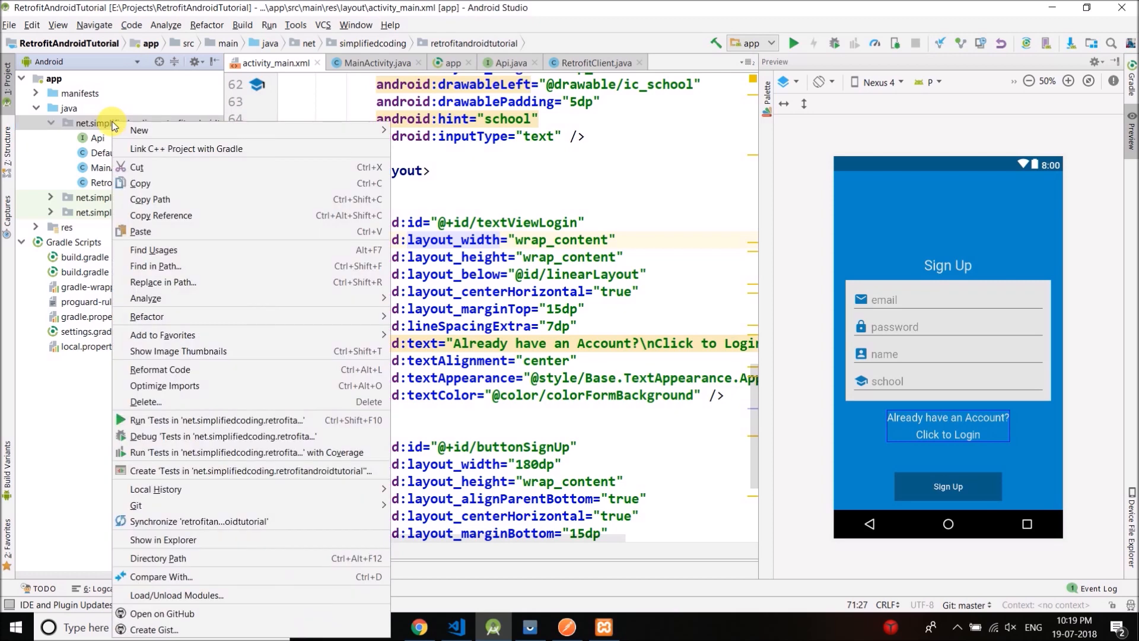
pyautogui.click(139, 129)
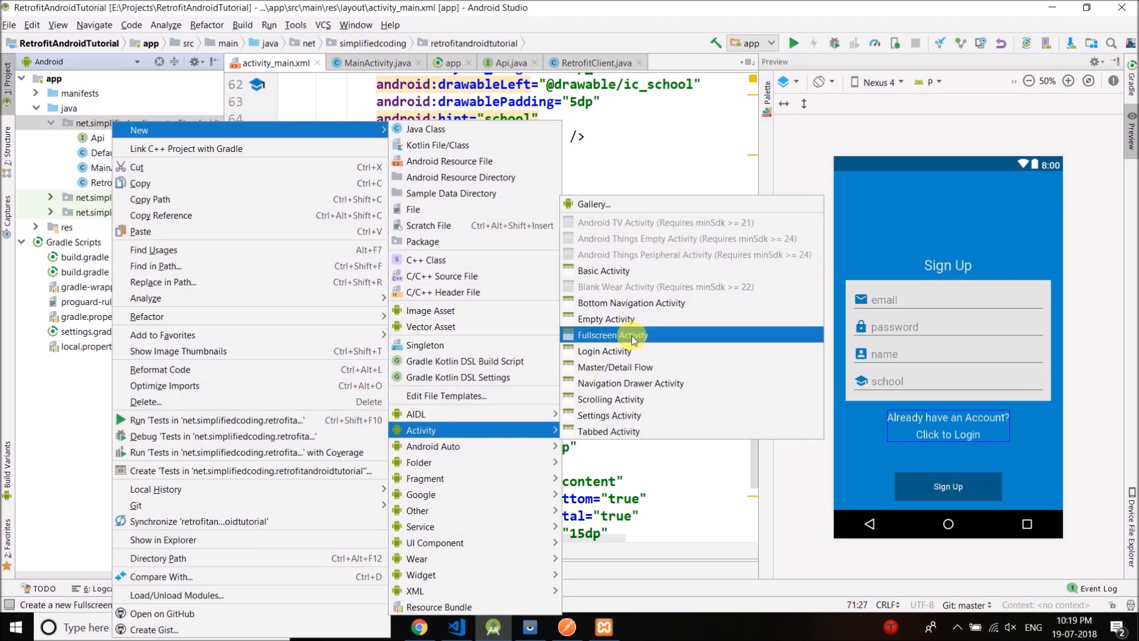
pyautogui.moveTo(604, 319)
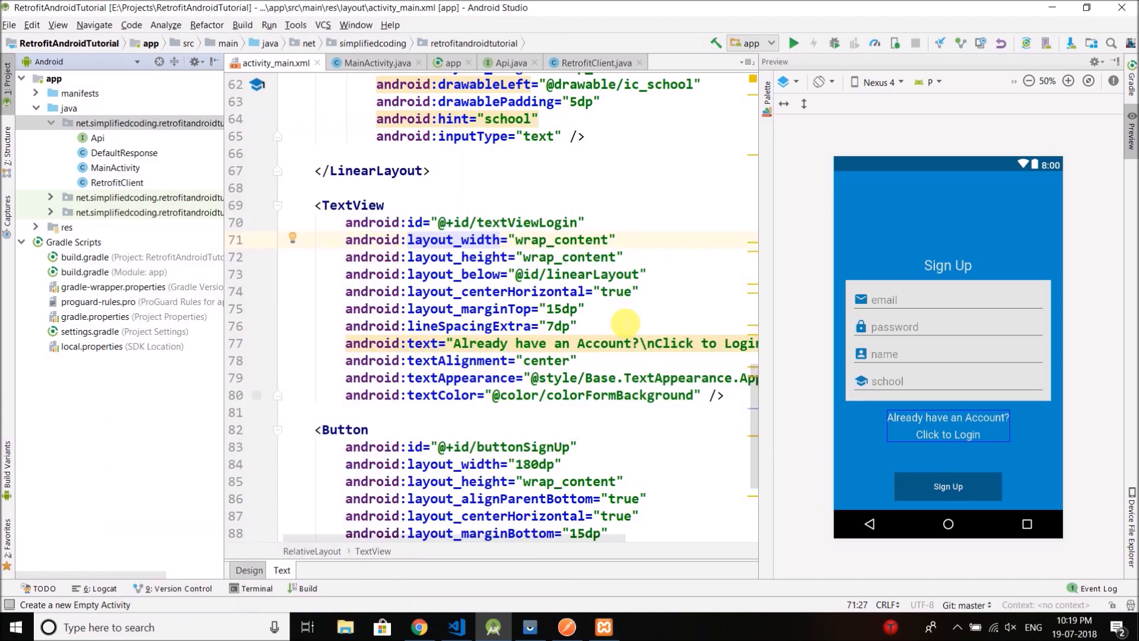
pyautogui.write('Lo')
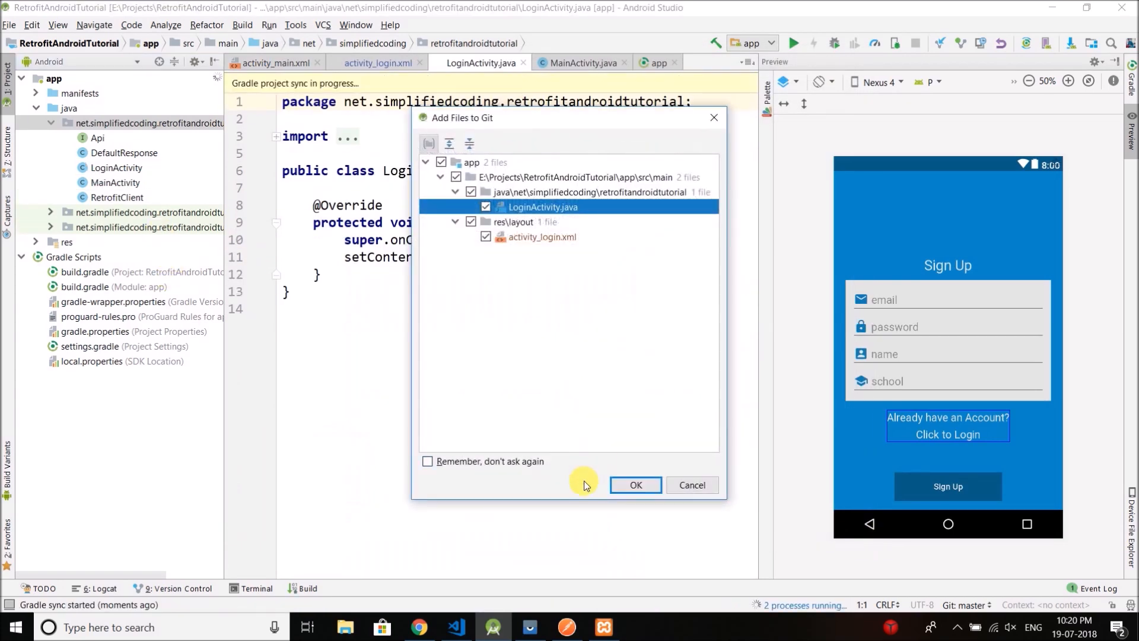
pyautogui.click(634, 484)
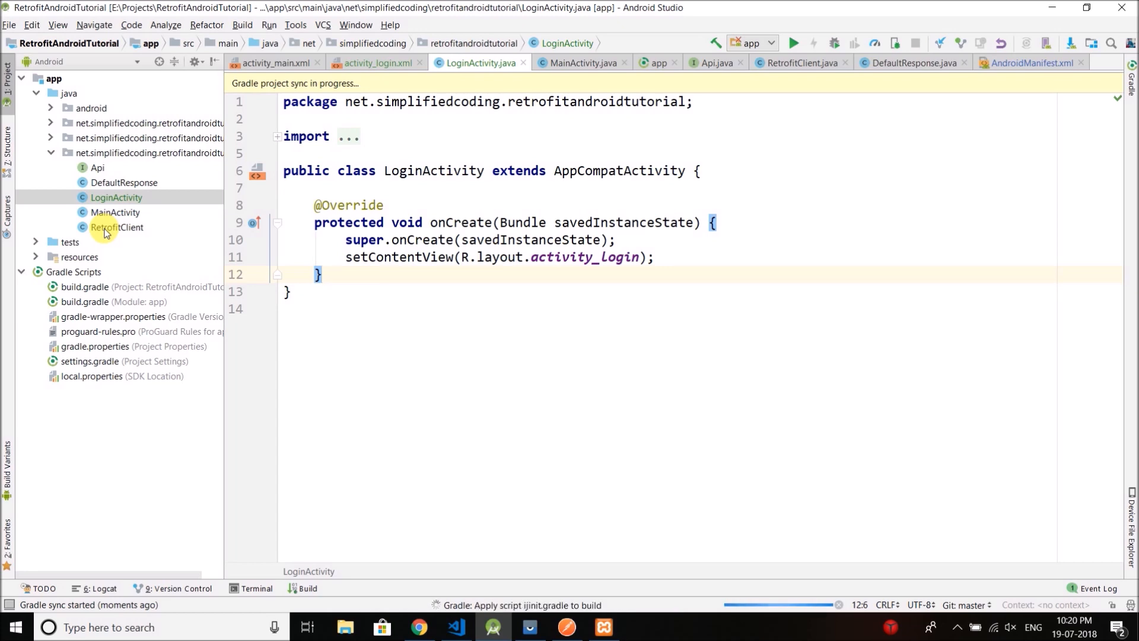
pyautogui.moveTo(121, 172)
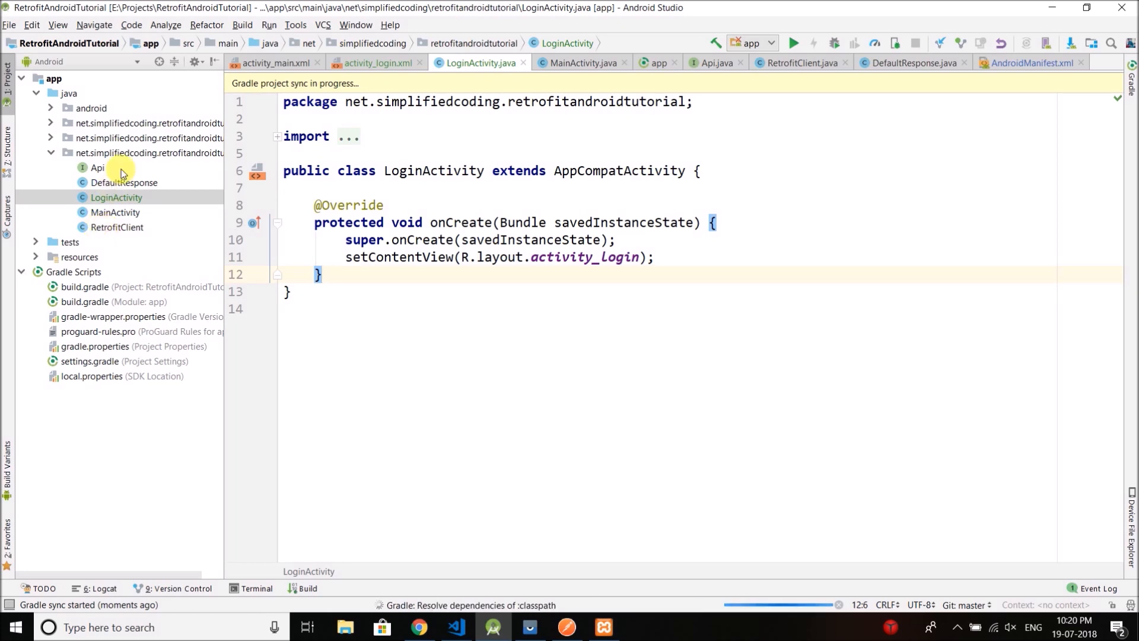
# Create the activities package, then move Api and RetrofitClient into a new api package.
pyautogui.rightClick(145, 153)
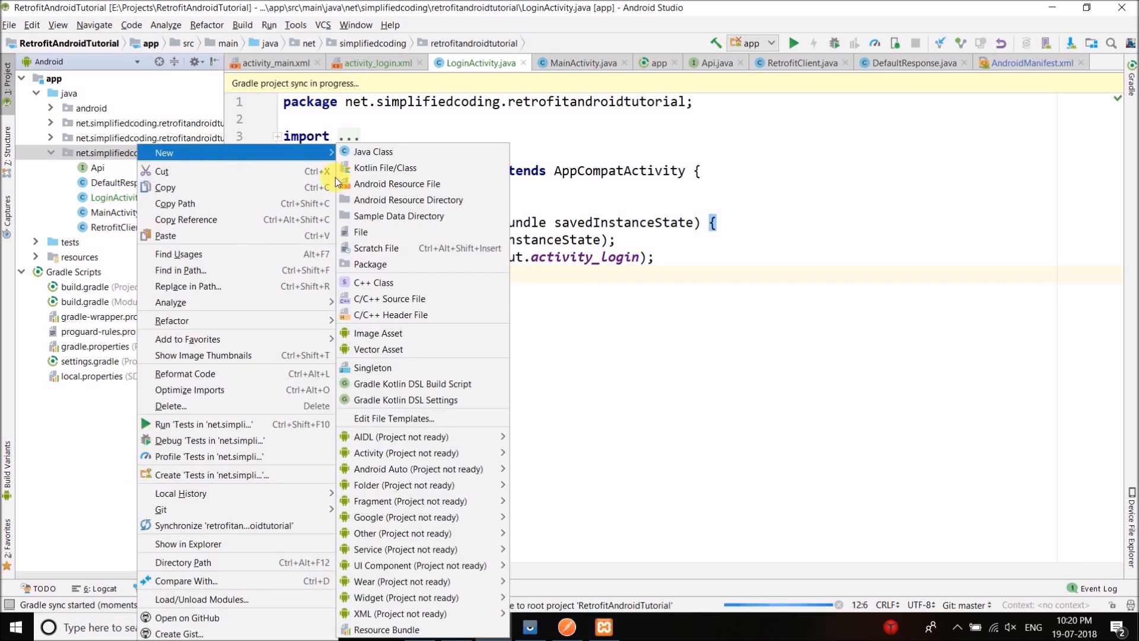
pyautogui.moveTo(370, 263)
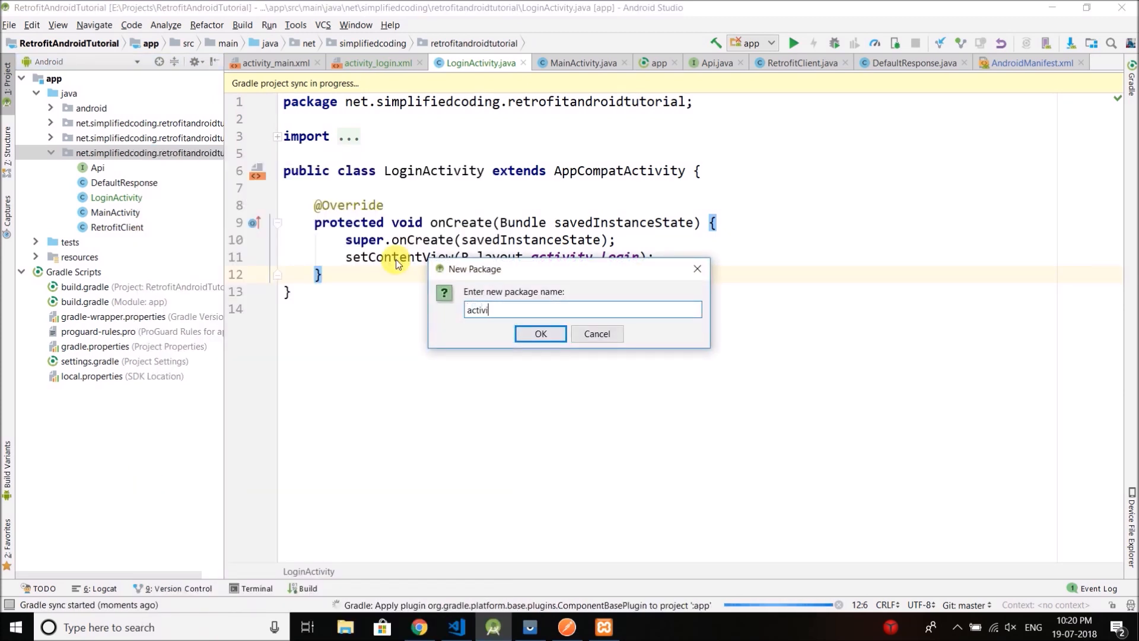
pyautogui.click(540, 333)
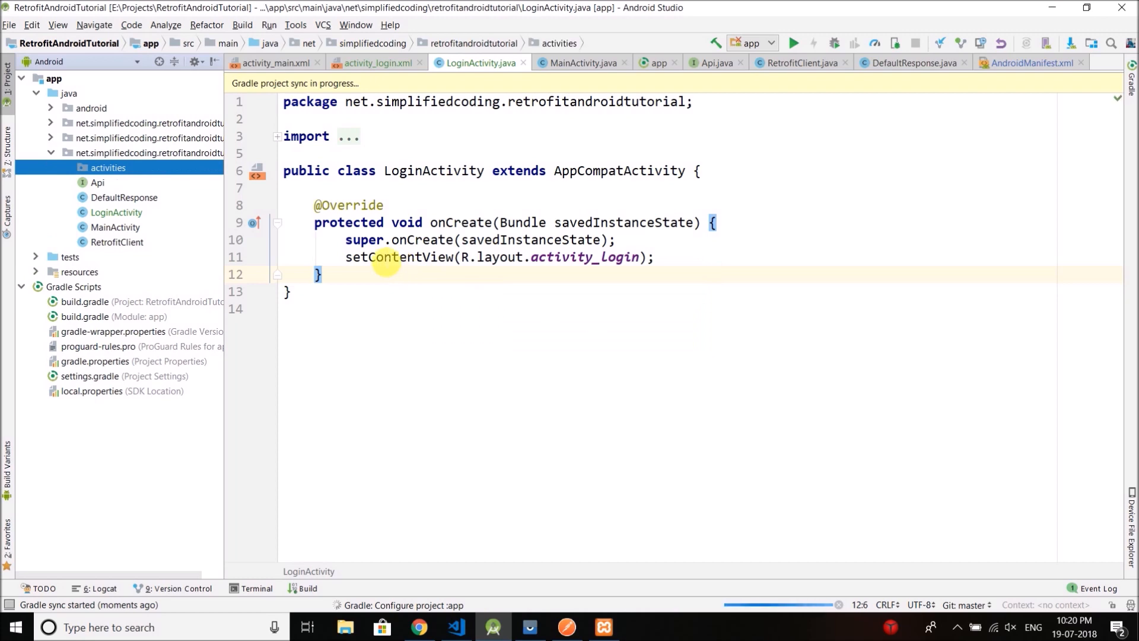
pyautogui.rightClick(110, 152)
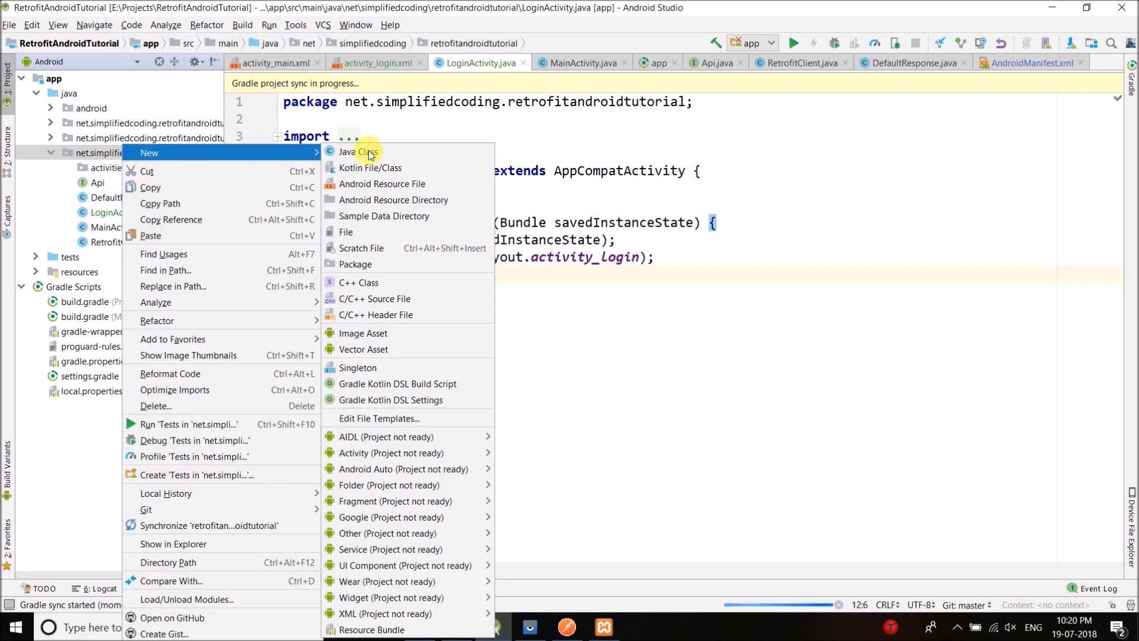
pyautogui.moveTo(392, 200)
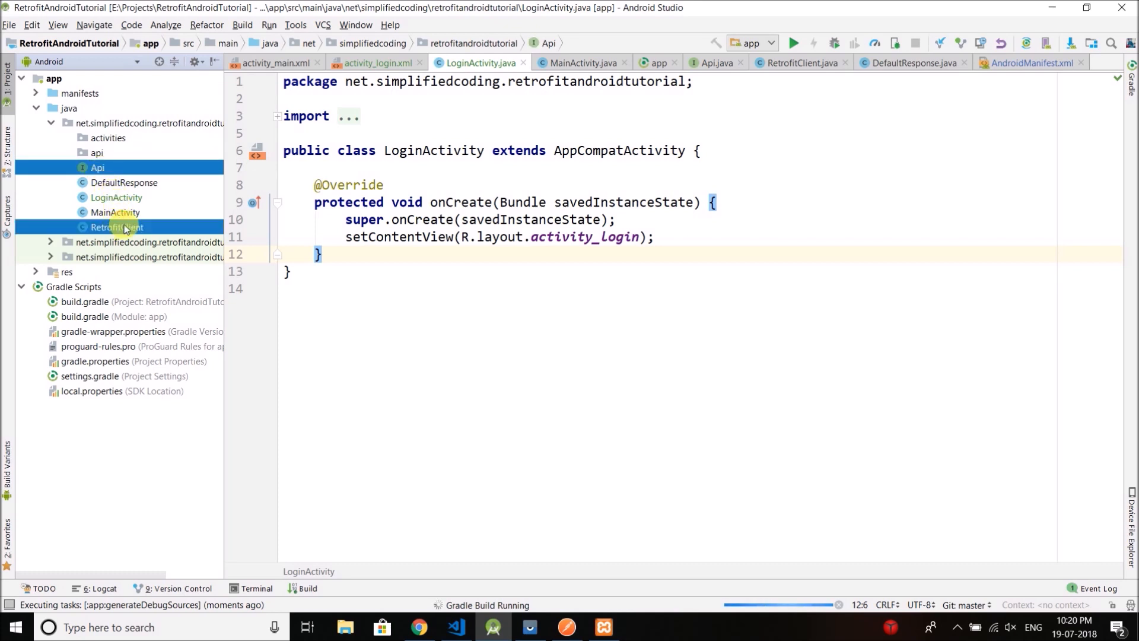
pyautogui.click(97, 168)
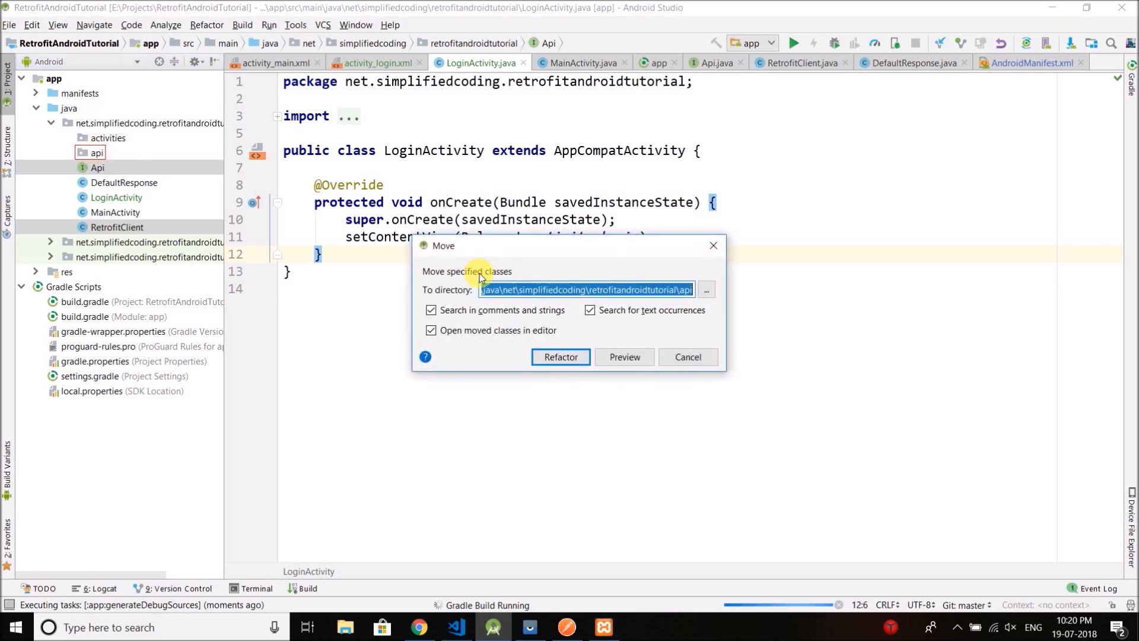
pyautogui.click(560, 357)
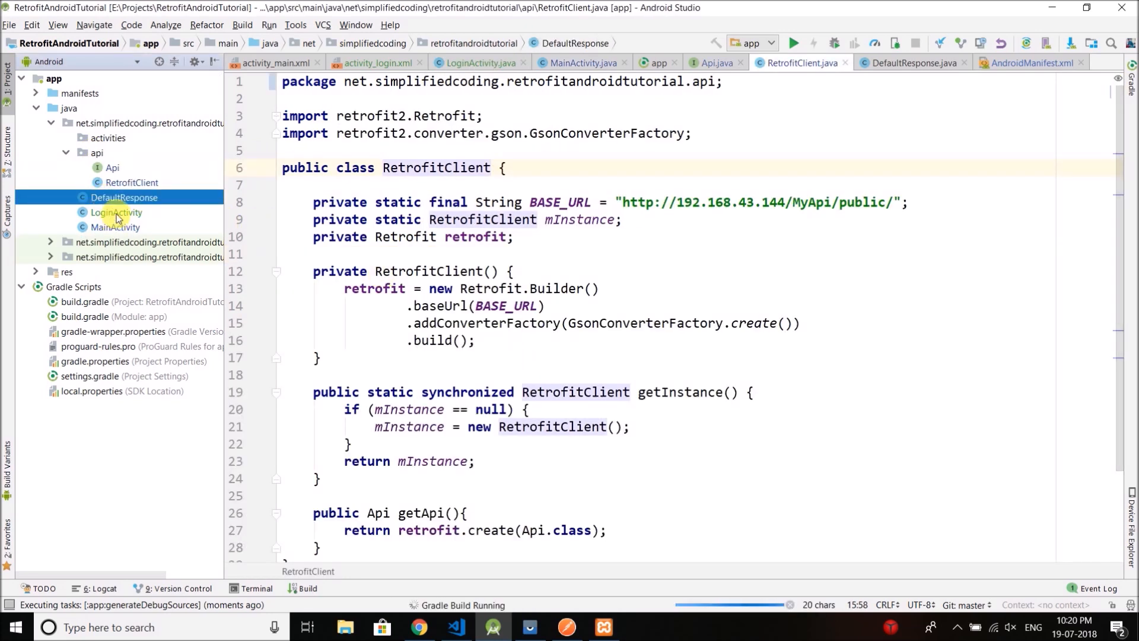
# Move LoginActivity into activities and DefaultResponse into a new models package.
pyautogui.click(117, 213)
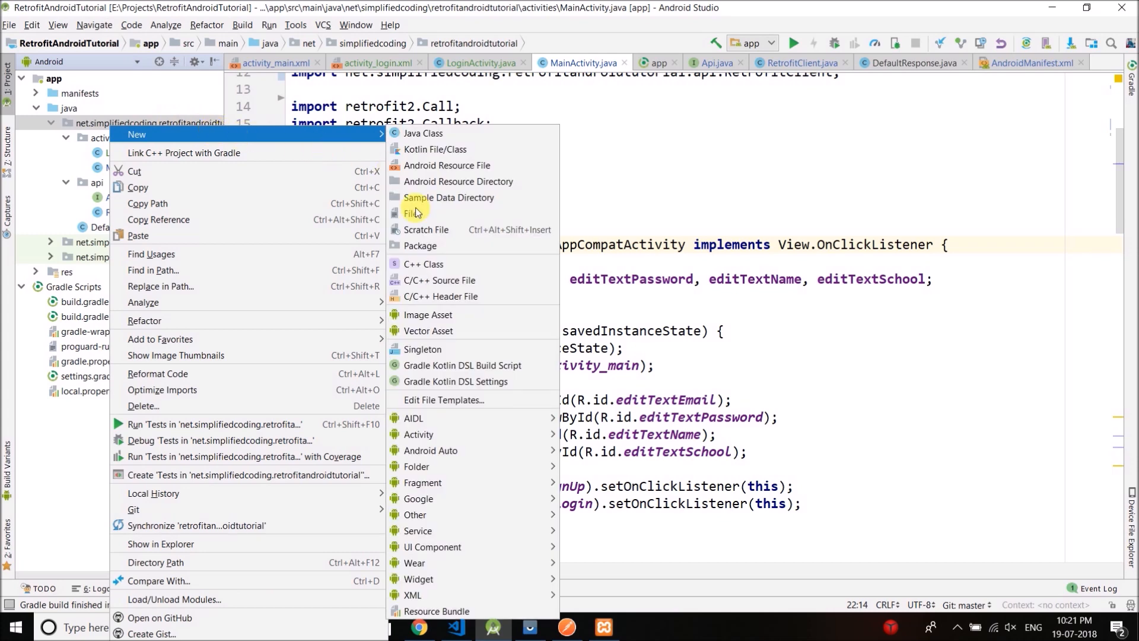
pyautogui.click(420, 245)
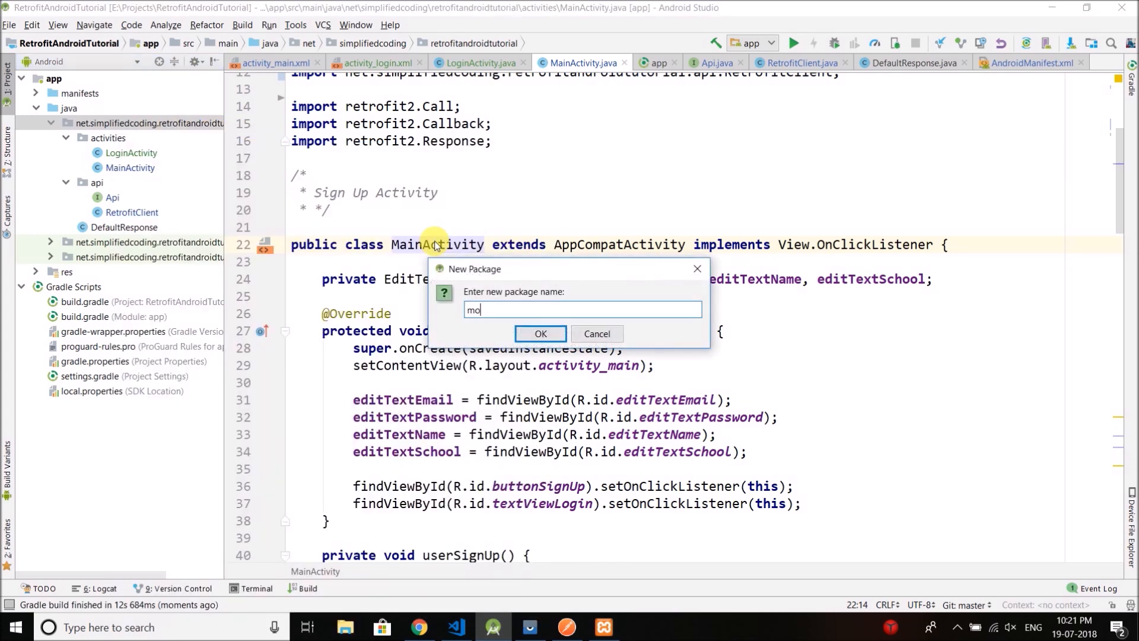
pyautogui.click(540, 333)
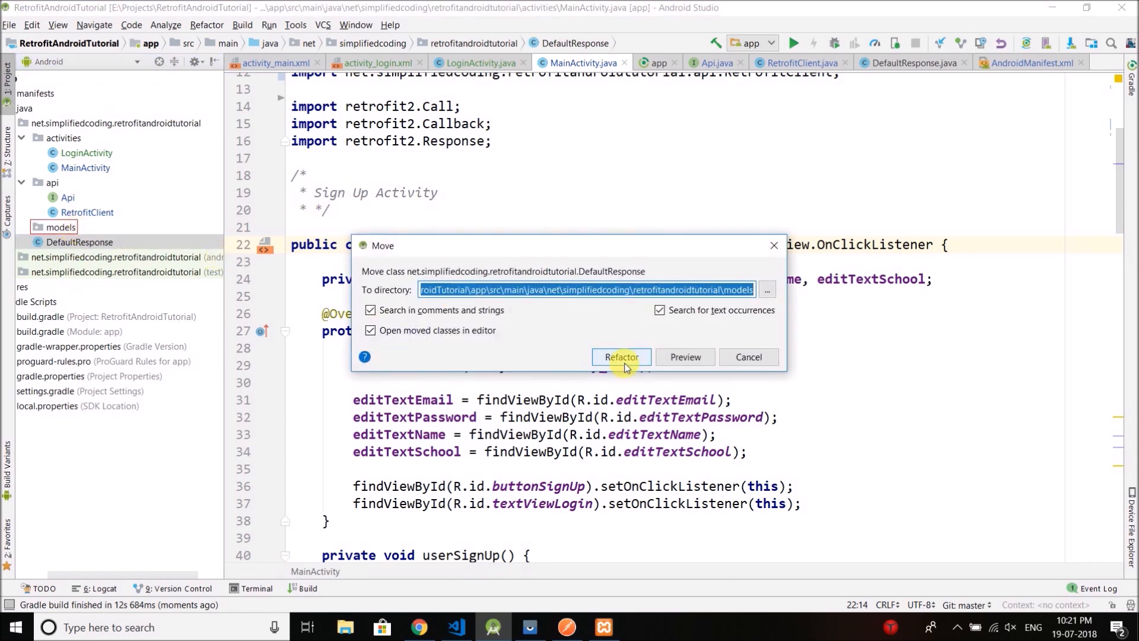
pyautogui.click(620, 357)
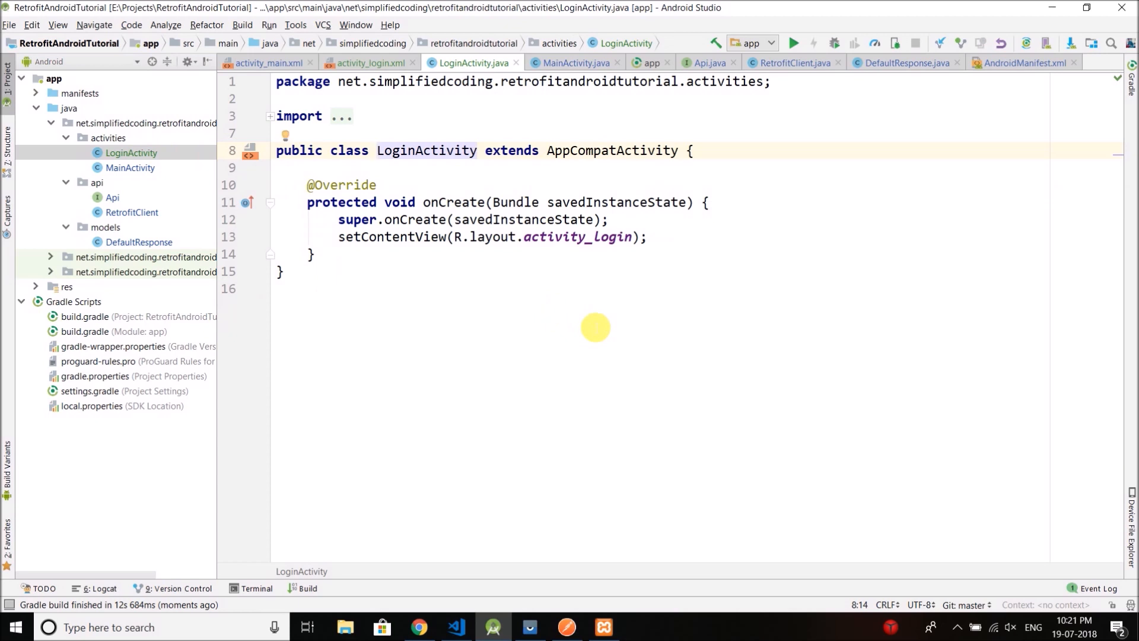
pyautogui.moveTo(476, 265)
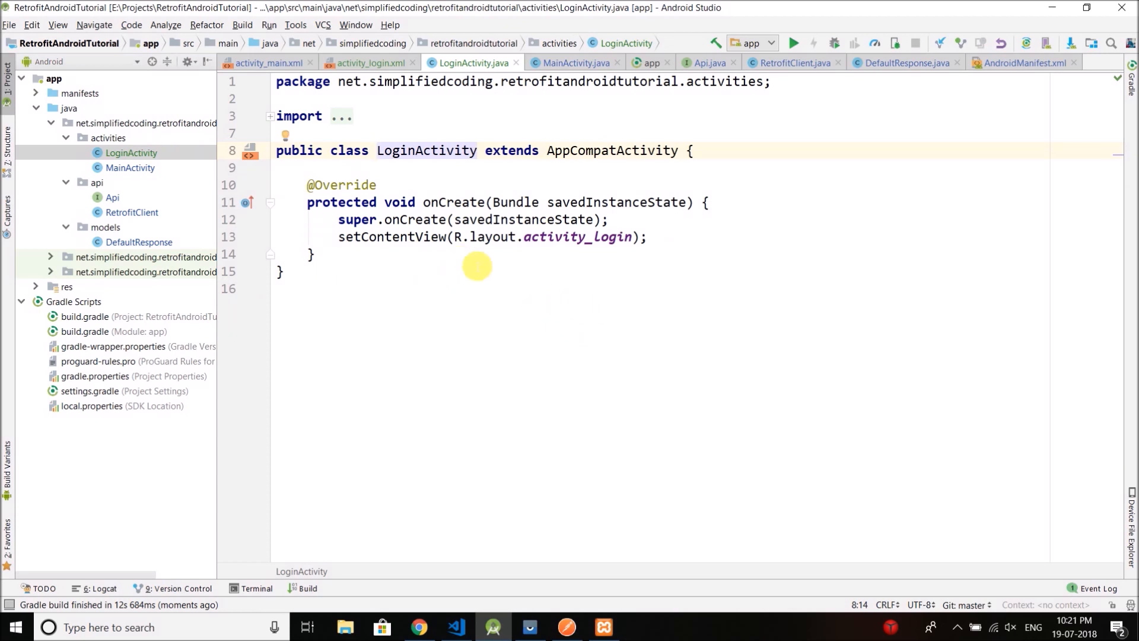
pyautogui.moveTo(589, 255)
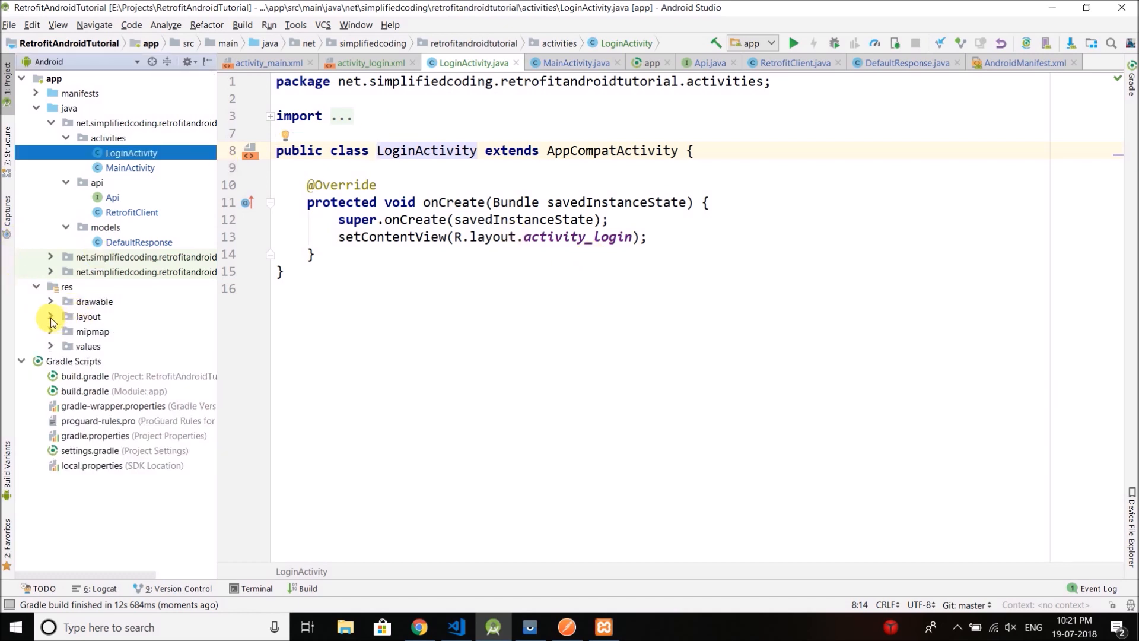
# Open activity_main.xml and activity_login.xml from res > layout for comparison.
pyautogui.click(50, 316)
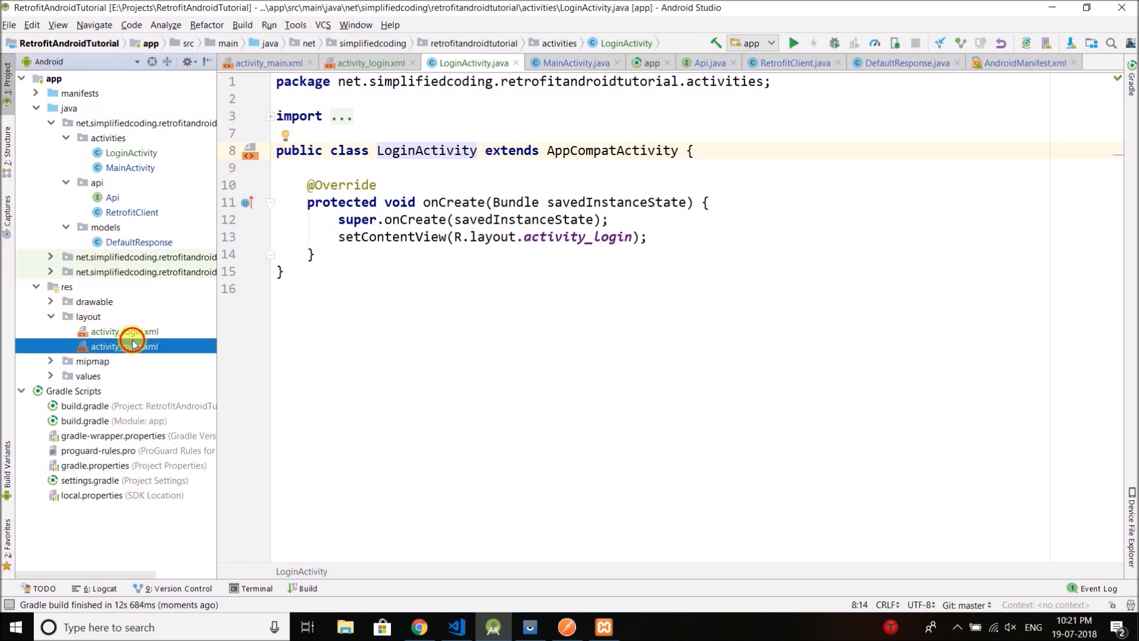
pyautogui.doubleClick(124, 346)
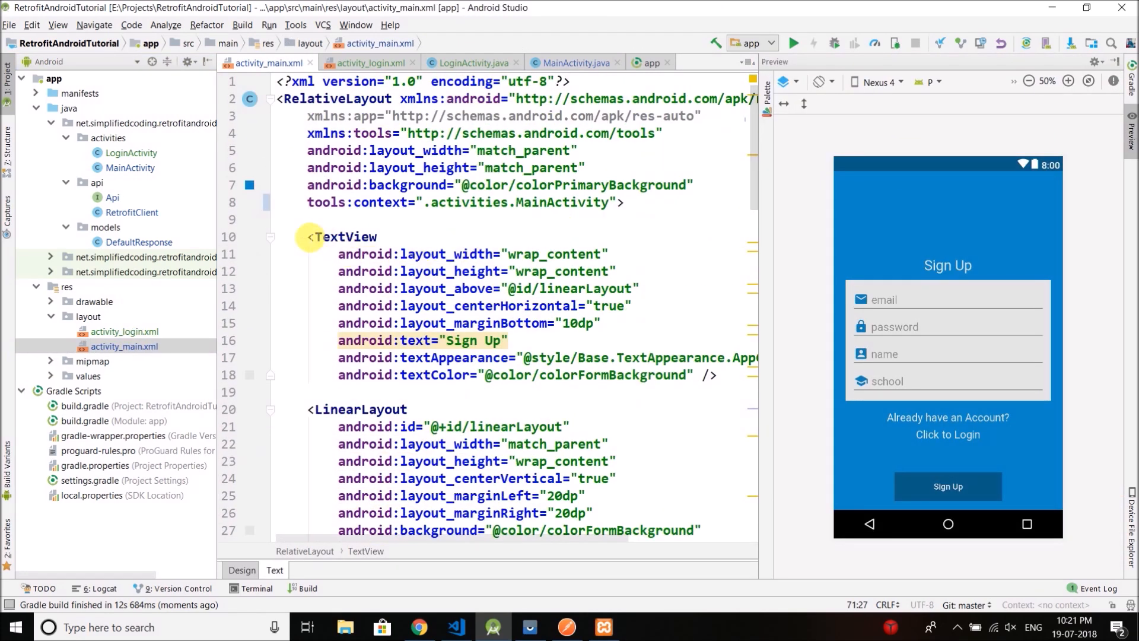
pyautogui.scroll(-3)
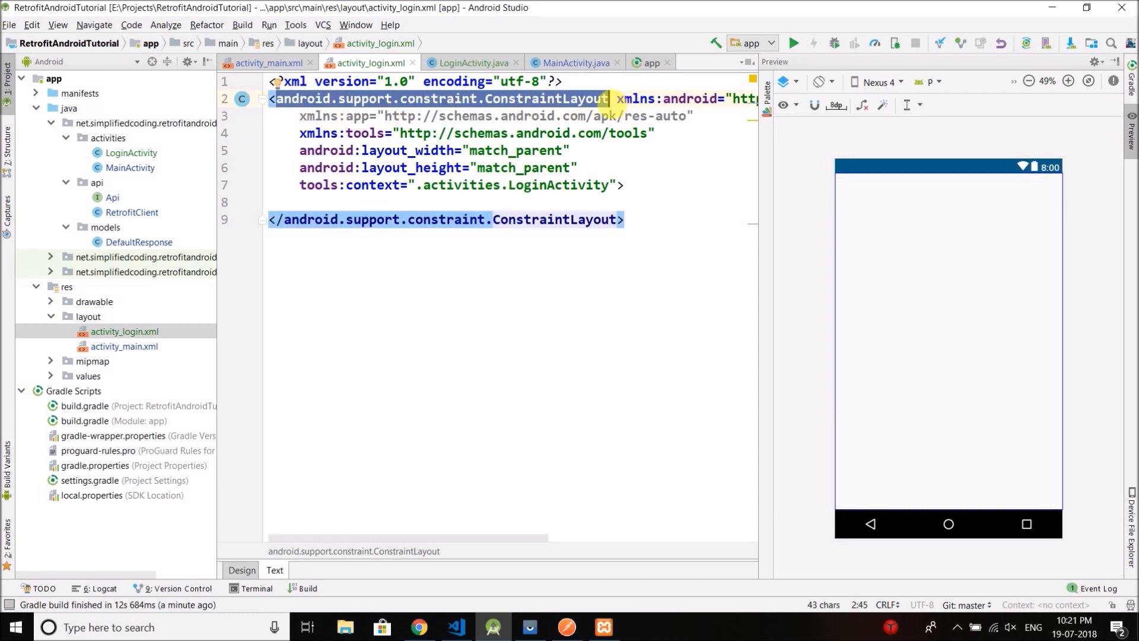
# Start activity_login.xml with a RelativeLayout and background, removing the name field.
pyautogui.write('RelativeLayout xmlns:android="http://schemas.android.com/apk/res/android')
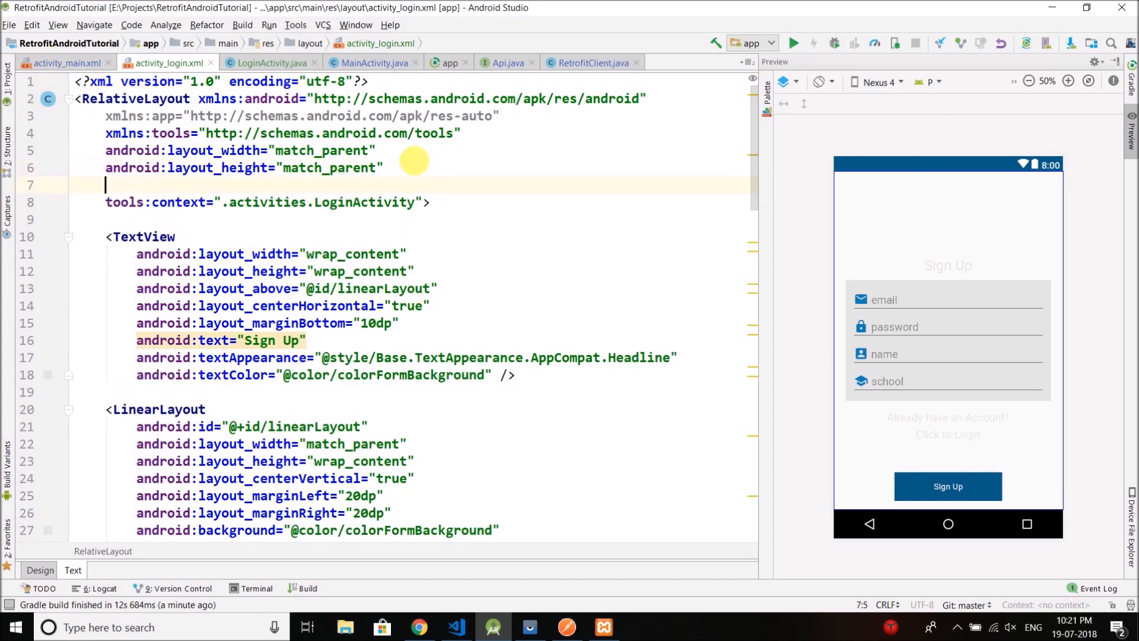
pyautogui.write('android:background="@color/colorPrimaryBackground')
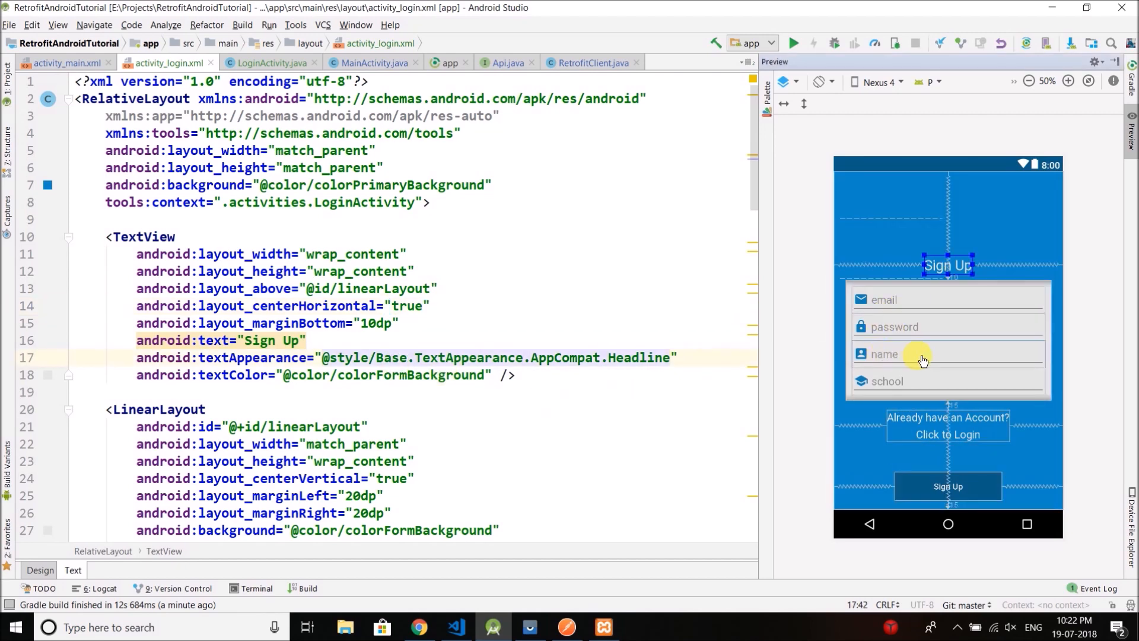
pyautogui.click(922, 354)
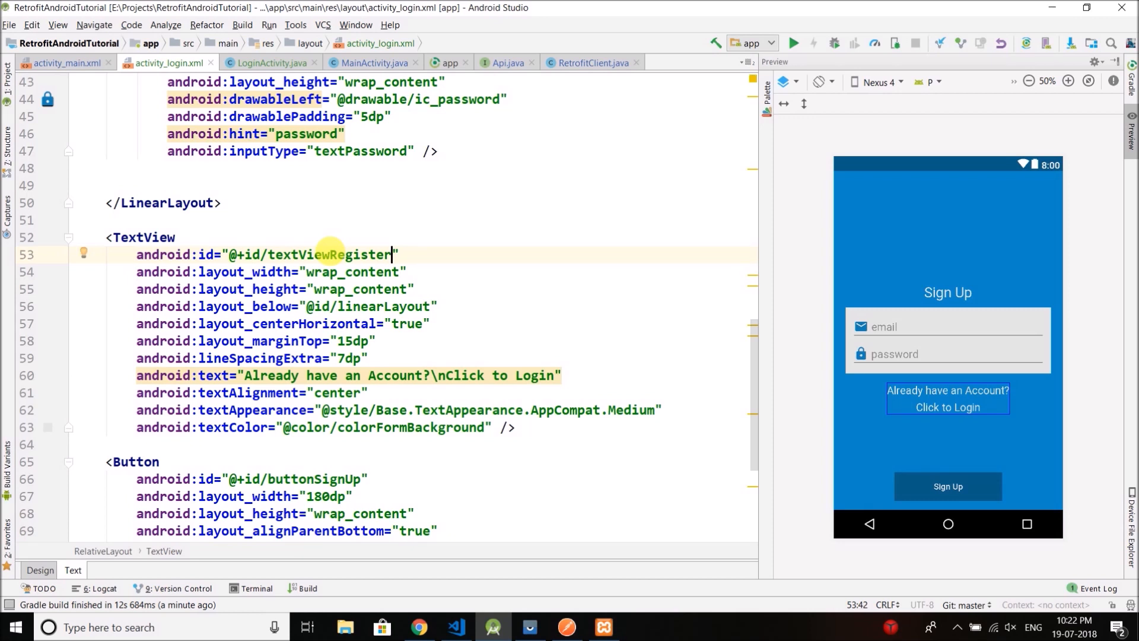
pyautogui.moveTo(390, 410)
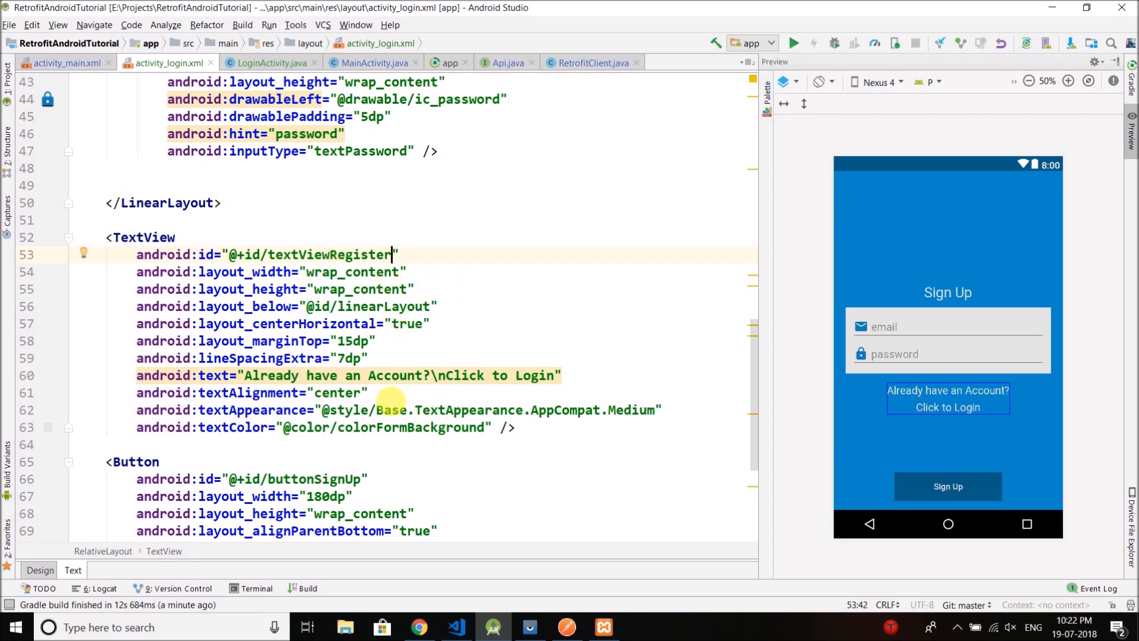
# Reword the link to 'Don't have an Account? Click to Register' and the heading to Login.
pyautogui.doubleClick(271, 375)
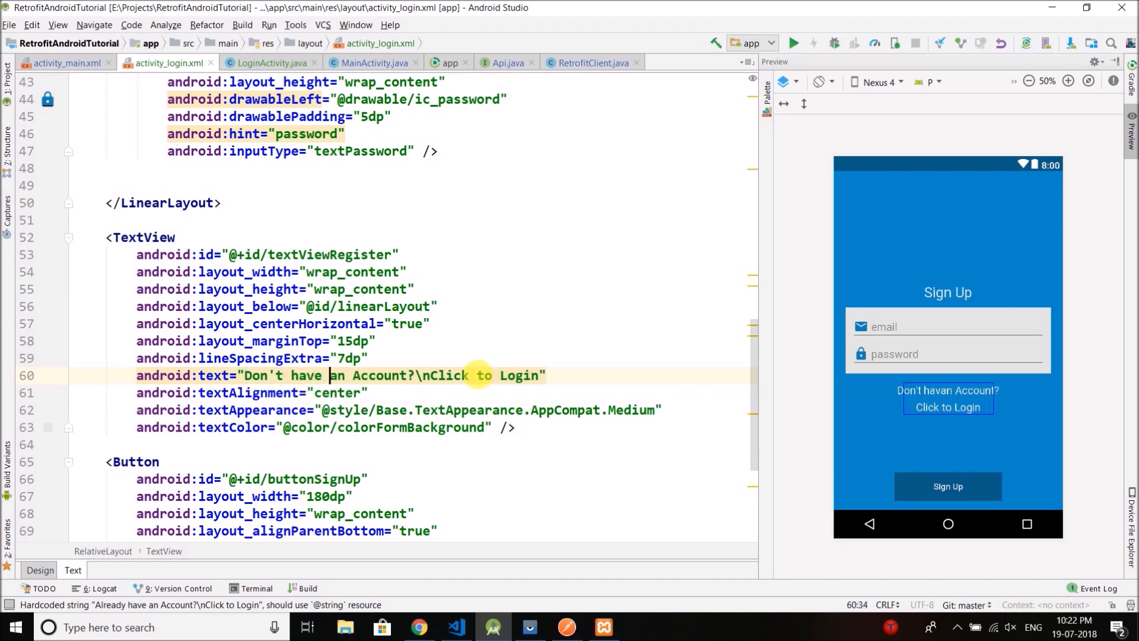
pyautogui.doubleClick(518, 376)
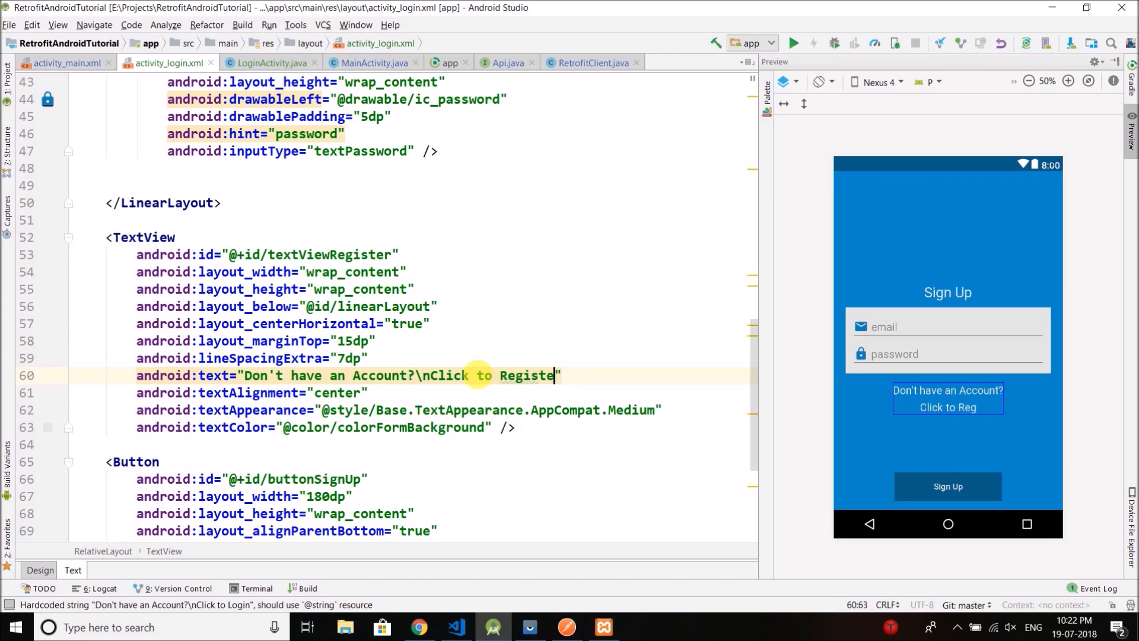
pyautogui.write('r')
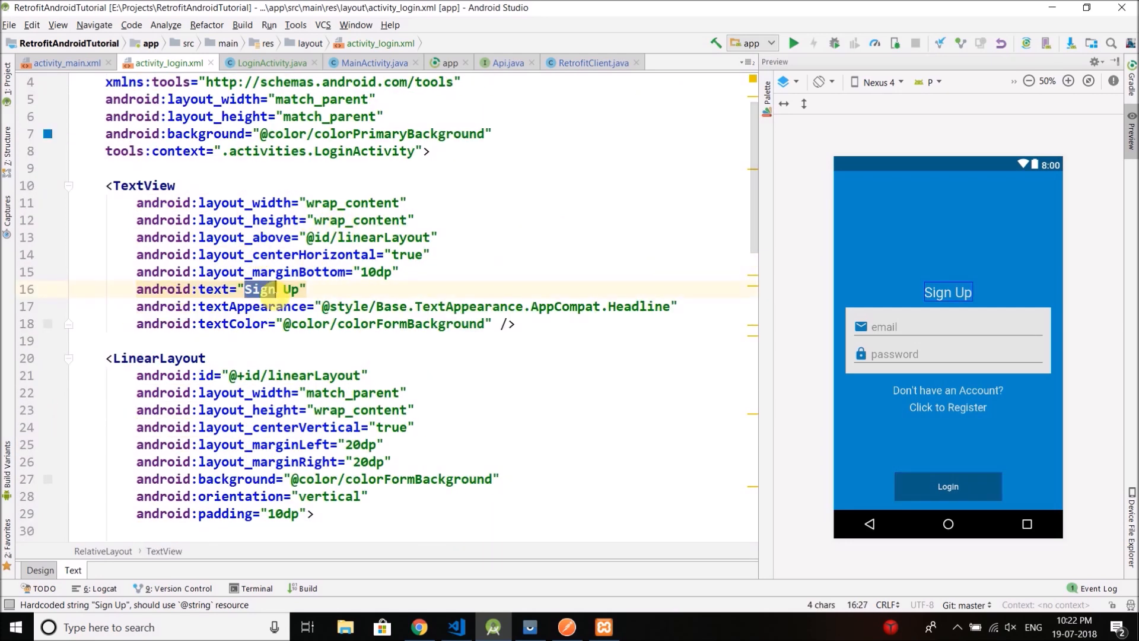
pyautogui.write('Lo')
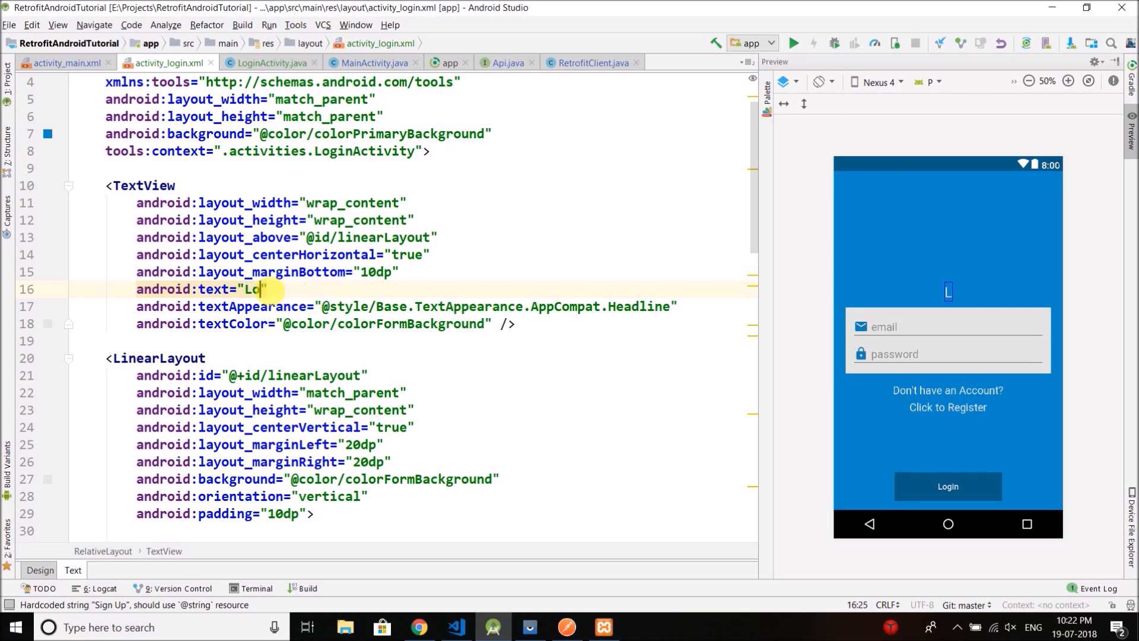
pyautogui.write('gin')
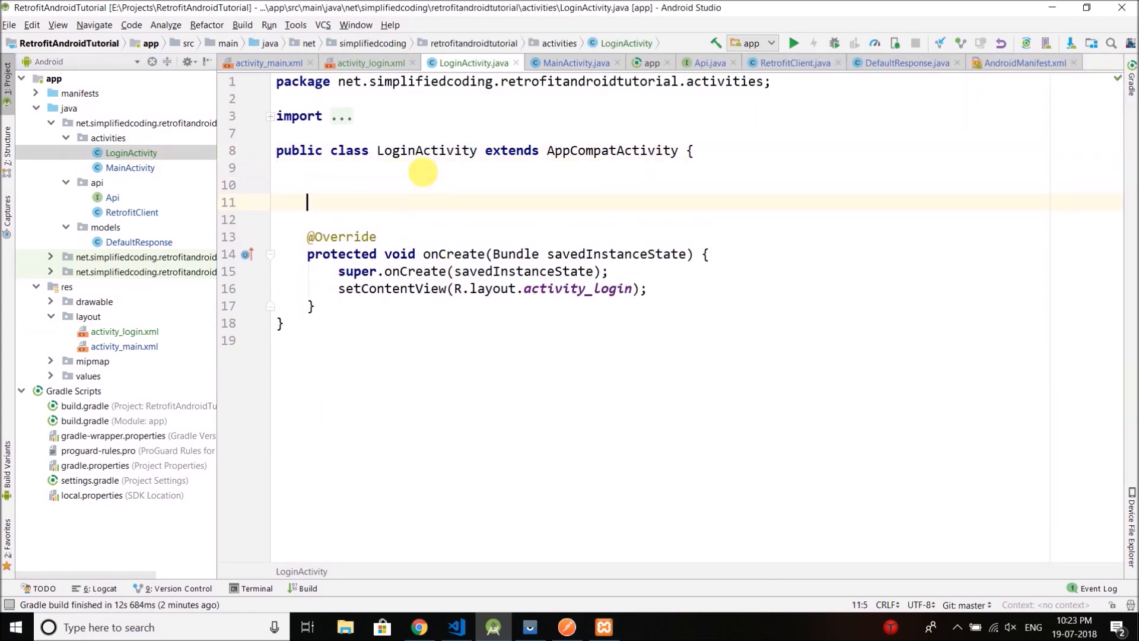
# Declare editTextEmail, implement View.OnClickListener and set listeners on buttonLogin and textViewRegister.
pyautogui.write('private')
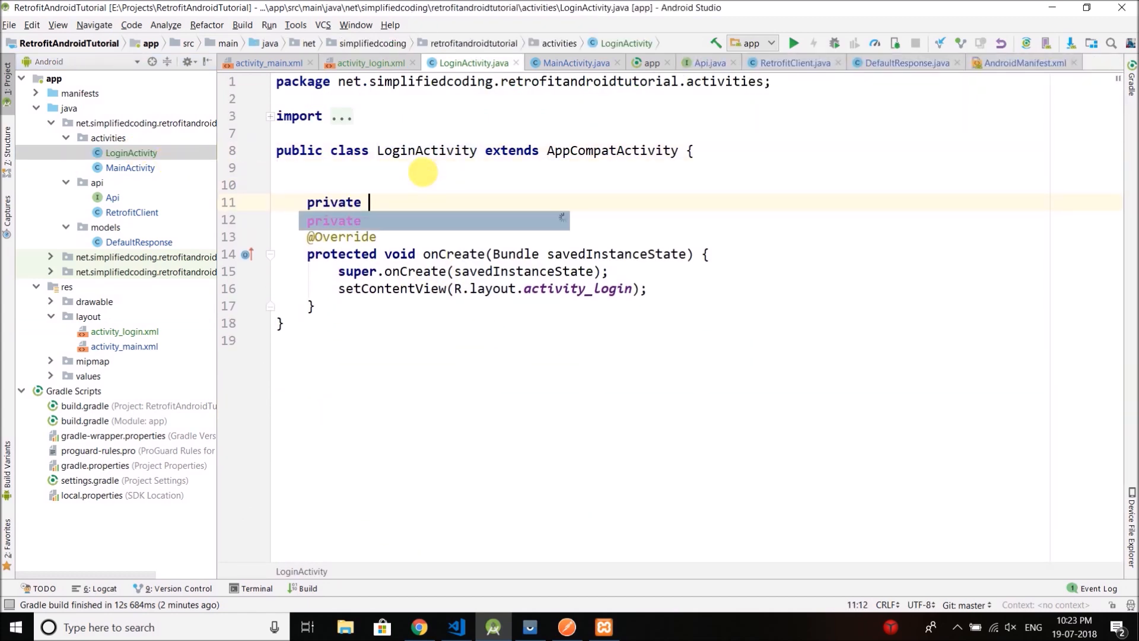
pyautogui.write('EditText')
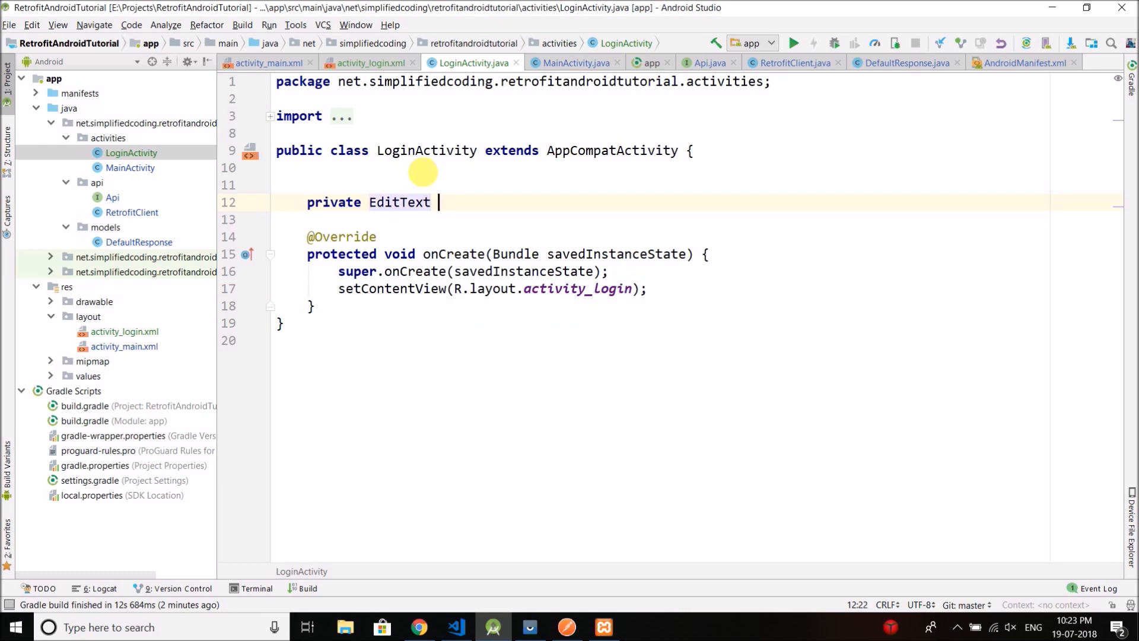
pyautogui.write('editTextEmail;')
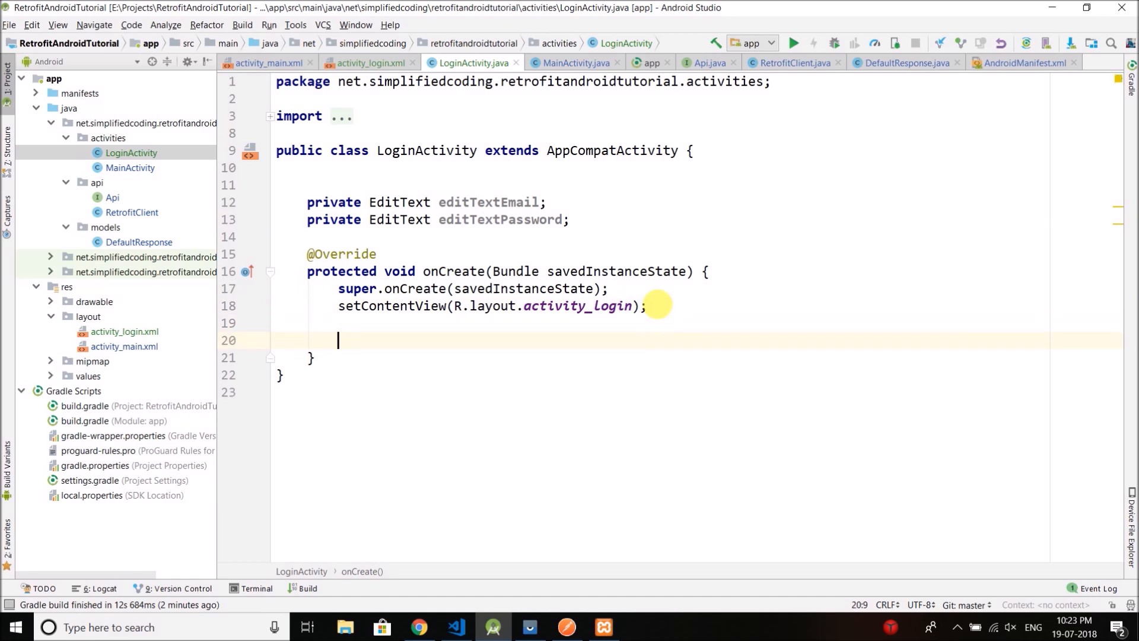
pyautogui.write('findViewById(R.id.')
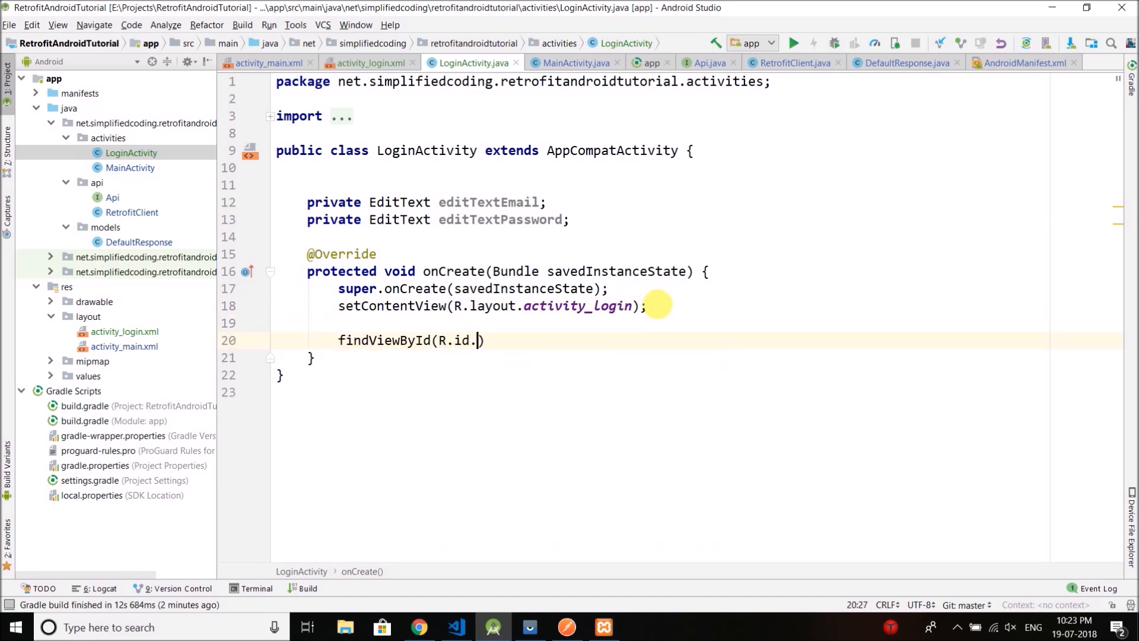
pyautogui.write('buttonLogin)')
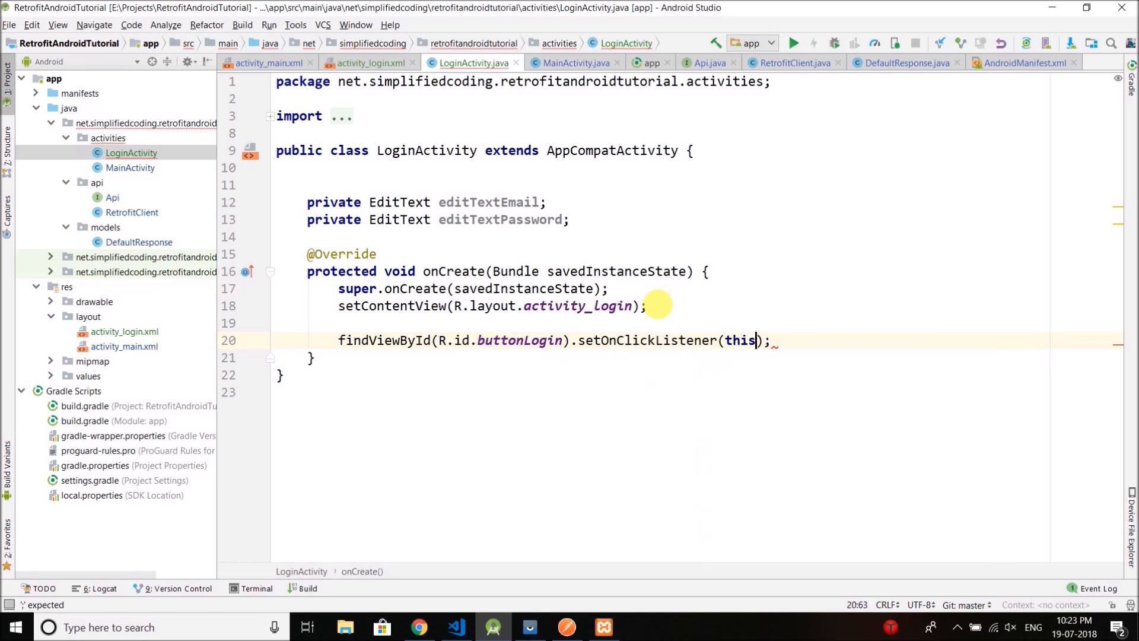
pyautogui.write('findViewById(')
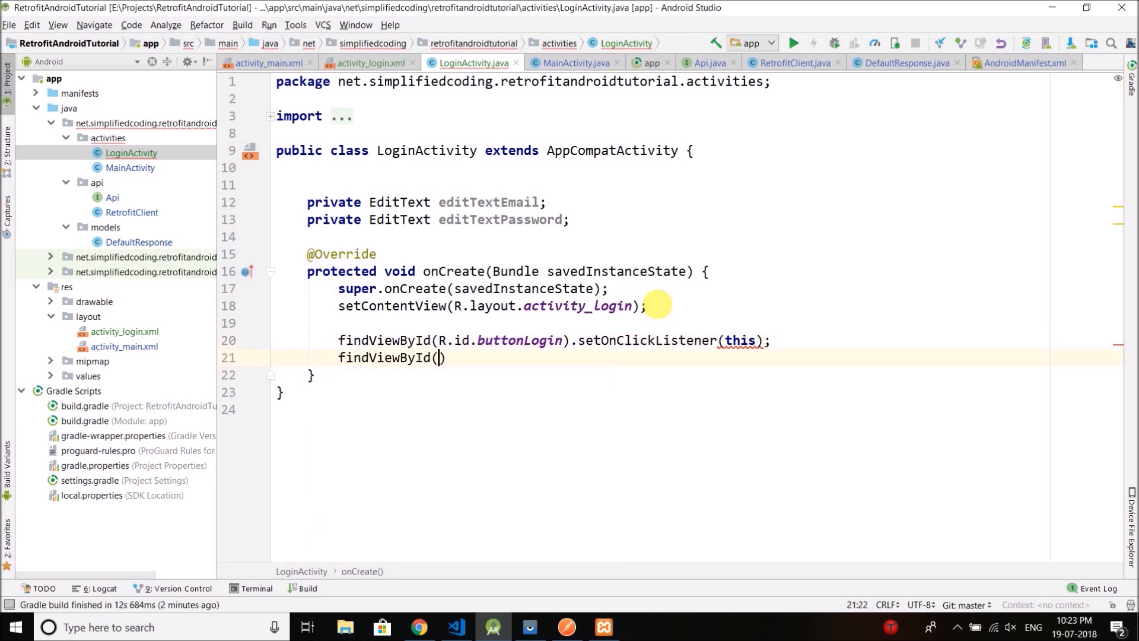
pyautogui.write('R.id.textViewRegister')
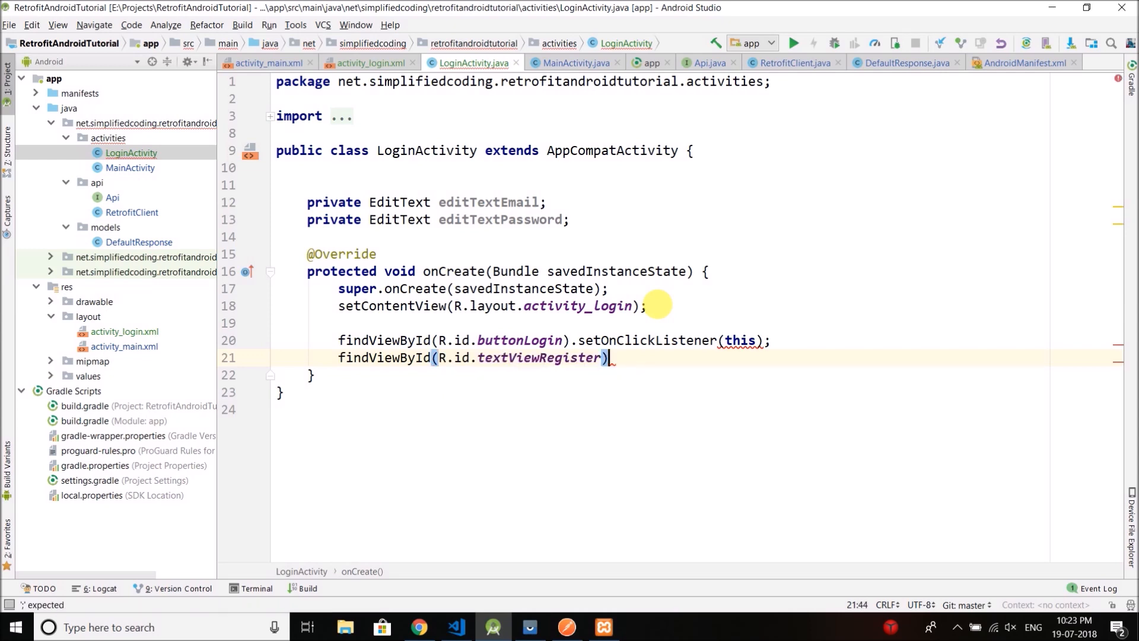
pyautogui.write('.setOnClickListener(this);')
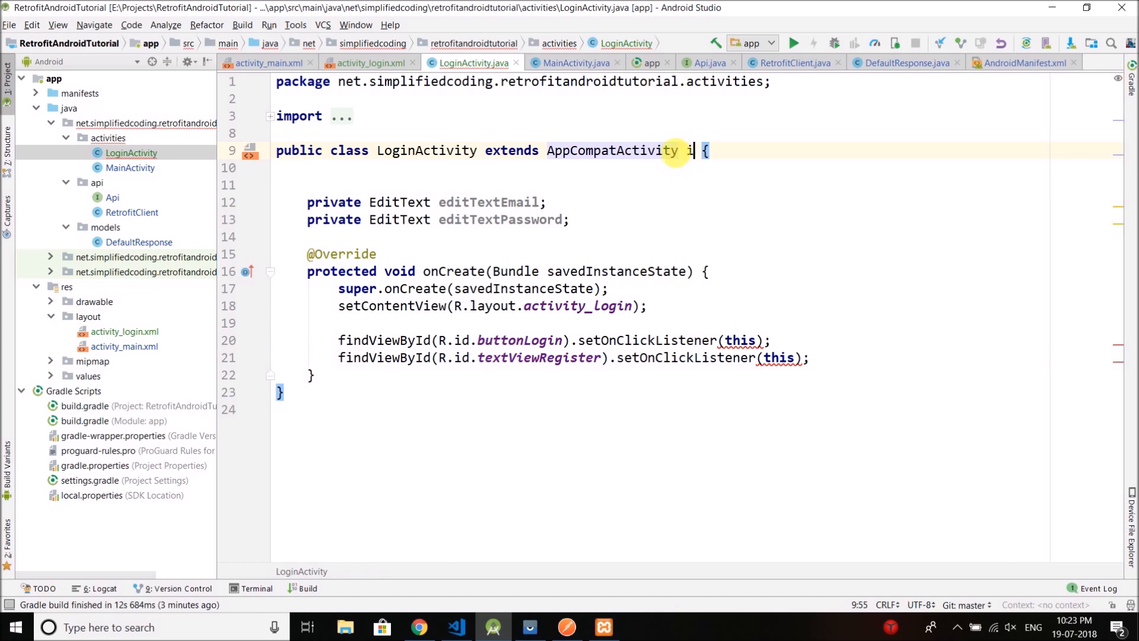
pyautogui.write('mplements View.OnClickListener')
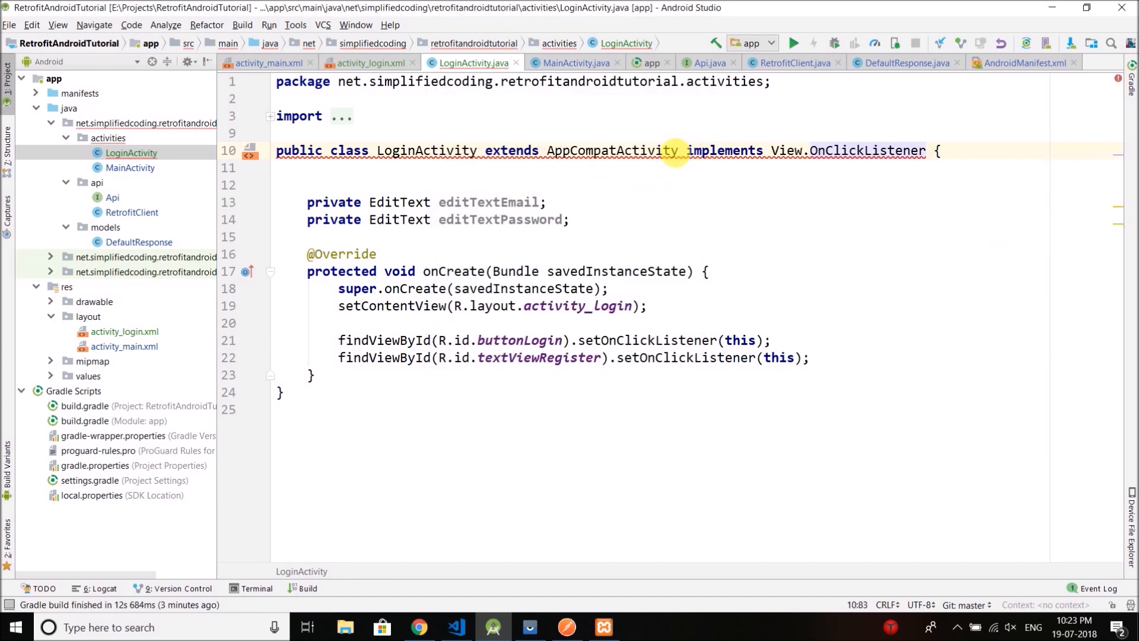
# Add an onClick switch with login and register cases, calling userLogin() for login.
pyautogui.write('switch(v.getId(')
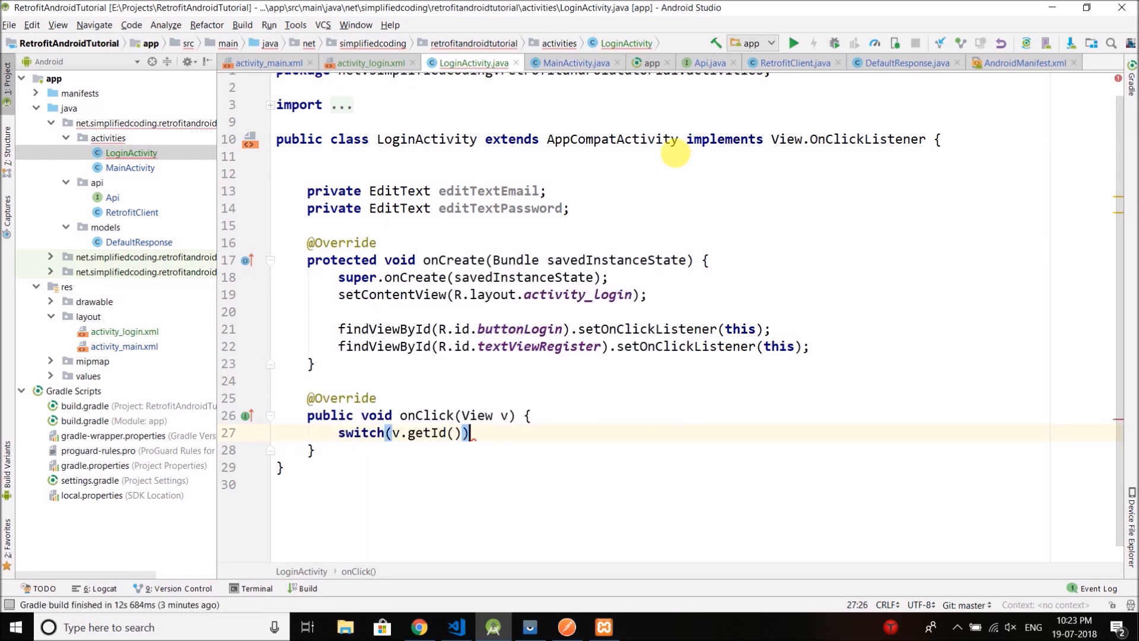
pyautogui.write('{')
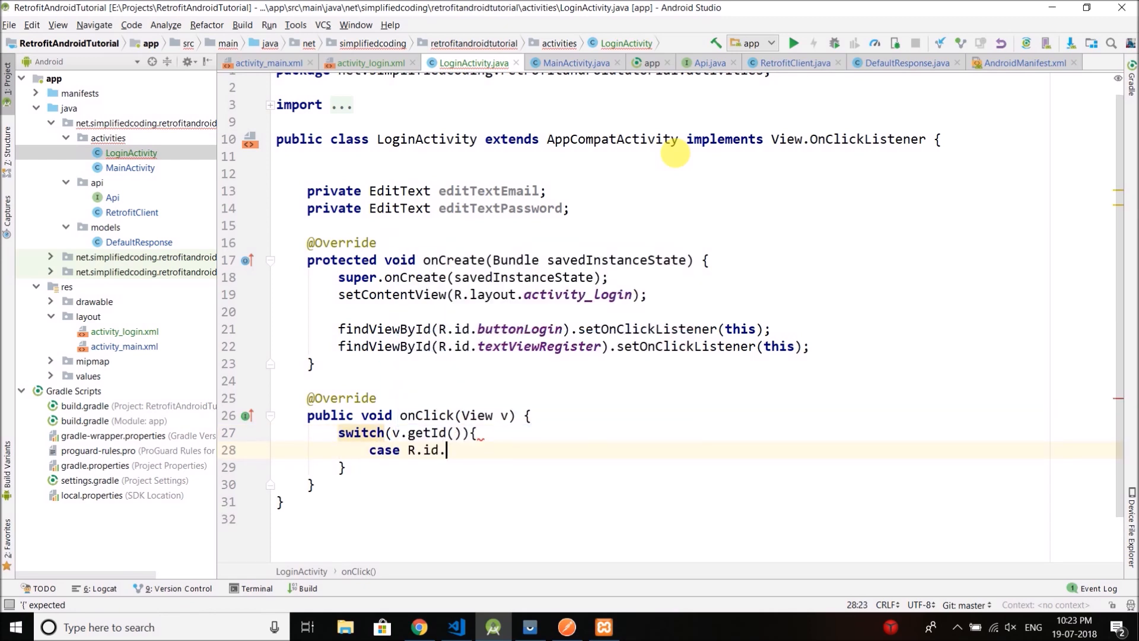
pyautogui.write('br')
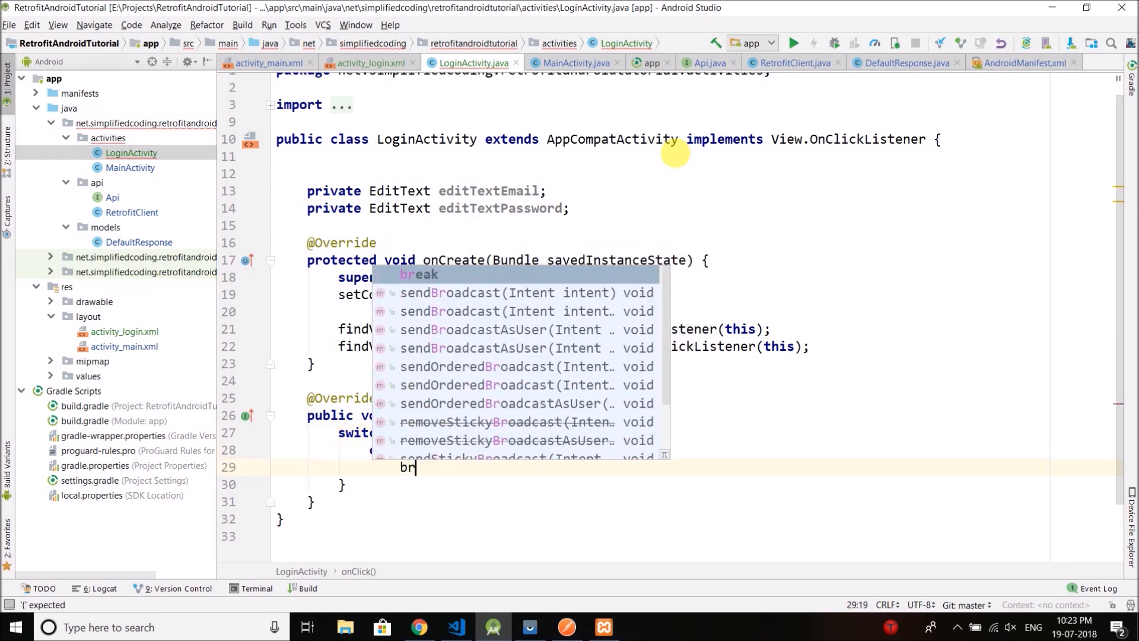
pyautogui.write('case R.id.textViewRegister:break;')
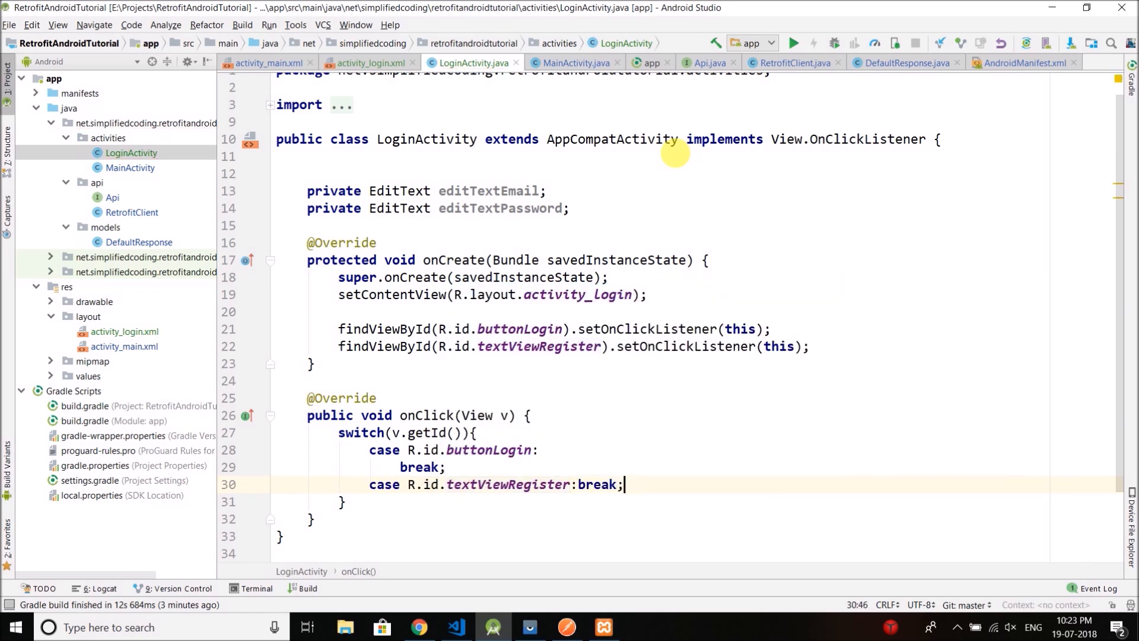
pyautogui.press('Enter')
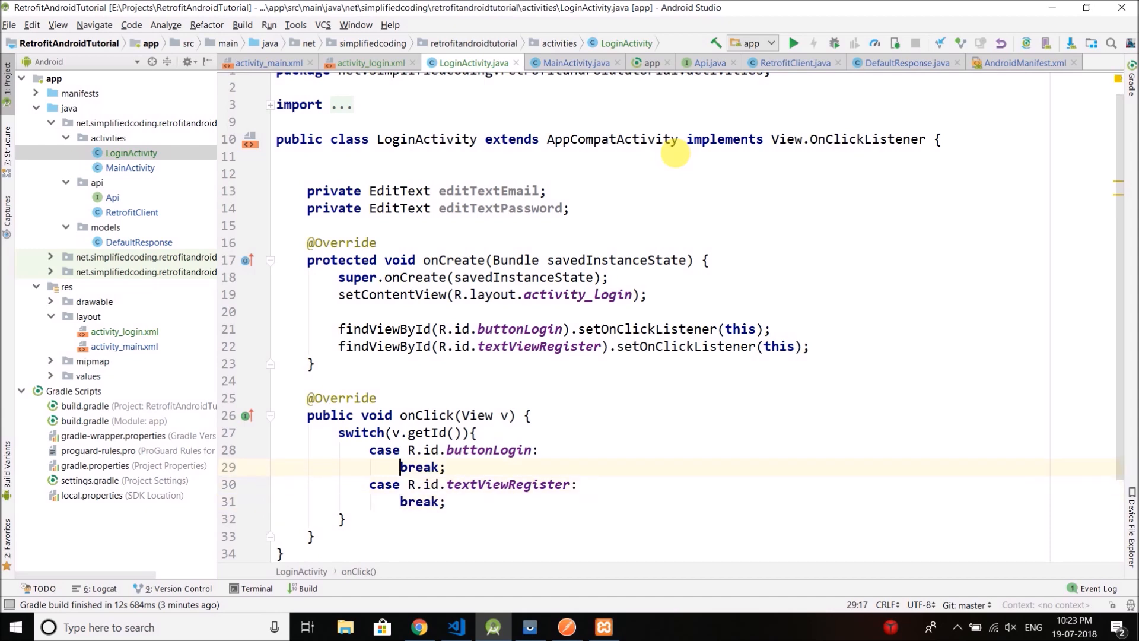
pyautogui.write('userLogin();')
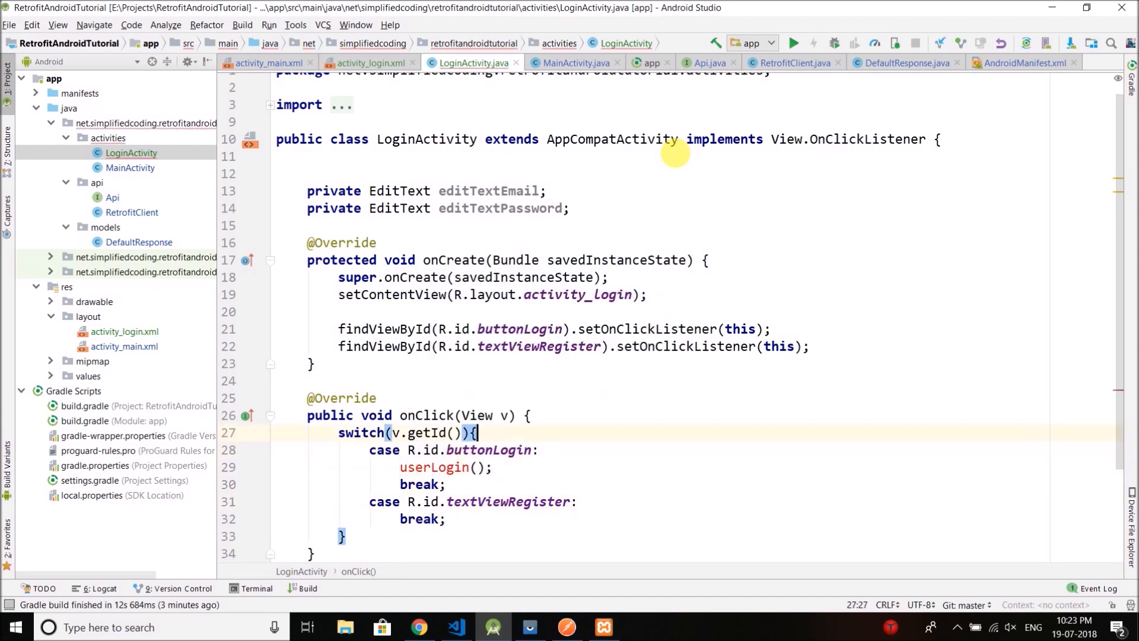
pyautogui.write('private void userLogin')
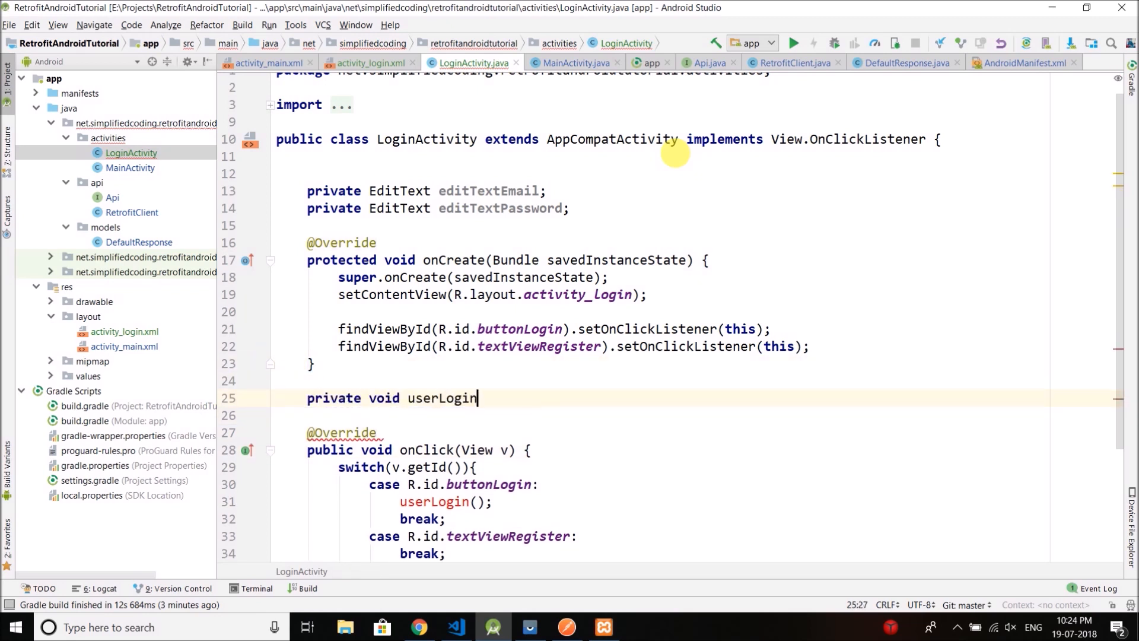
# Write userLogin(): bind editTextEmail/editTextPassword and read their trimmed strings.
pyautogui.write('(){')
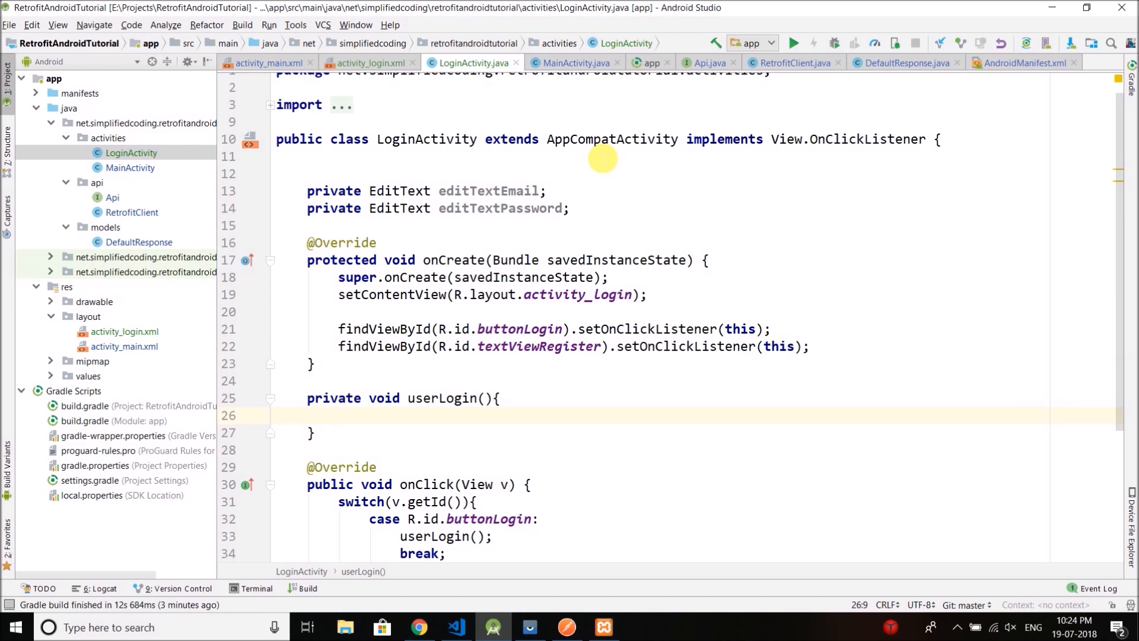
pyautogui.scroll(-3)
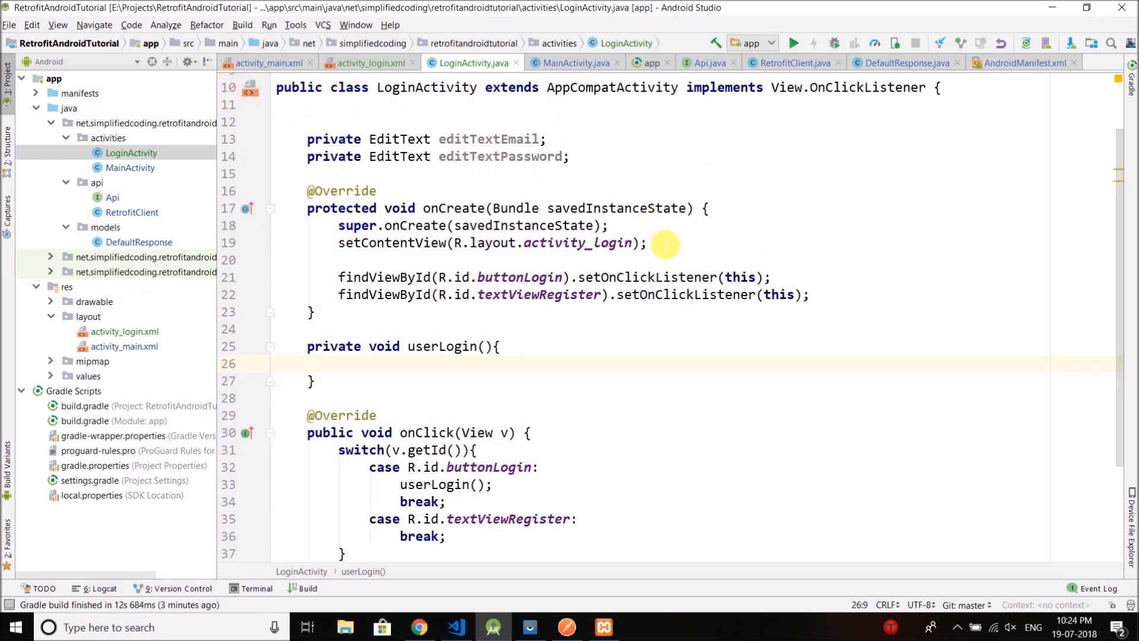
pyautogui.write('editTextPassword')
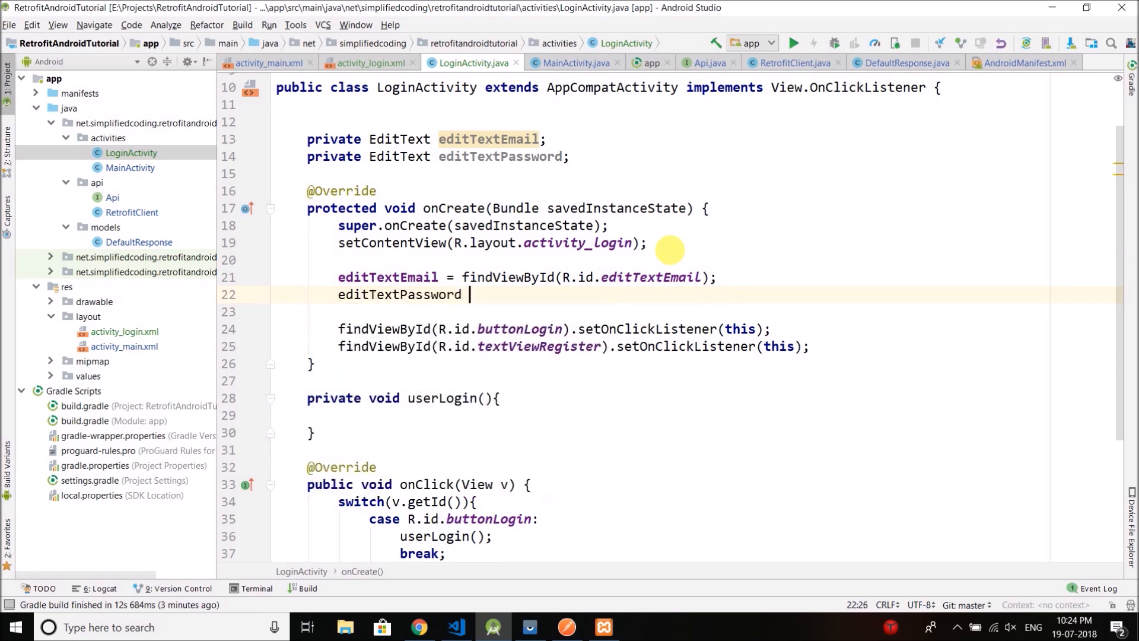
pyautogui.write('= findViewById(R.id.editTextPassword);')
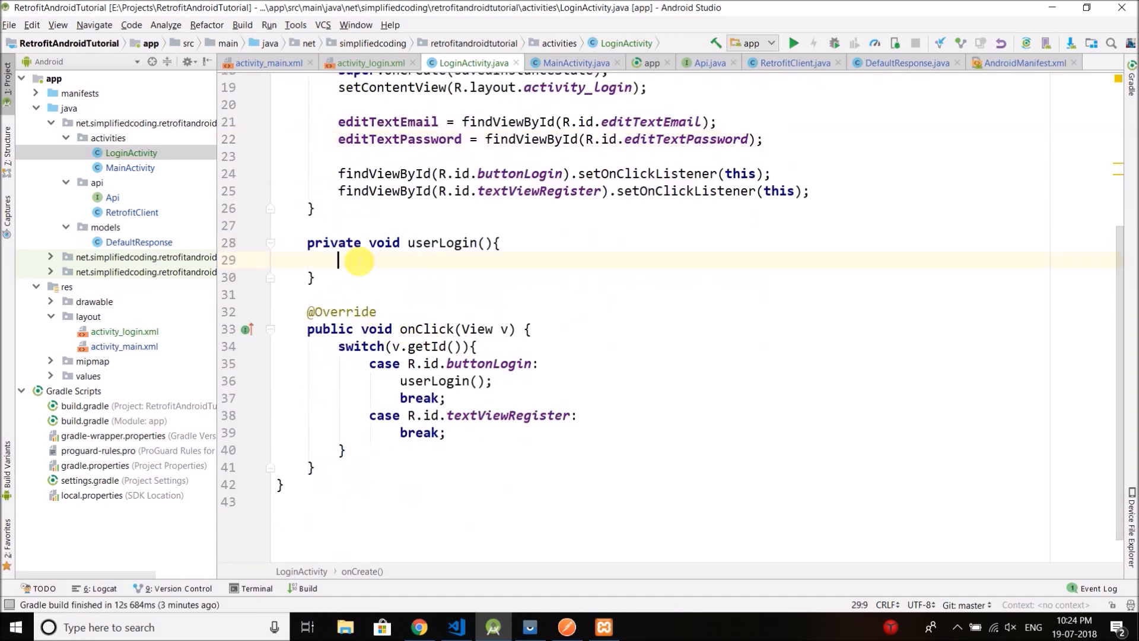
pyautogui.write('String email = editTextEmail.getText(')
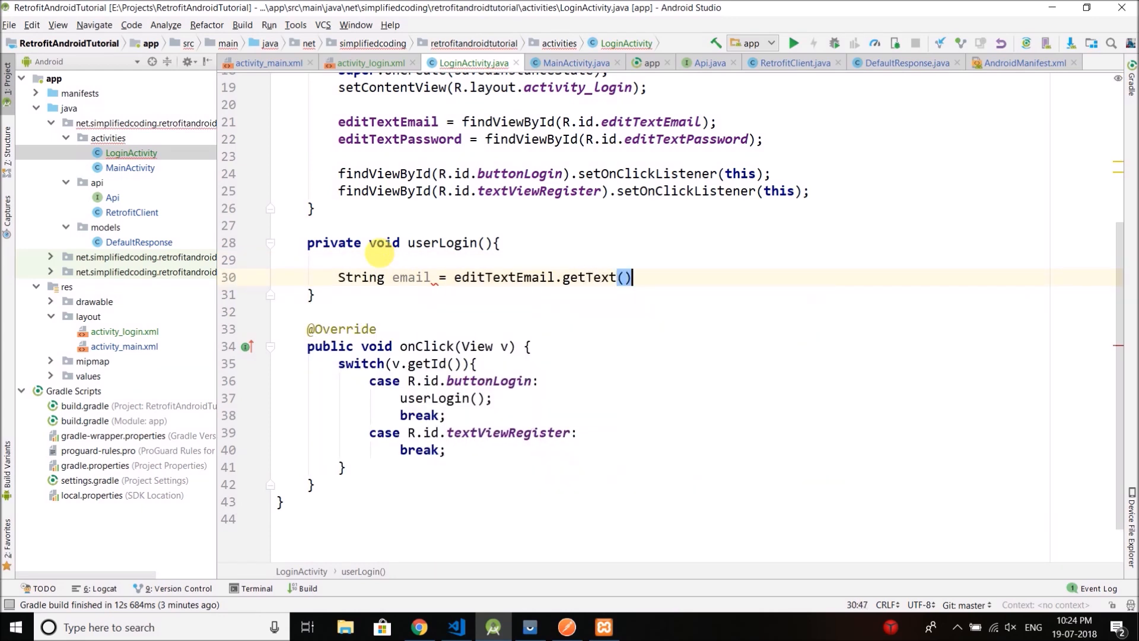
pyautogui.write('.toString().trim();')
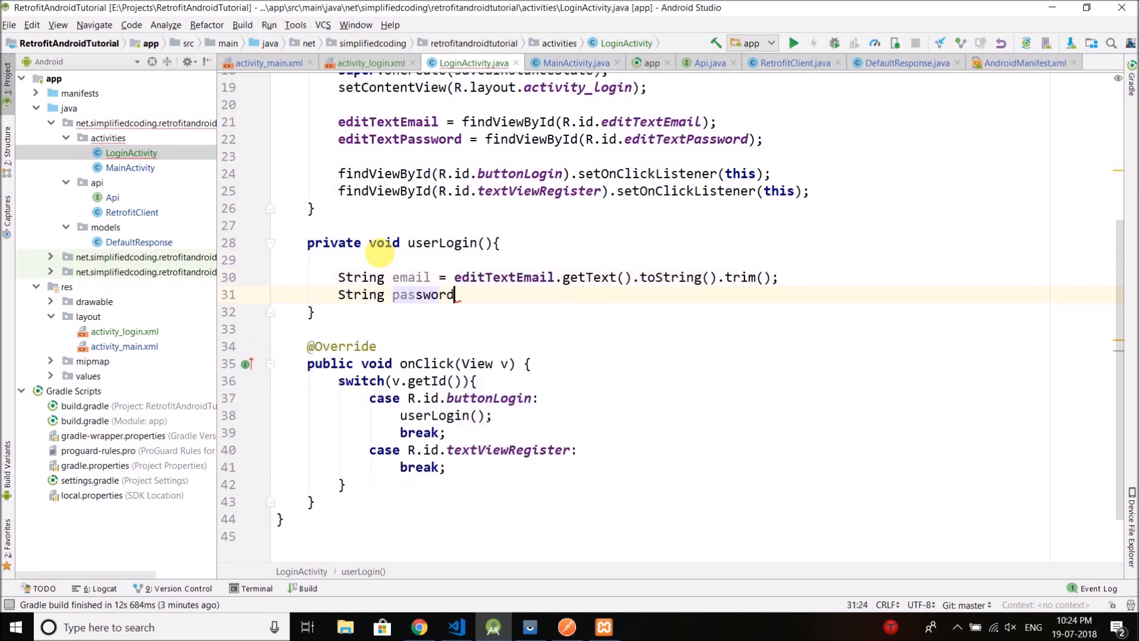
pyautogui.write('= editTextPassword.getText().toString().t')
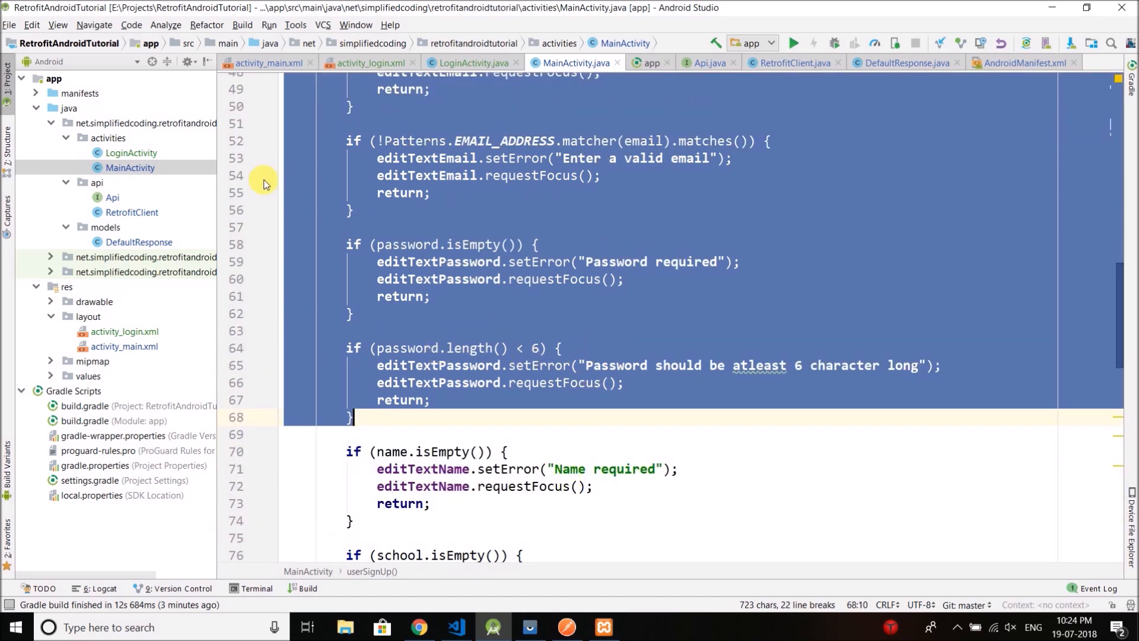
# Paste MainActivity's email/password validation into userLogin() and import android.util.Patterns.
pyautogui.click(471, 63)
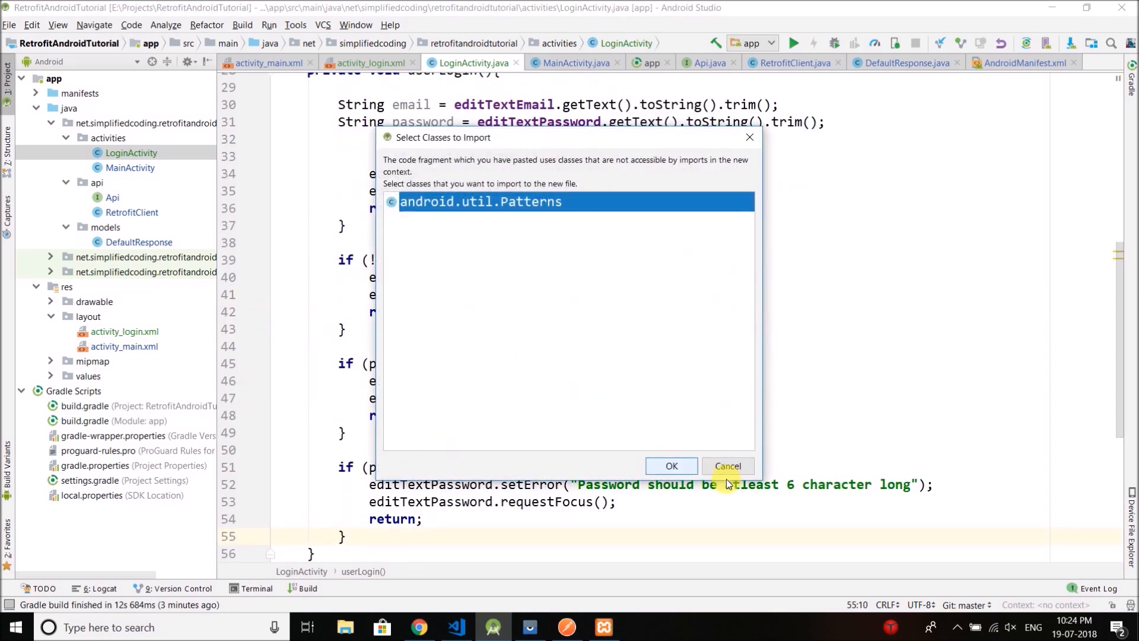
pyautogui.click(671, 466)
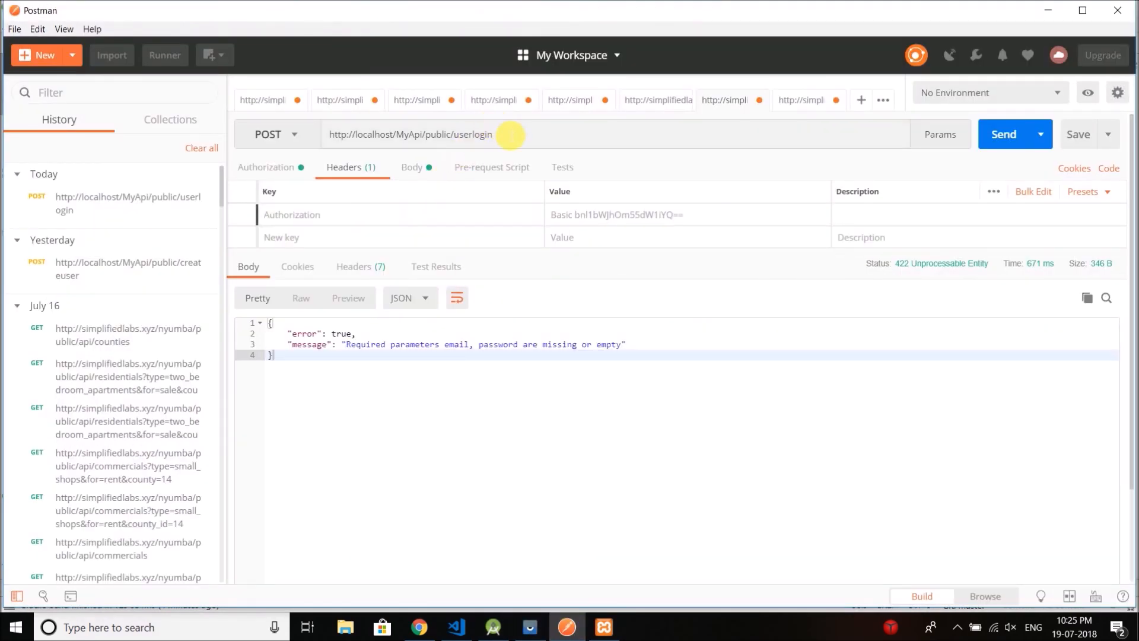
pyautogui.doubleClick(472, 135)
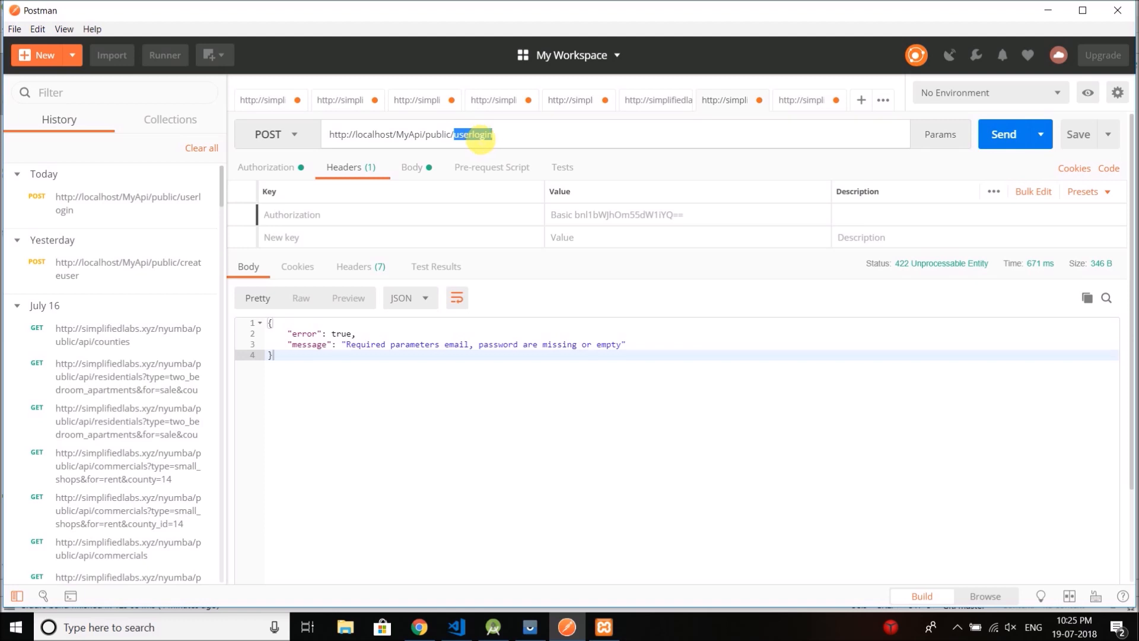
pyautogui.click(454, 344)
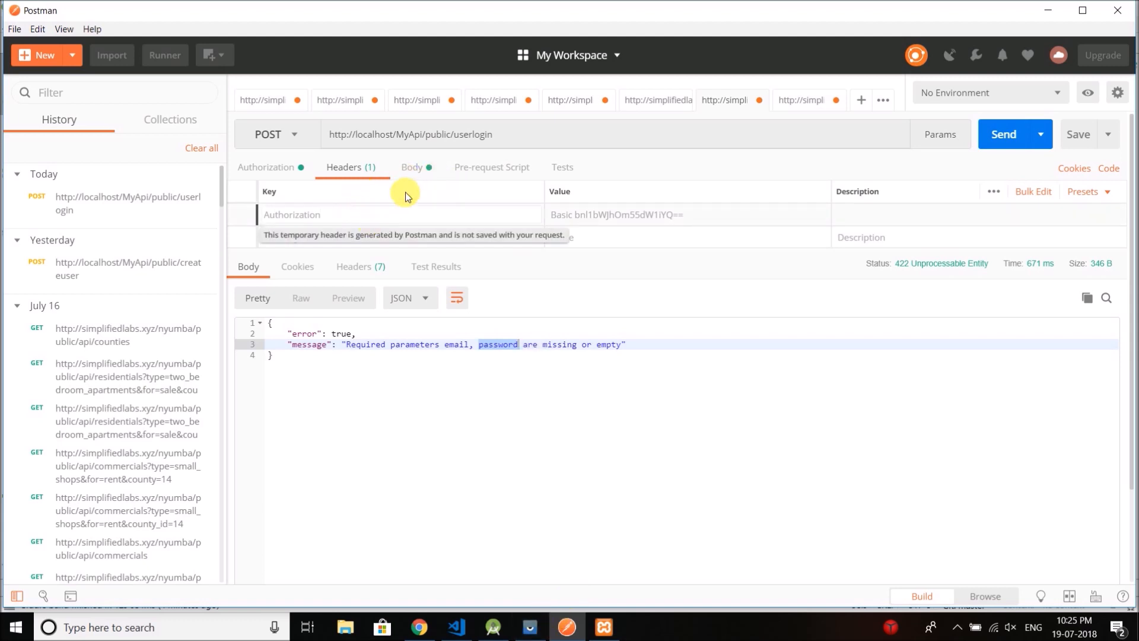
pyautogui.click(411, 168)
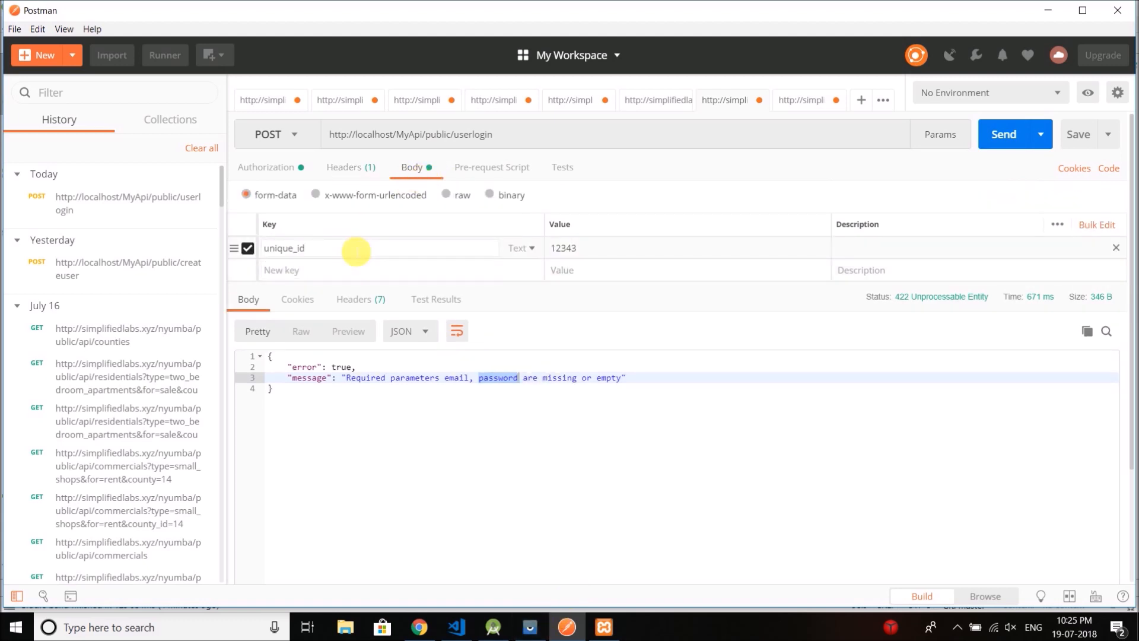
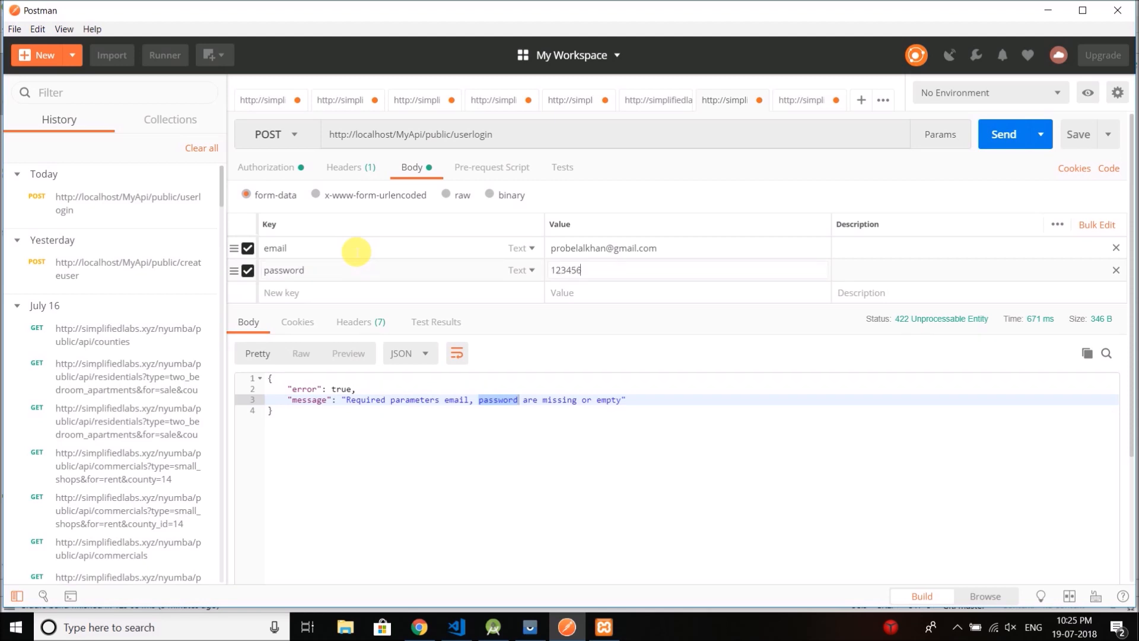
# Send the request and highlight the Login Successful JSON response with user details.
pyautogui.click(1004, 135)
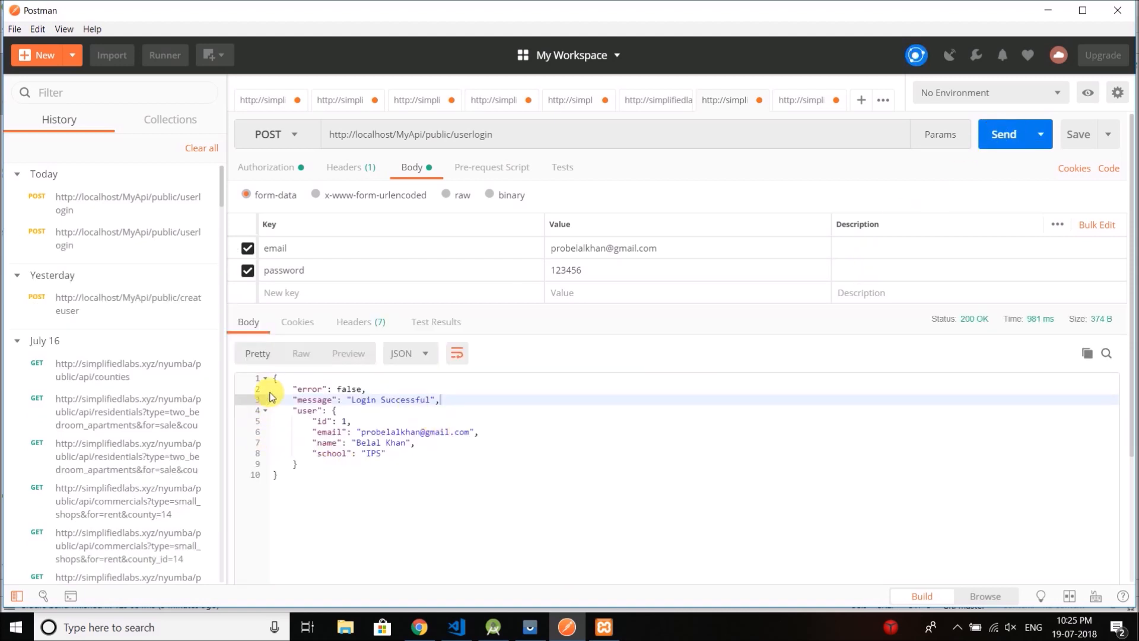
pyautogui.doubleClick(313, 400)
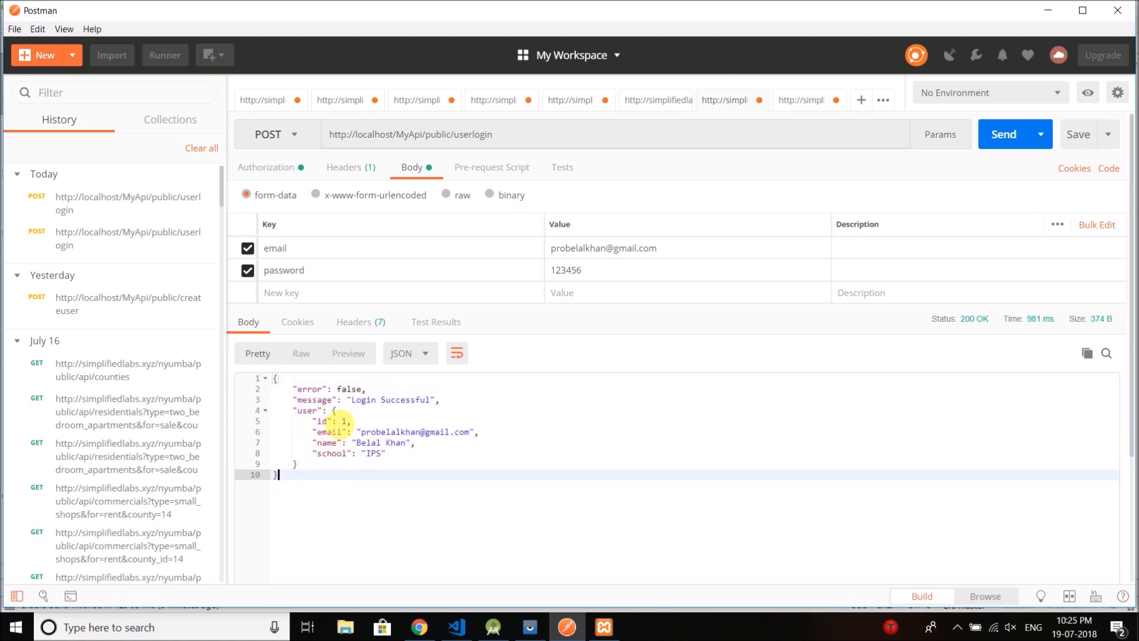
pyautogui.moveTo(334, 410); pyautogui.dragTo(298, 463)
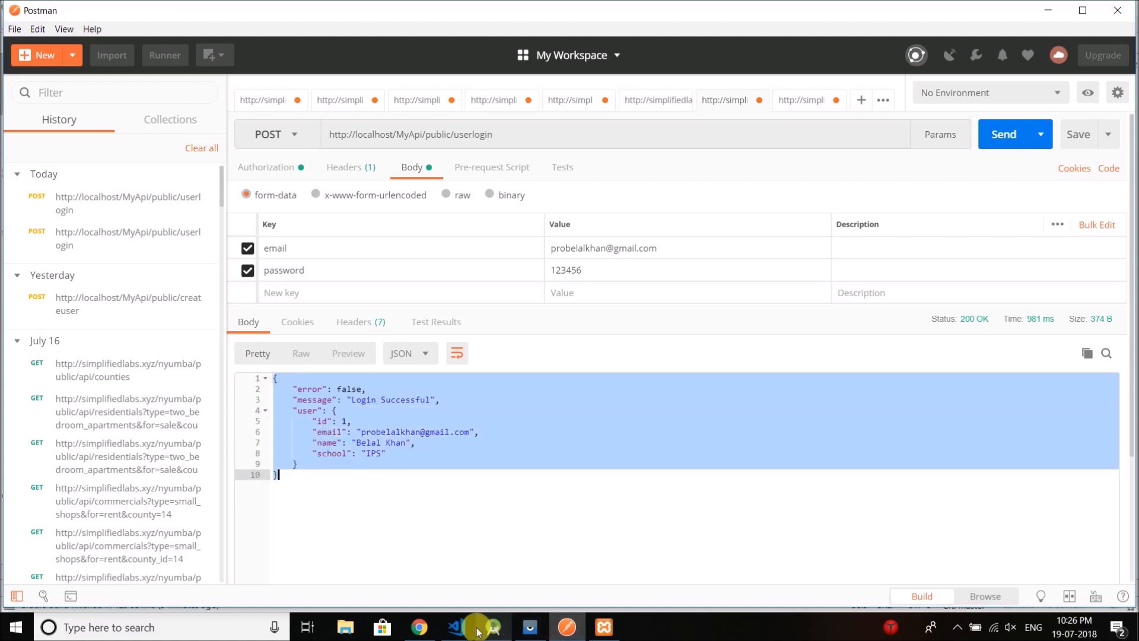
# Create a new Java class User in the models package and answer the Git dialog.
pyautogui.rightClick(99, 227)
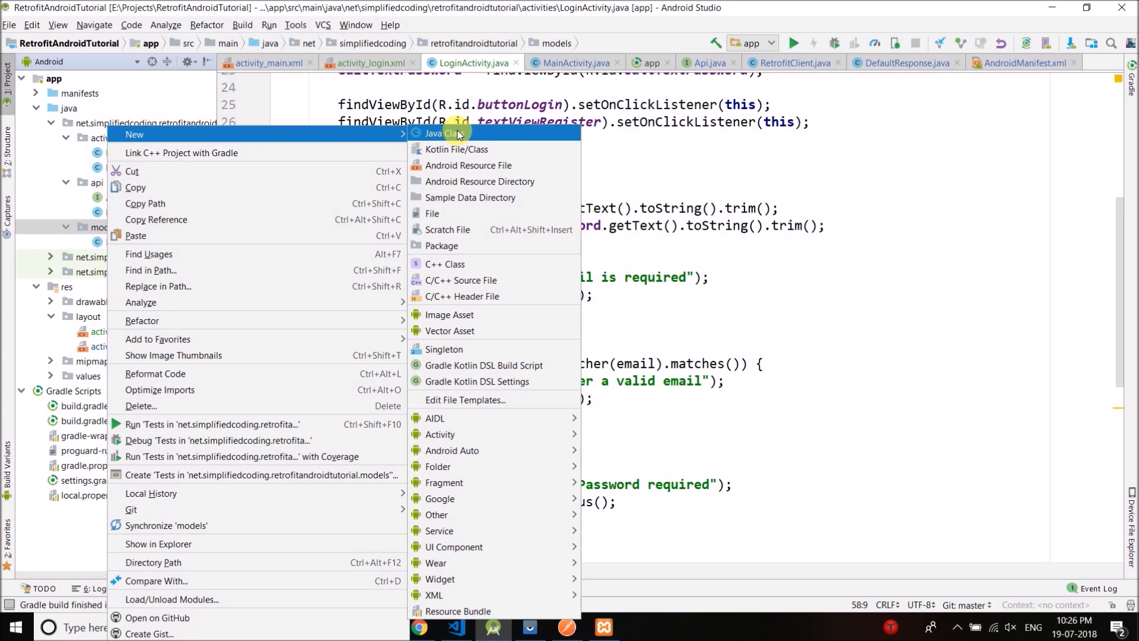
pyautogui.click(439, 134)
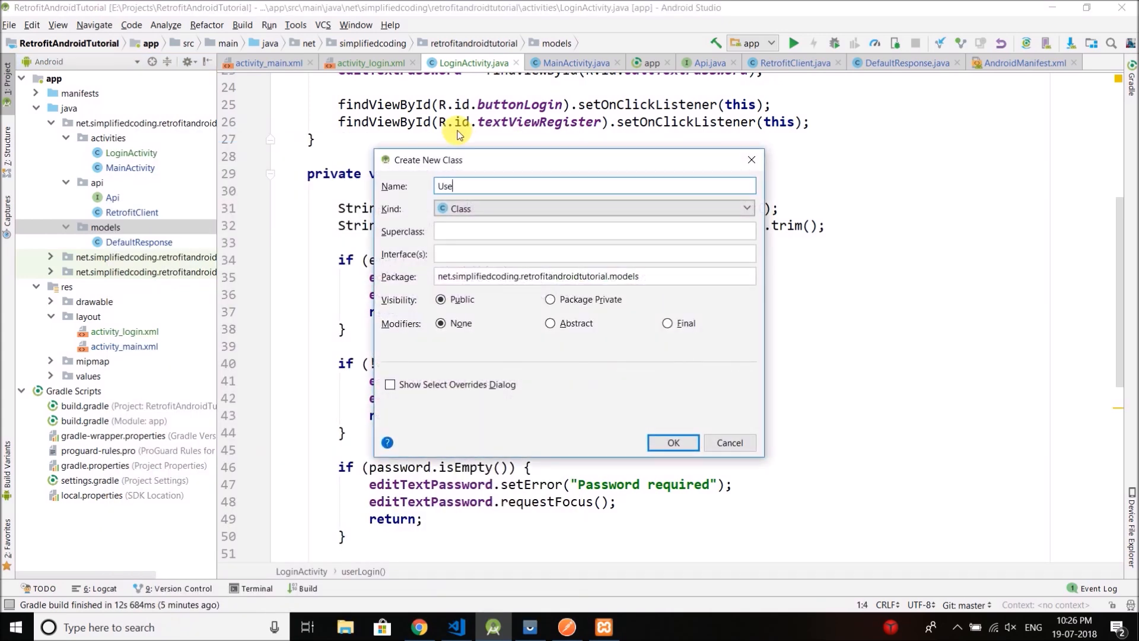
pyautogui.click(672, 442)
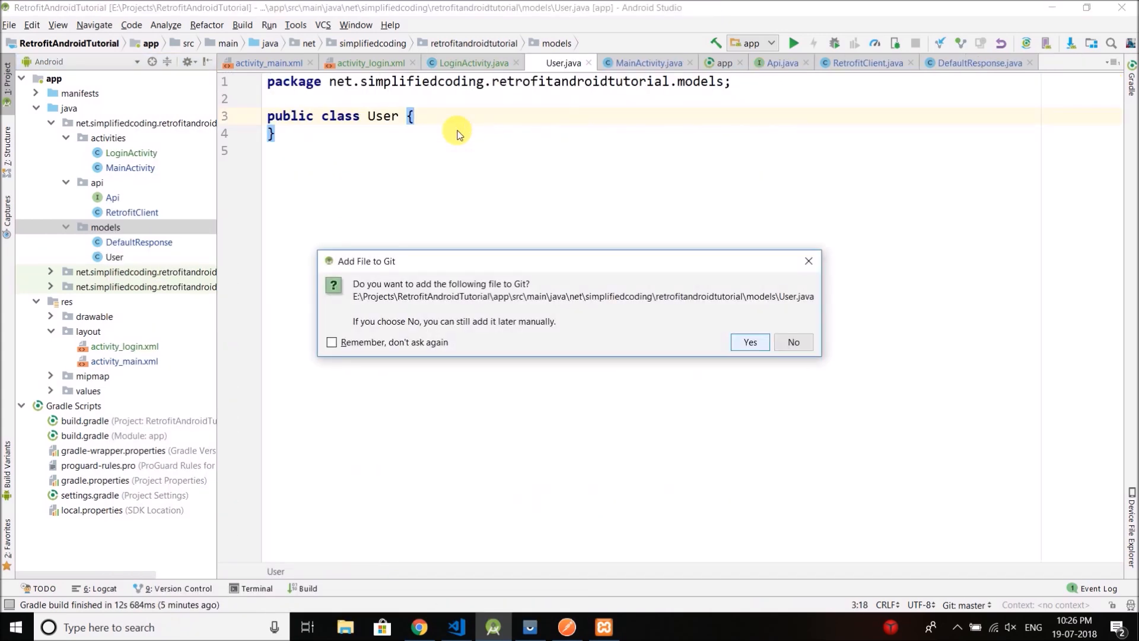
pyautogui.click(418, 628)
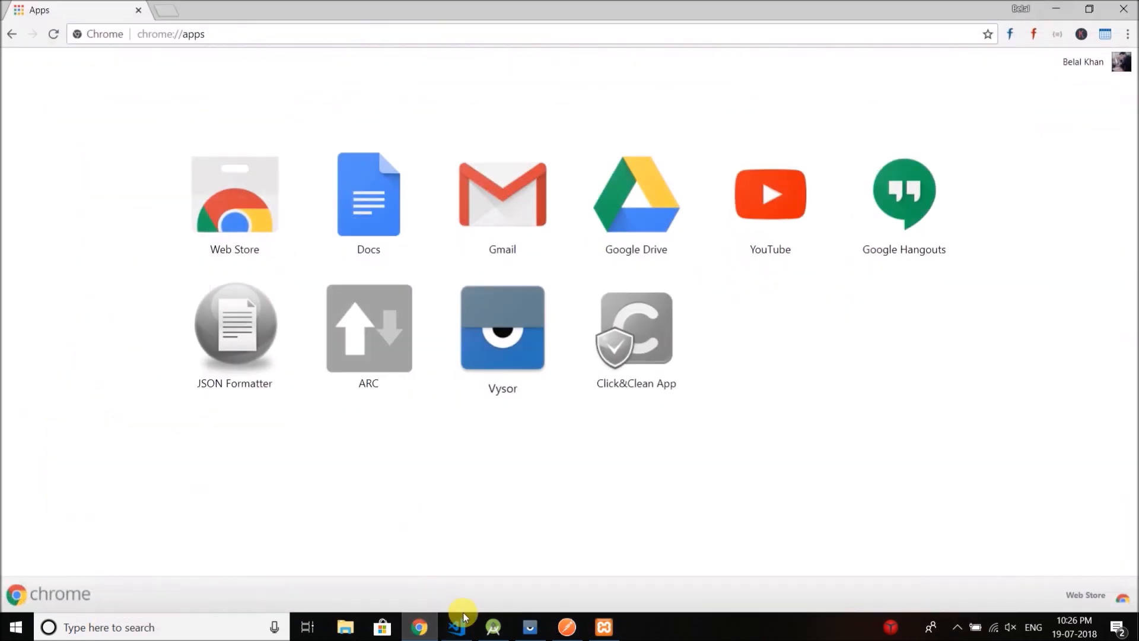
# Check the Postman login response and server login code, then return to User.
pyautogui.click(566, 627)
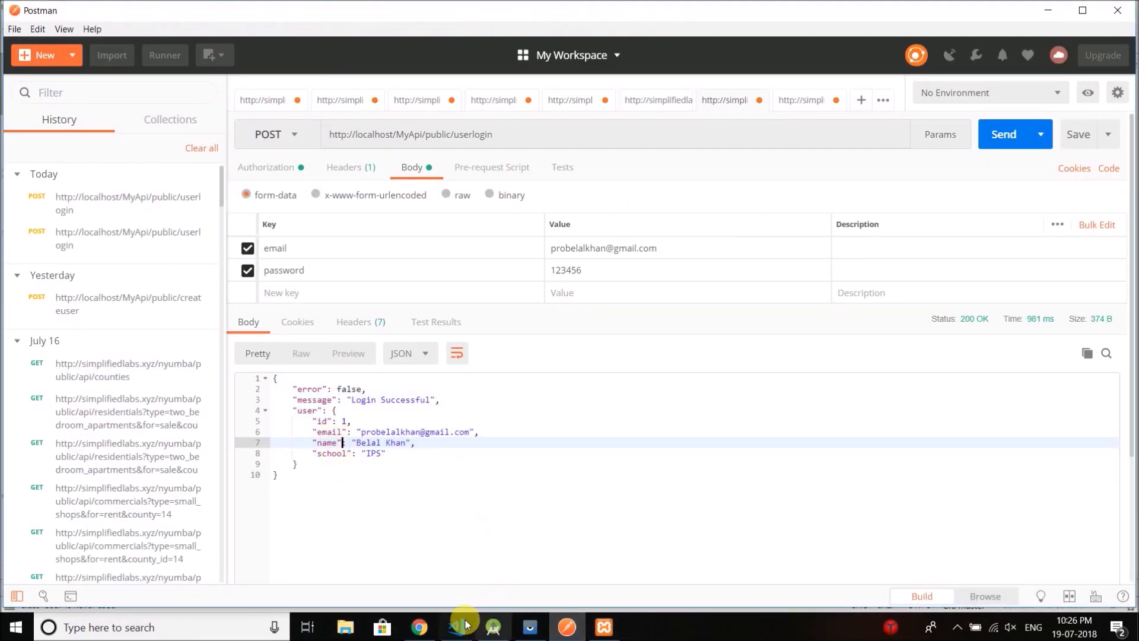
pyautogui.click(493, 627)
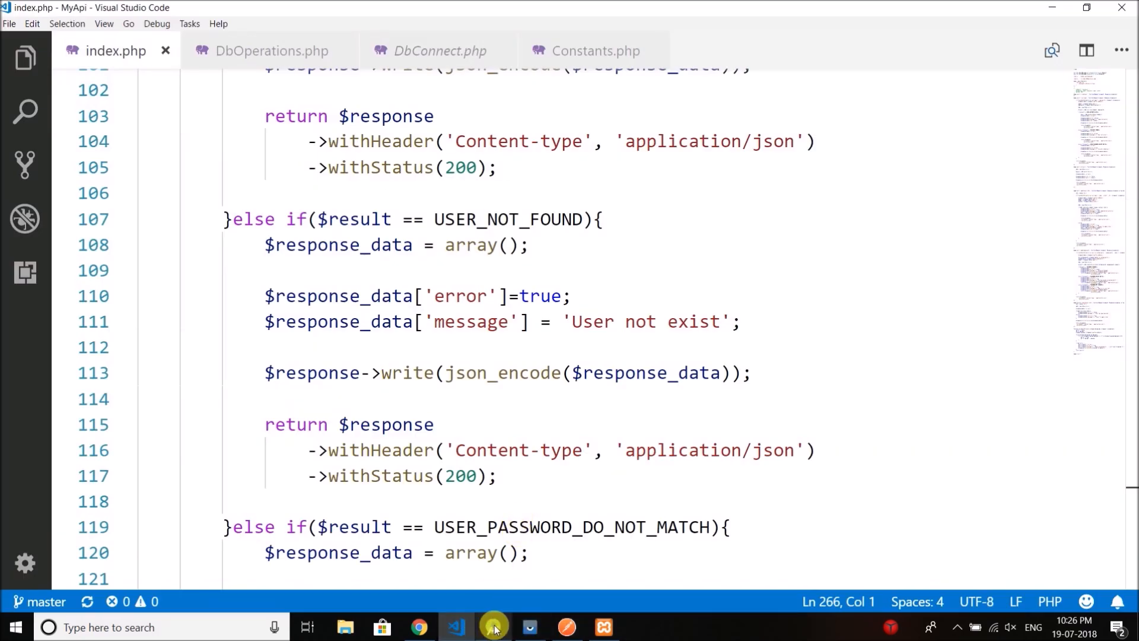
pyautogui.click(495, 627)
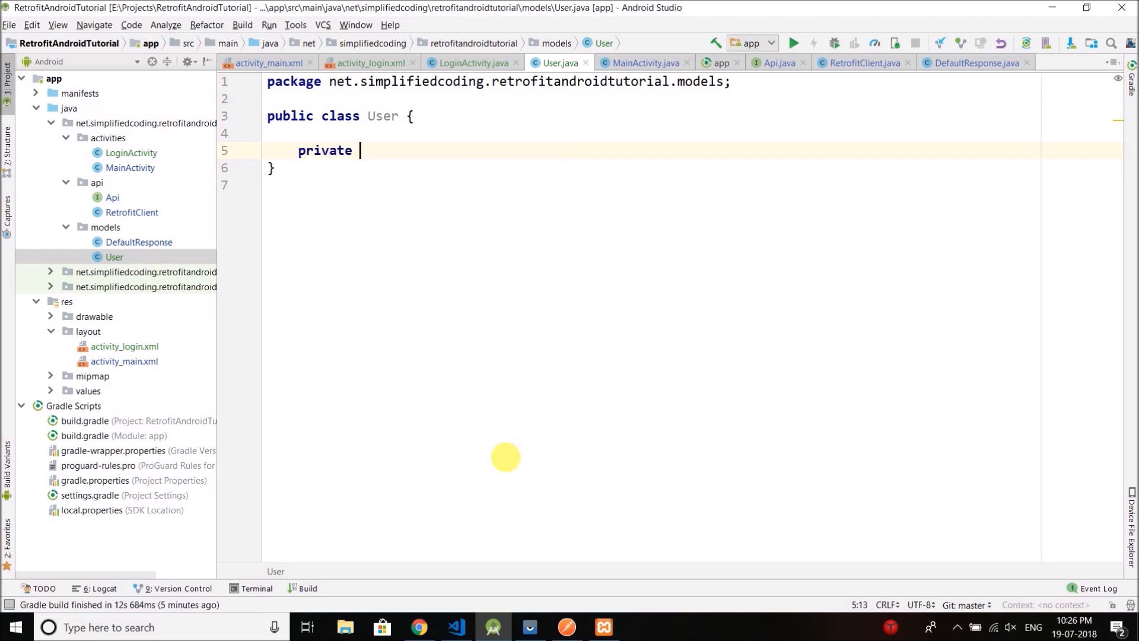
# Declare private int id and private String email, name, school fields in the User class.
pyautogui.write('int id;')
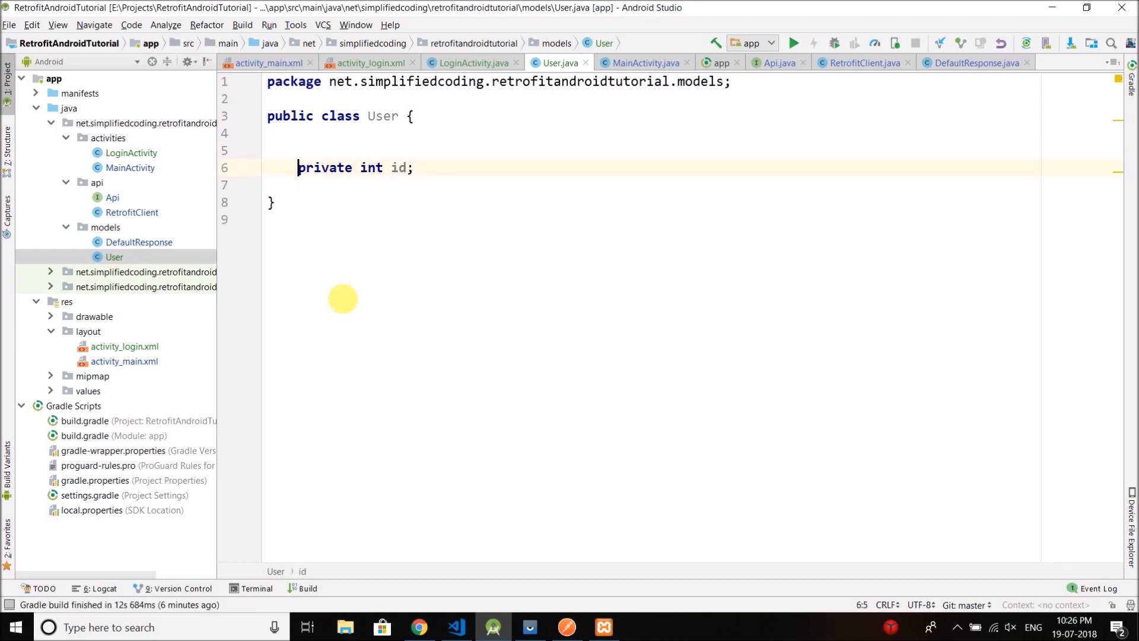
pyautogui.write('@S')
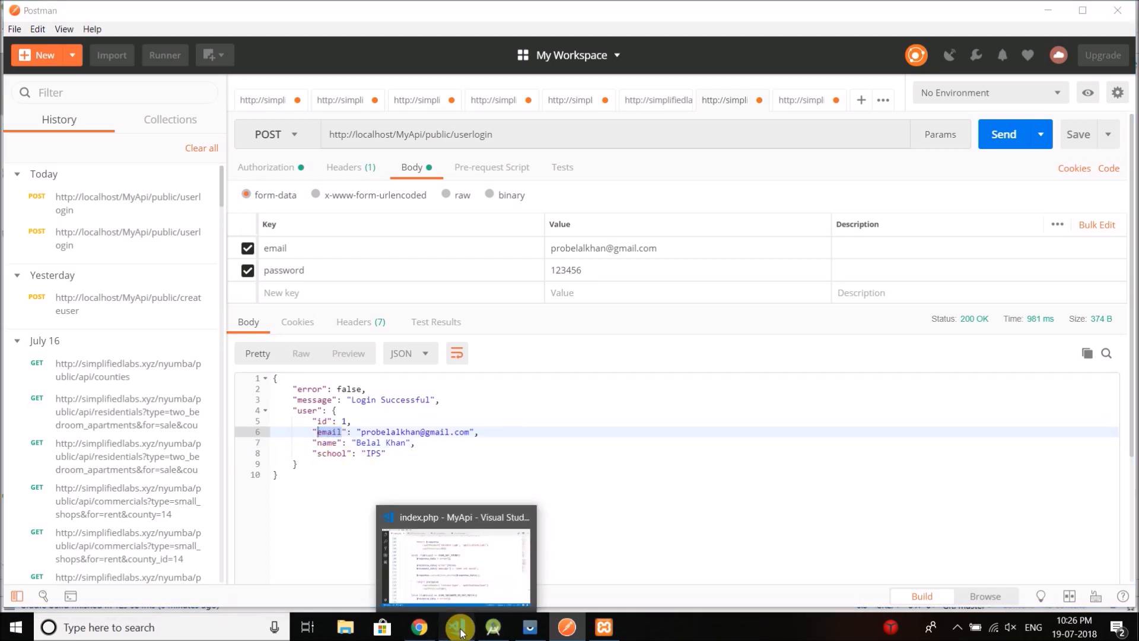
pyautogui.click(493, 627)
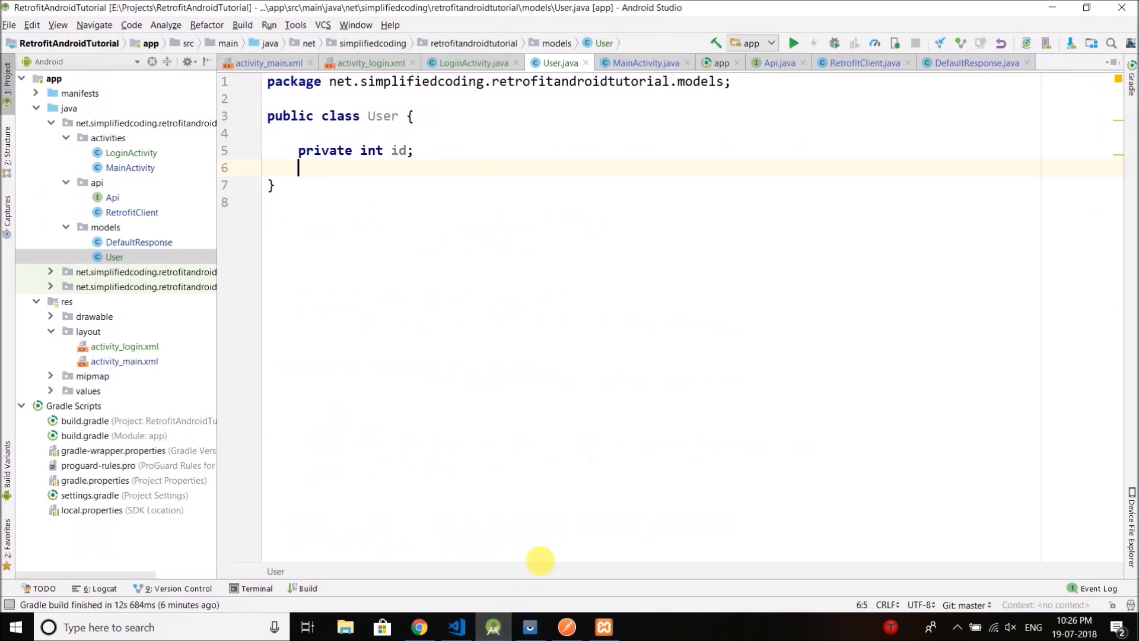
pyautogui.write('private String email, name,')
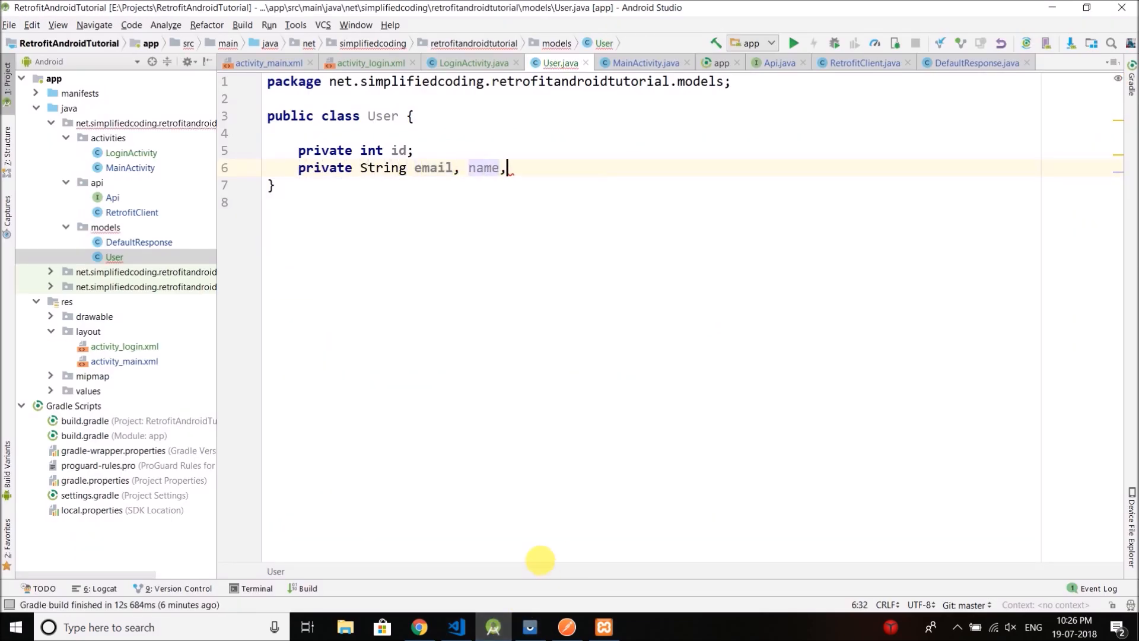
pyautogui.write('school;')
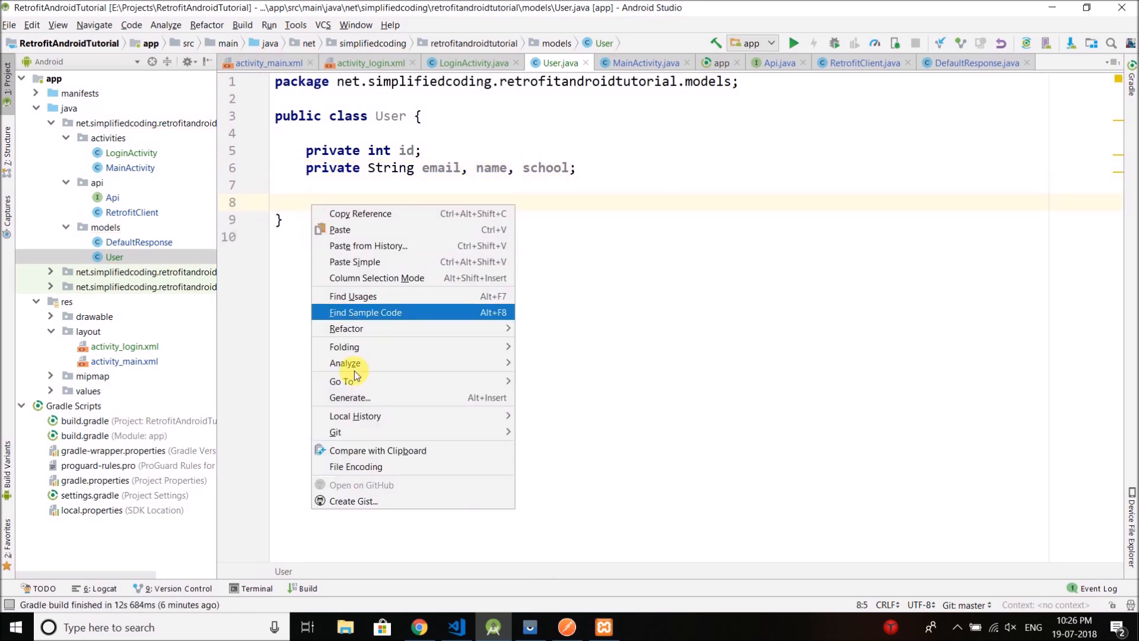
# Generate a constructor initializing all four User fields and begin generating getters.
pyautogui.click(349, 397)
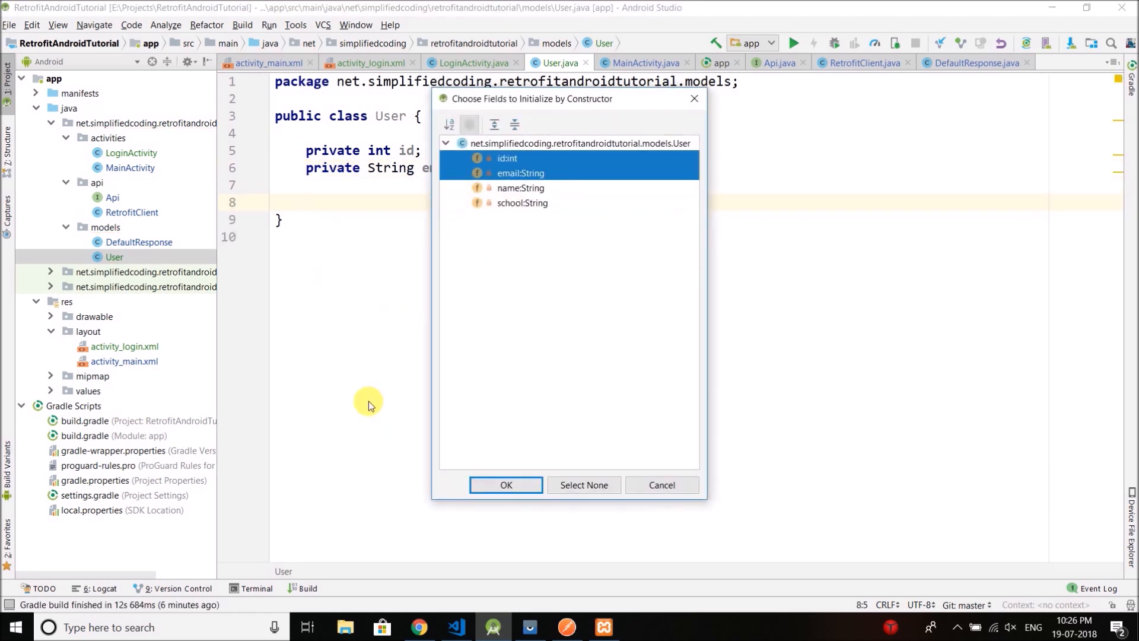
pyautogui.click(506, 485)
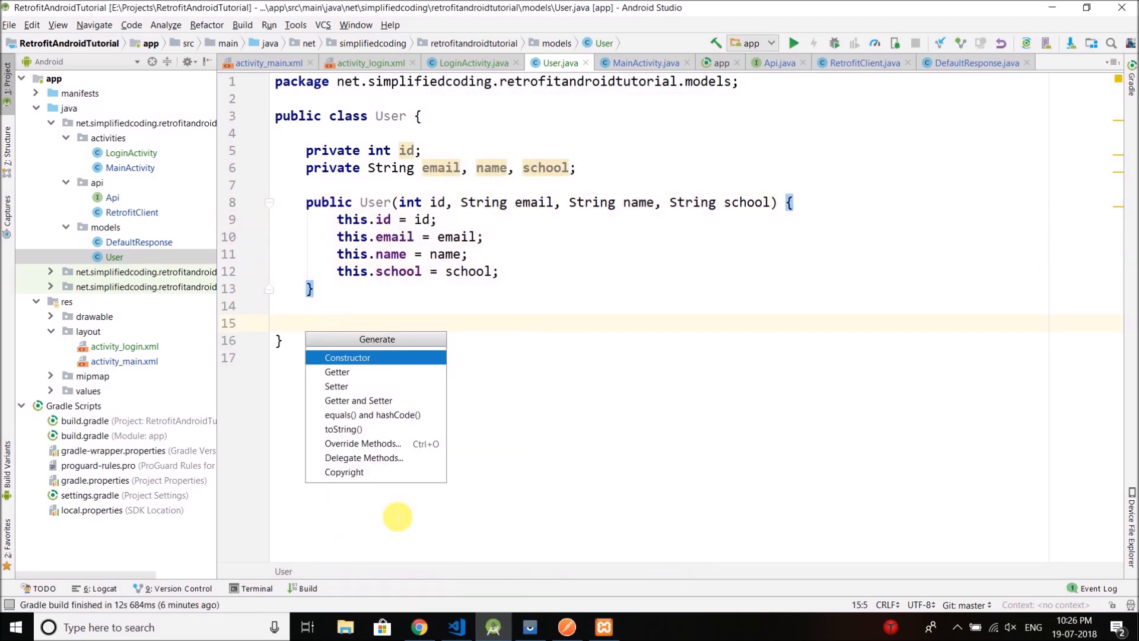
pyautogui.click(336, 371)
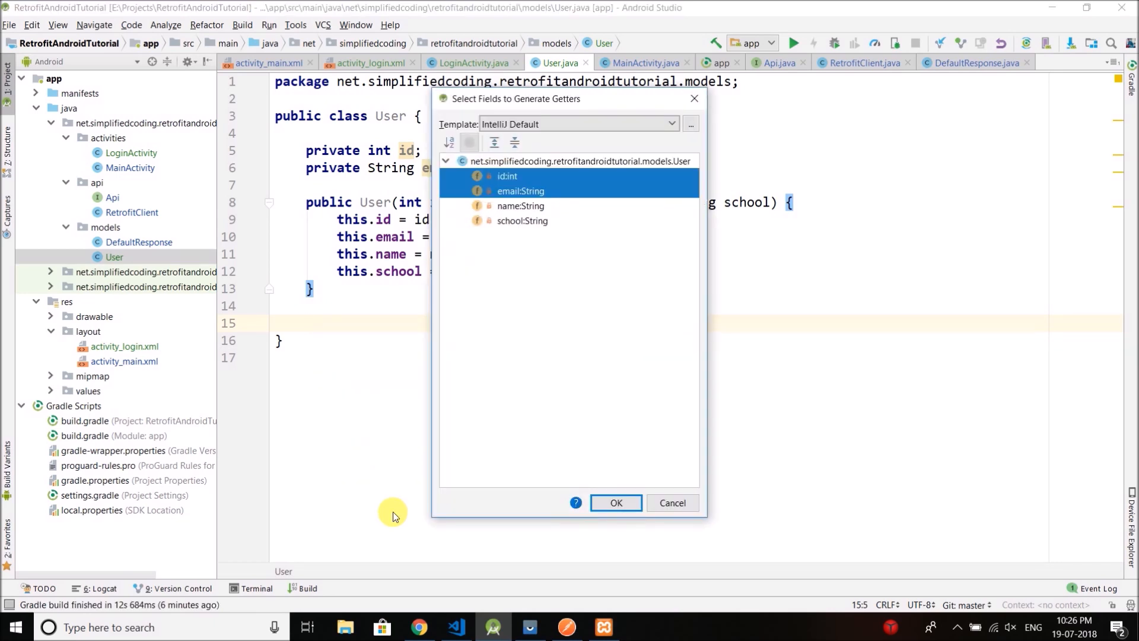
# Finish the User getters and create a new LoginResponse class in the models package.
pyautogui.click(615, 503)
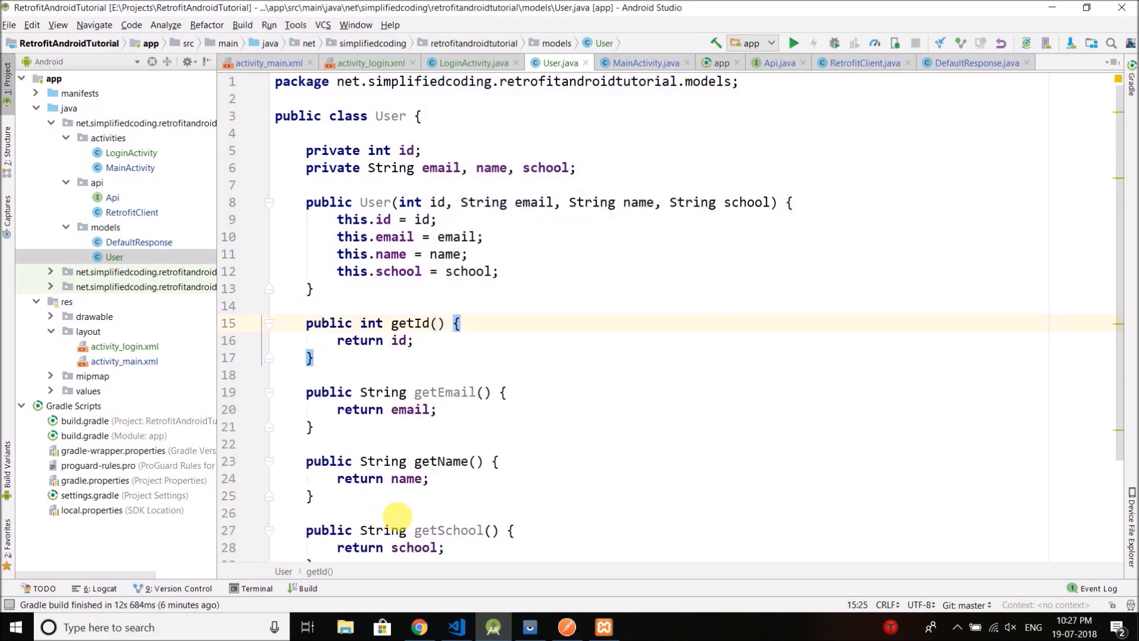
pyautogui.moveTo(82, 286)
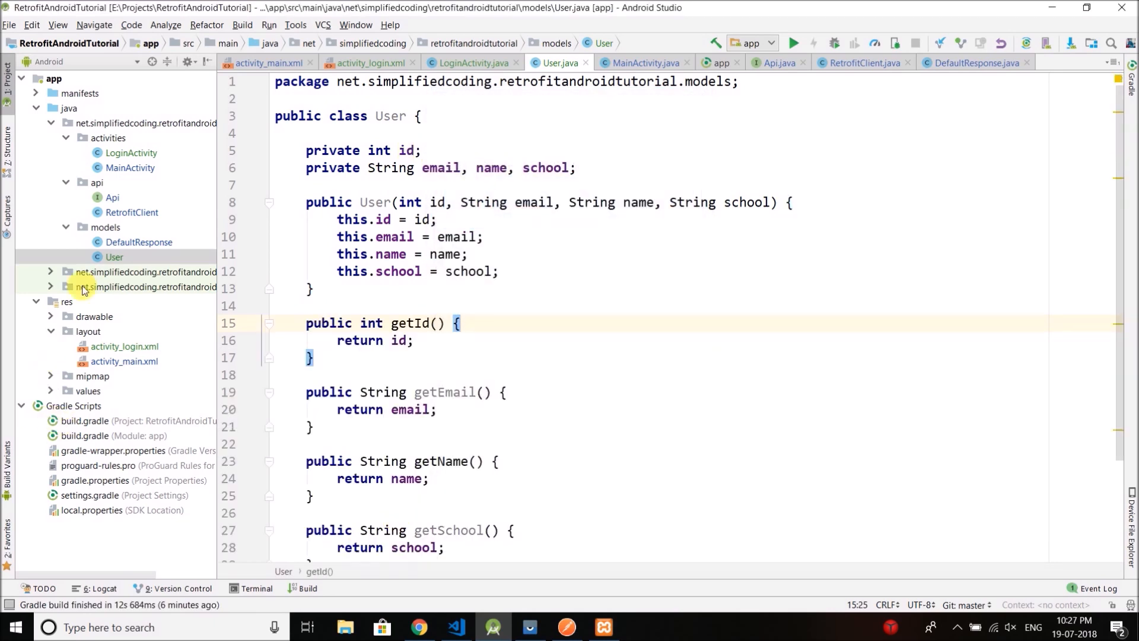
pyautogui.rightClick(82, 286)
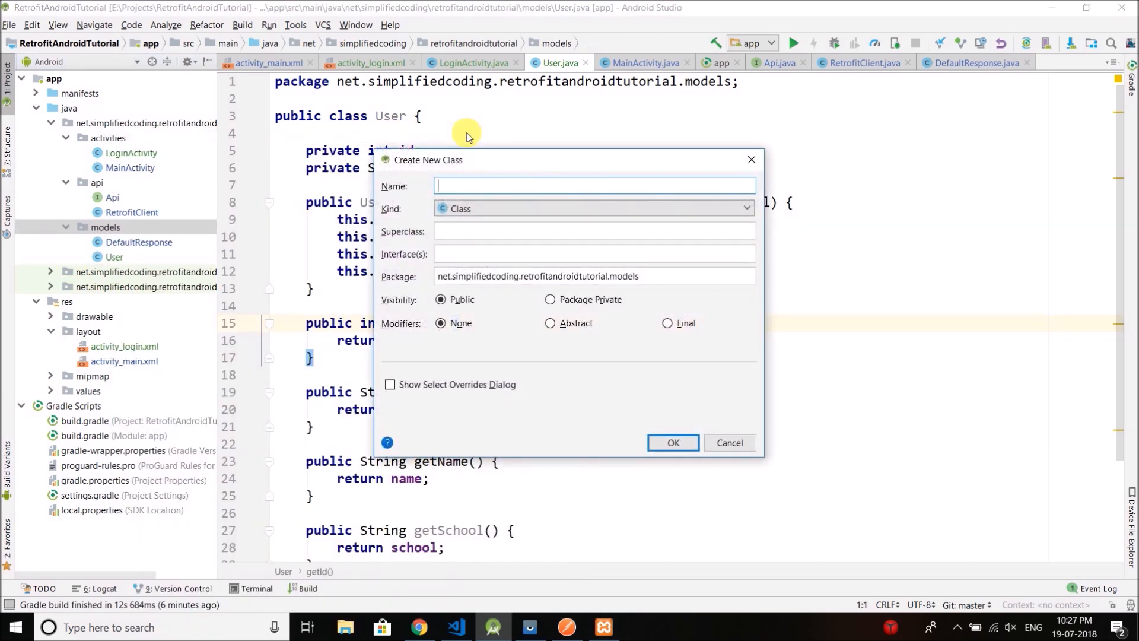
pyautogui.write('LoginRespo')
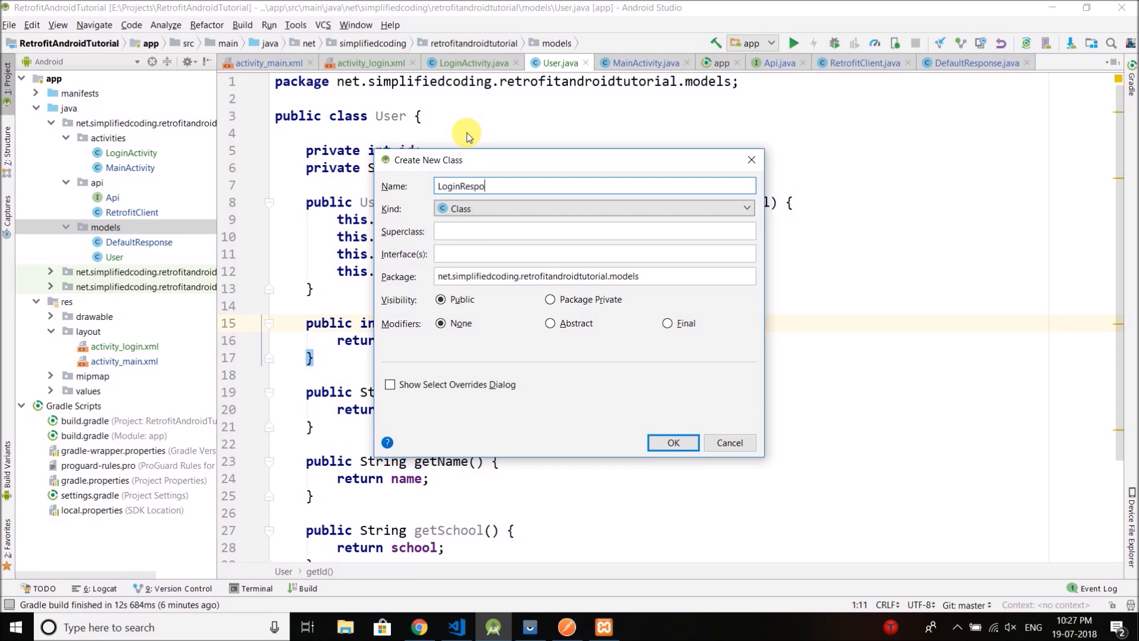
pyautogui.click(673, 443)
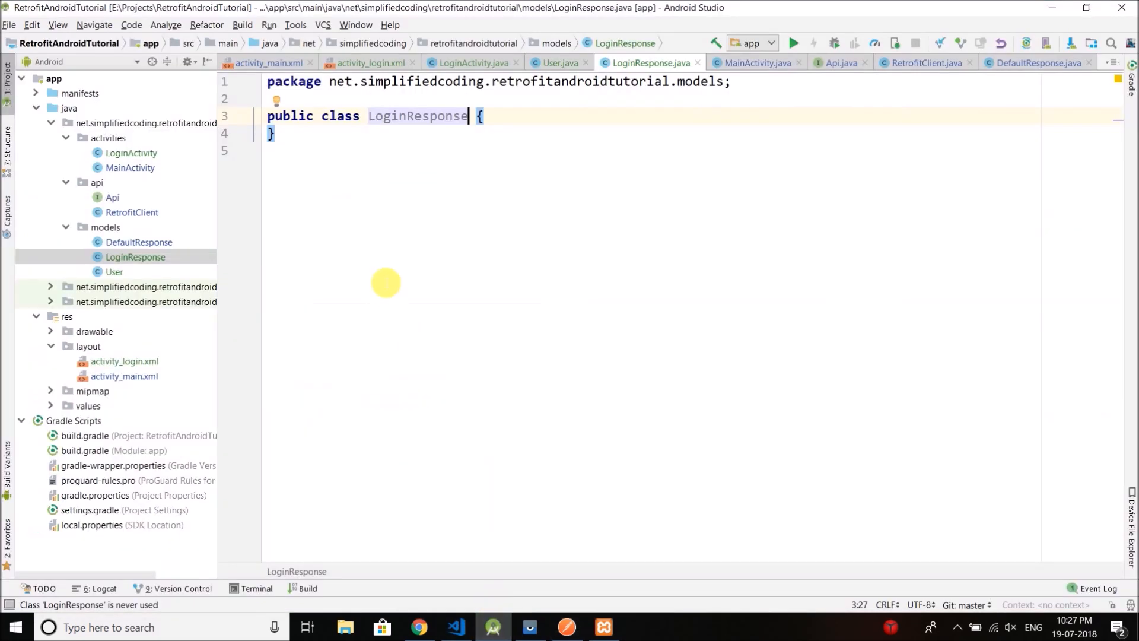
# Declare private boolean error, String message and User user fields in LoginResponse.
pyautogui.write('private me')
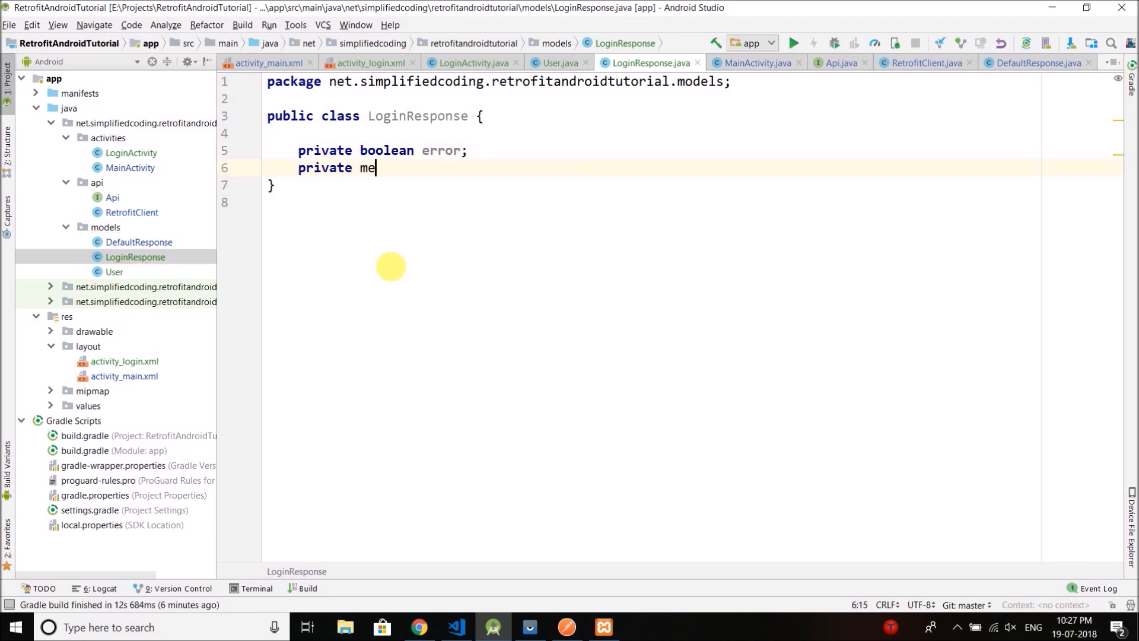
pyautogui.write('String mes')
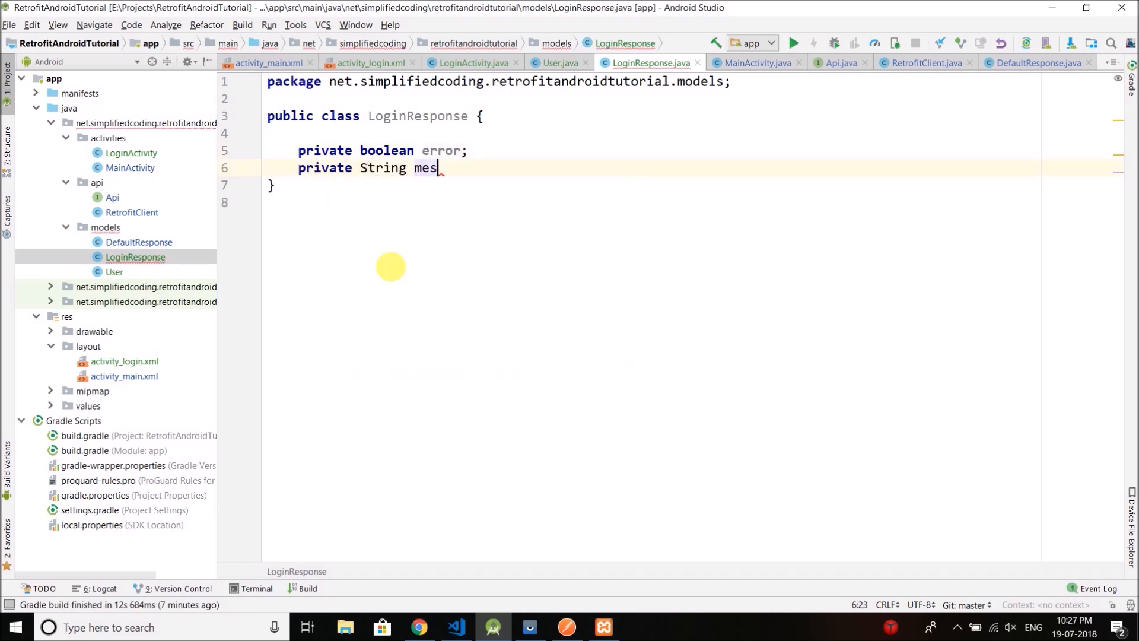
pyautogui.write('sage;')
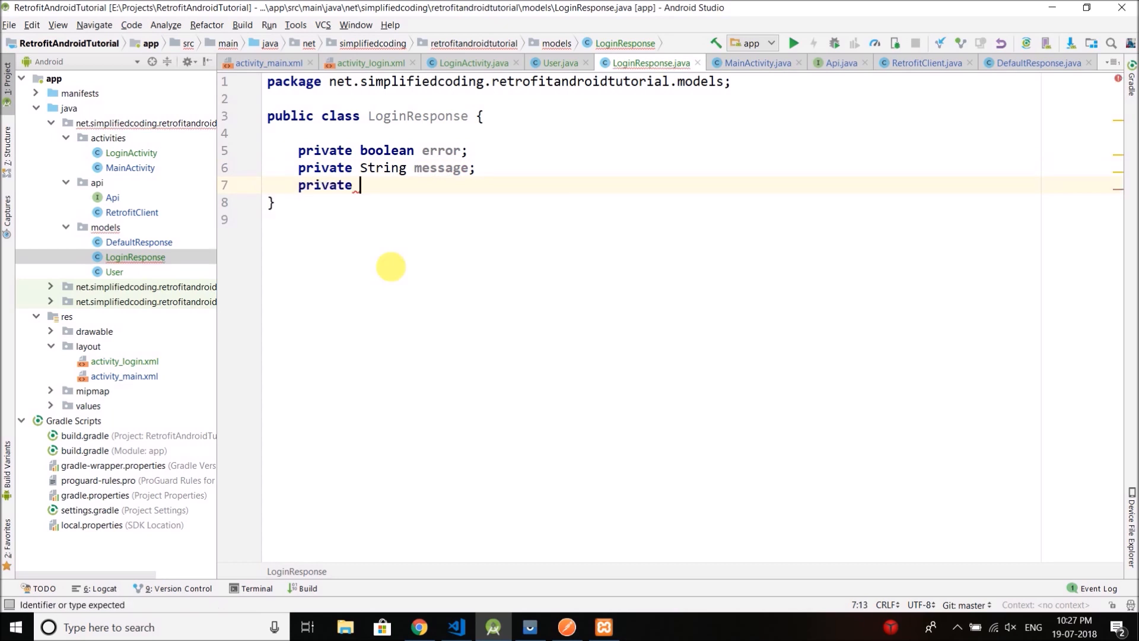
pyautogui.write('User user')
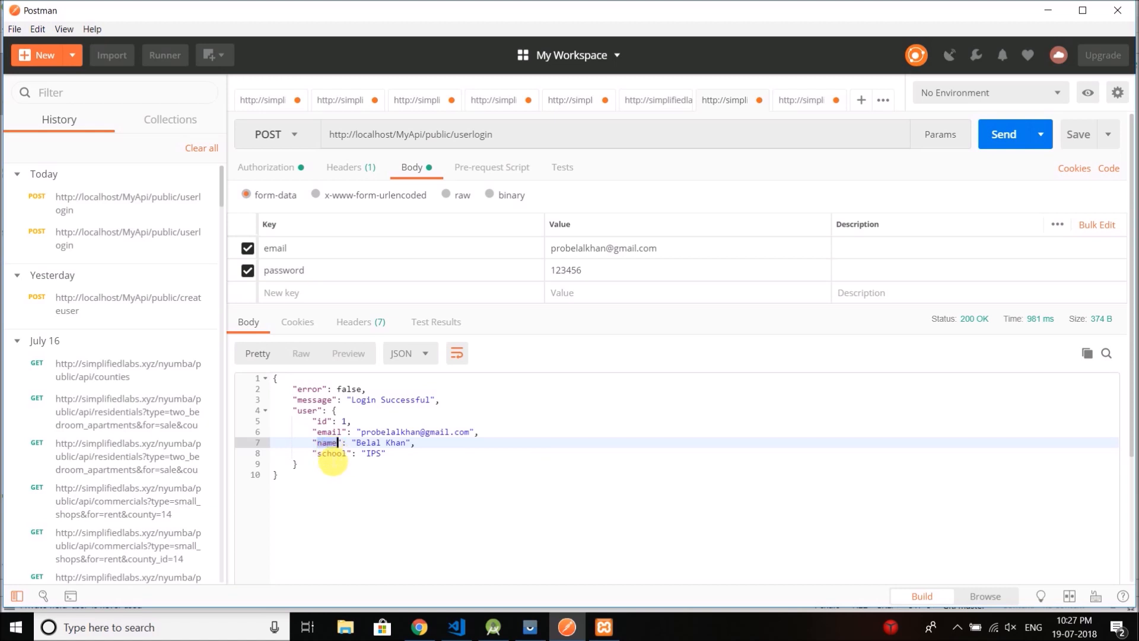
pyautogui.doubleClick(332, 452)
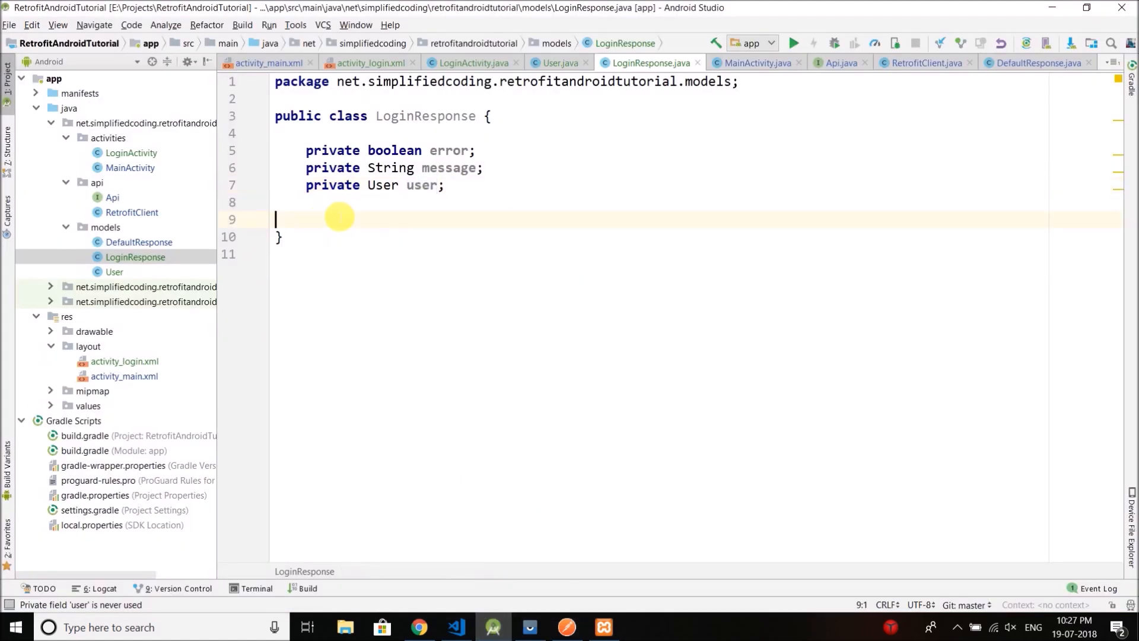
# Generate a three-field constructor and getters for error, message and user in LoginResponse.
pyautogui.rightClick(339, 218)
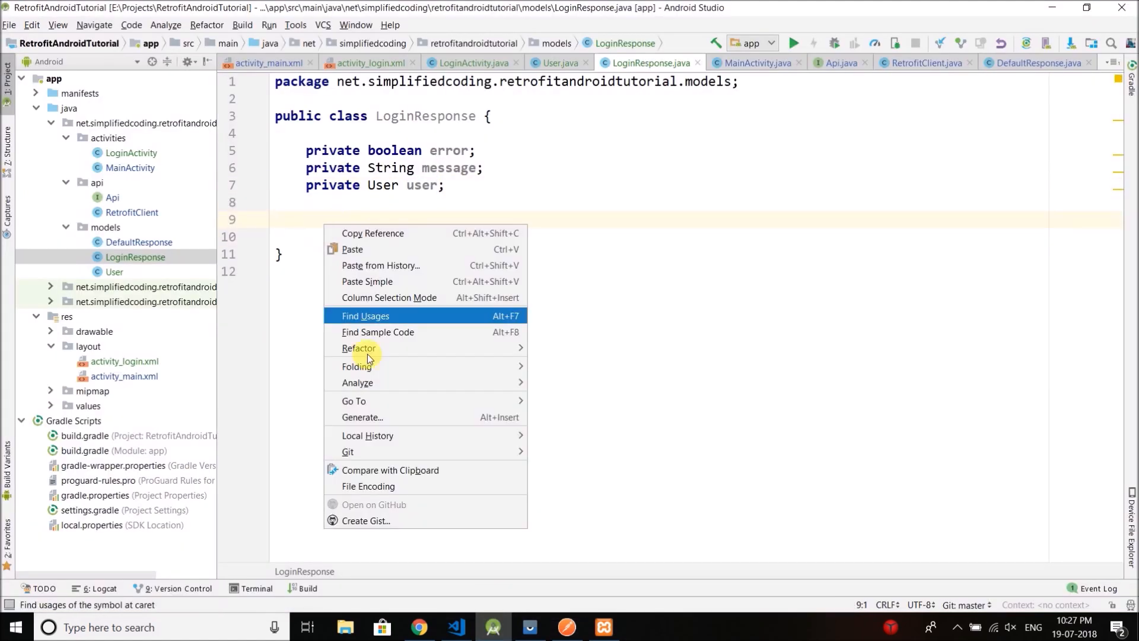
pyautogui.click(361, 417)
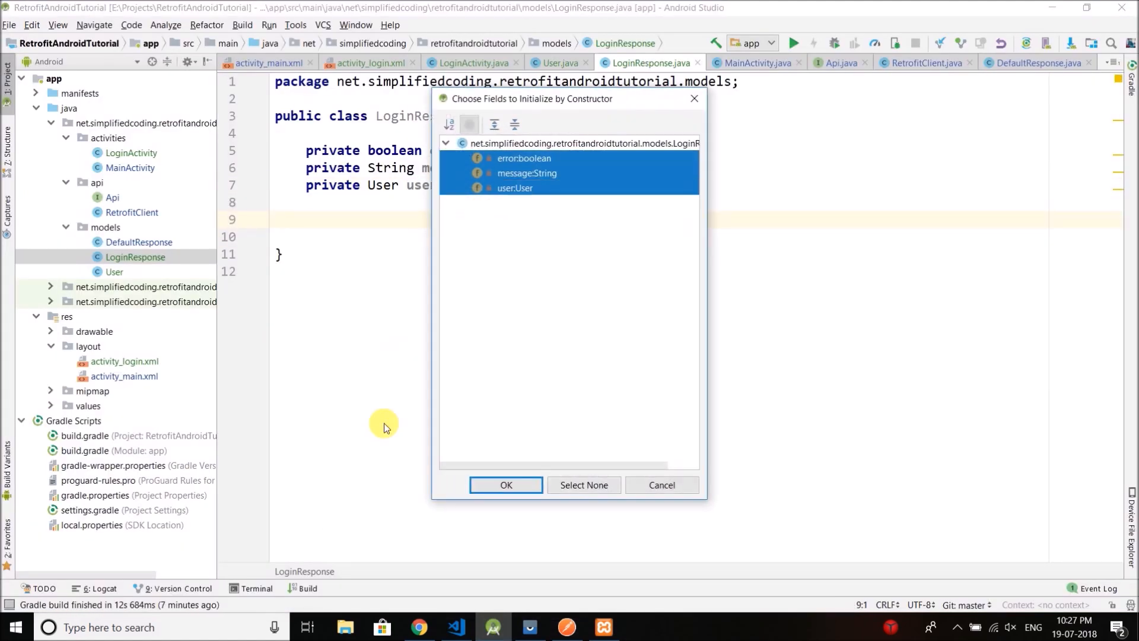
pyautogui.click(506, 485)
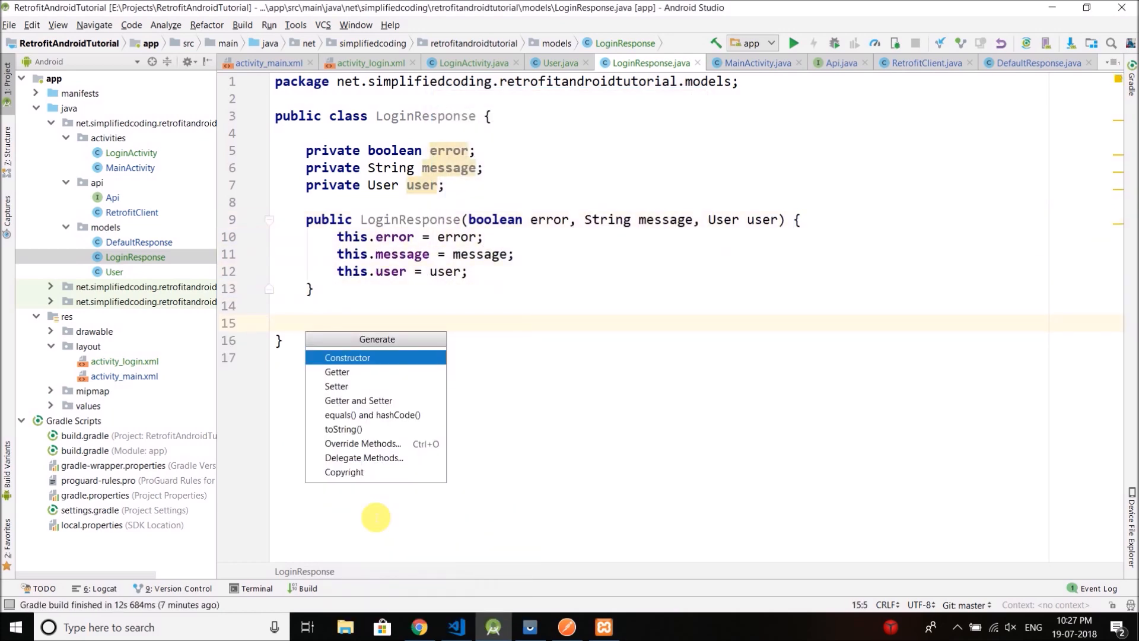
pyautogui.click(336, 371)
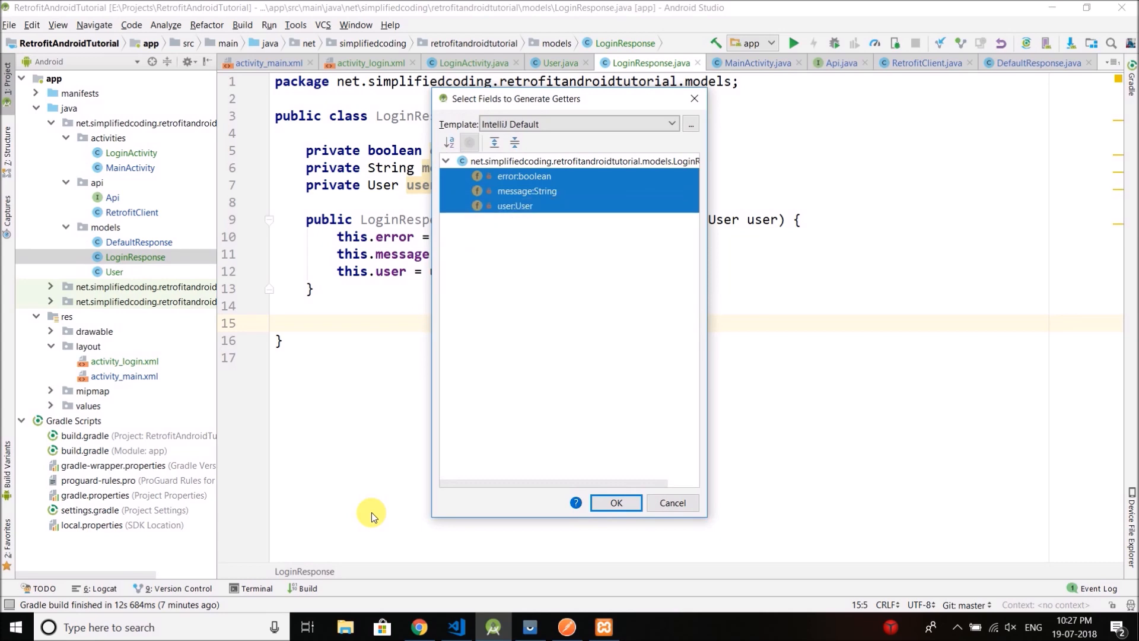
pyautogui.click(615, 502)
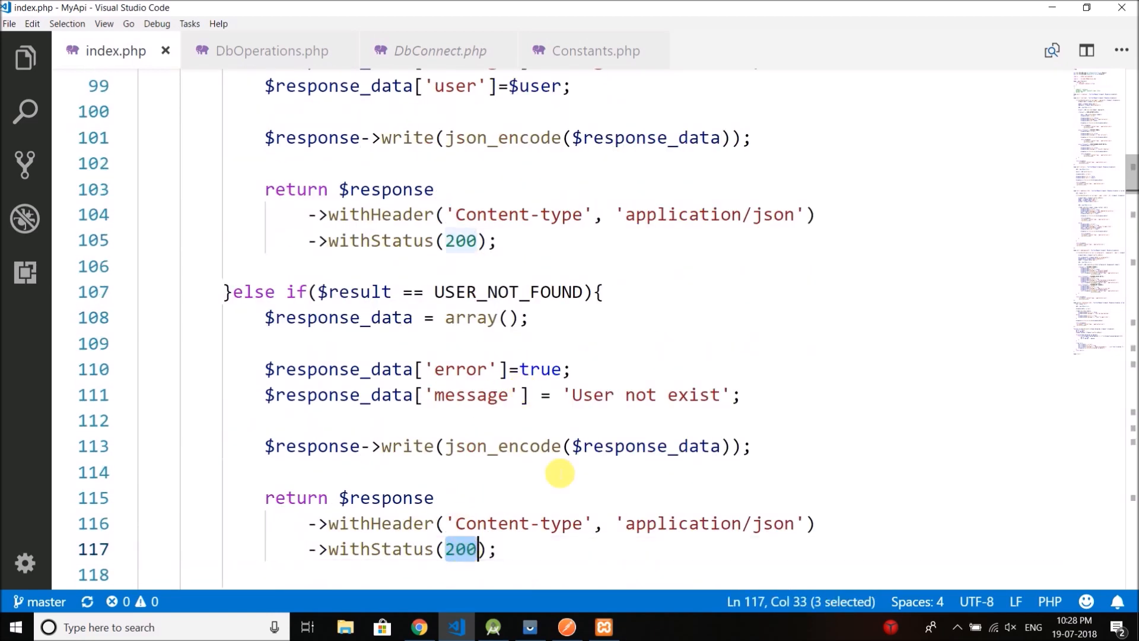
pyautogui.scroll(-3)
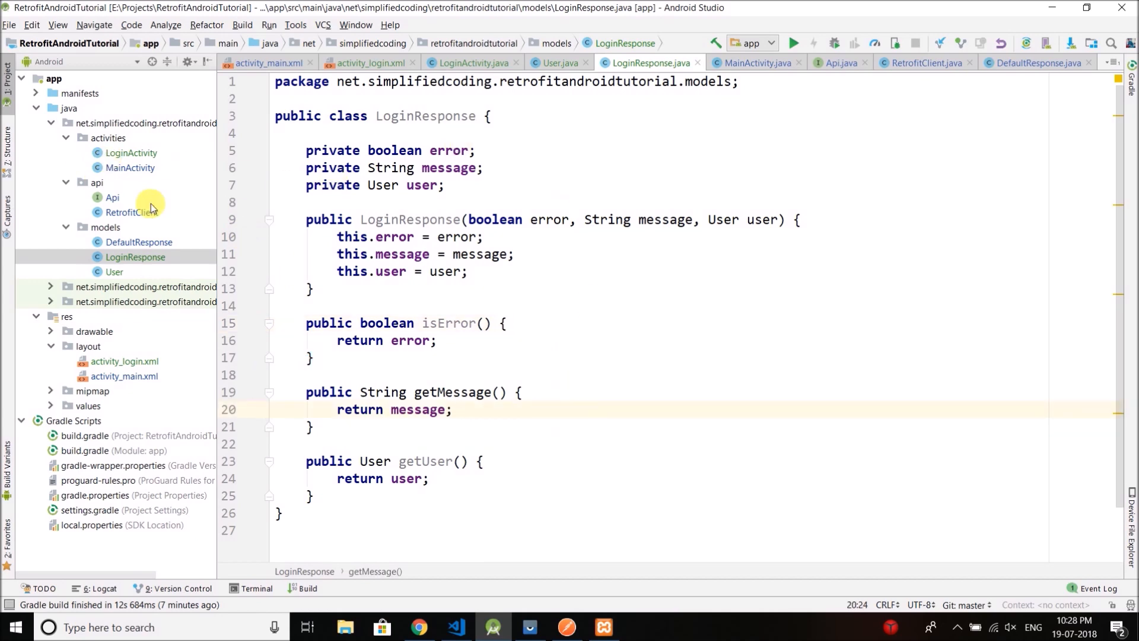
pyautogui.click(112, 197)
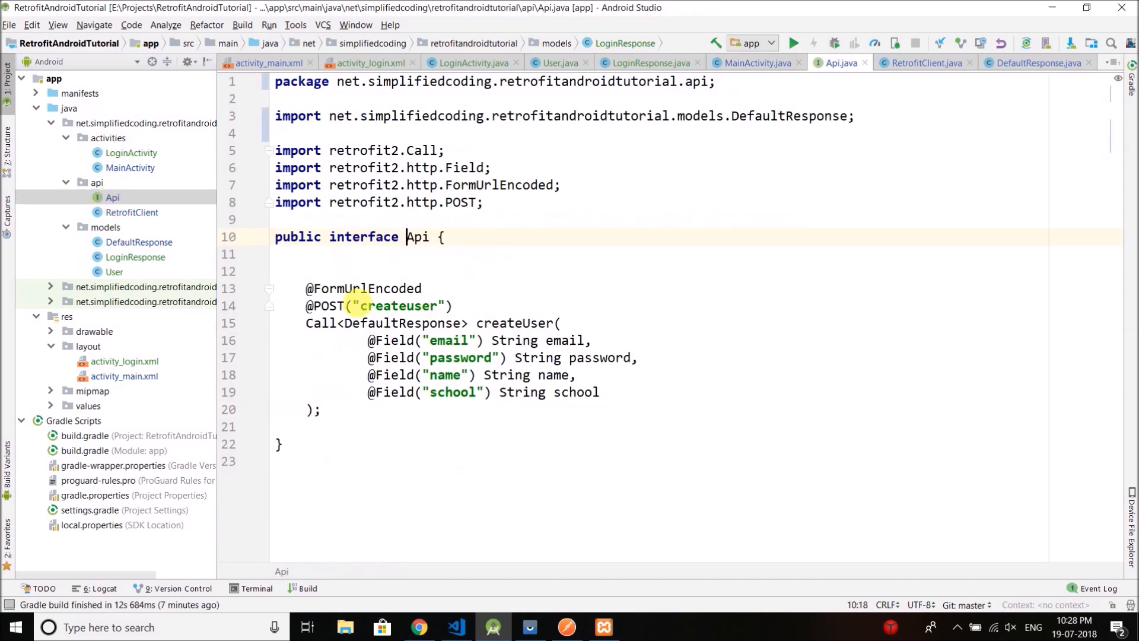
pyautogui.click(268, 116)
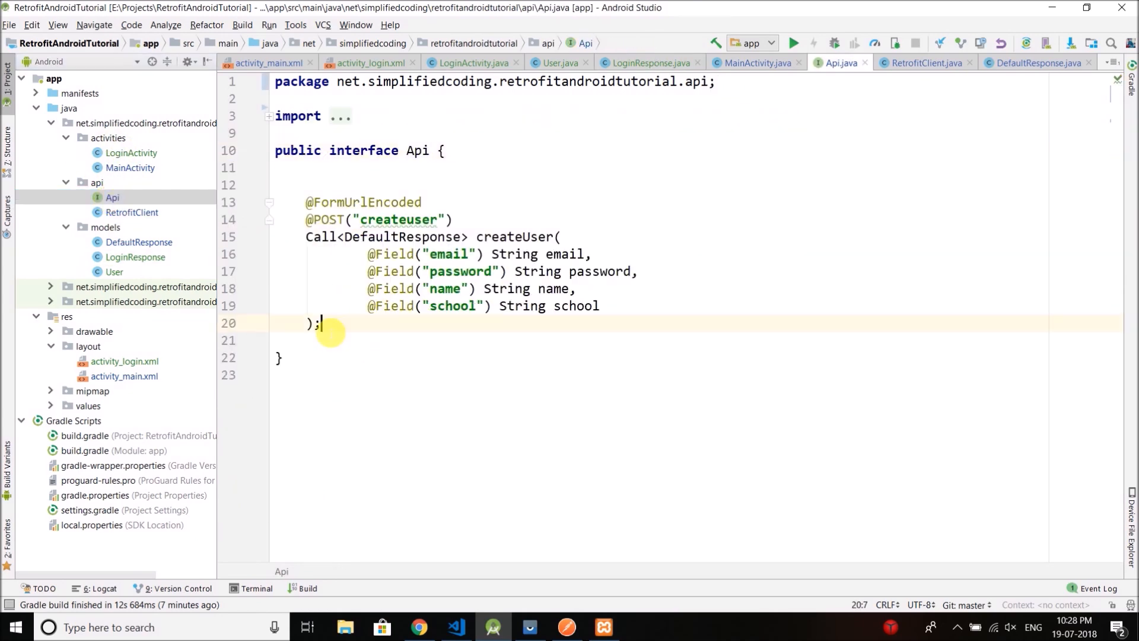
pyautogui.write('@FormUrlEncoded')
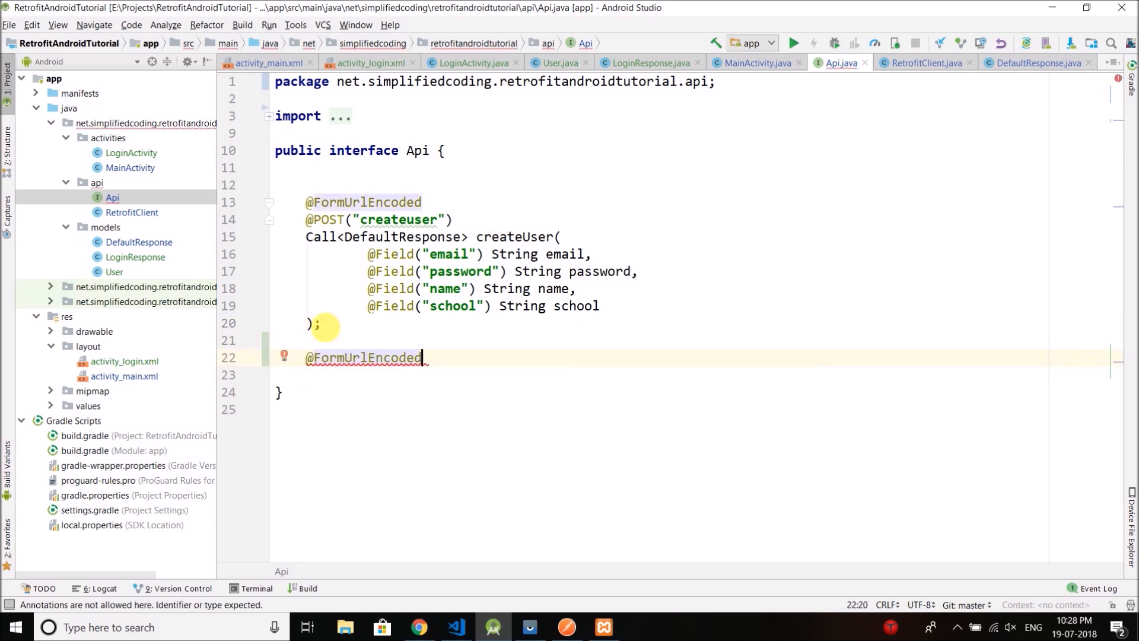
pyautogui.write('@POST')
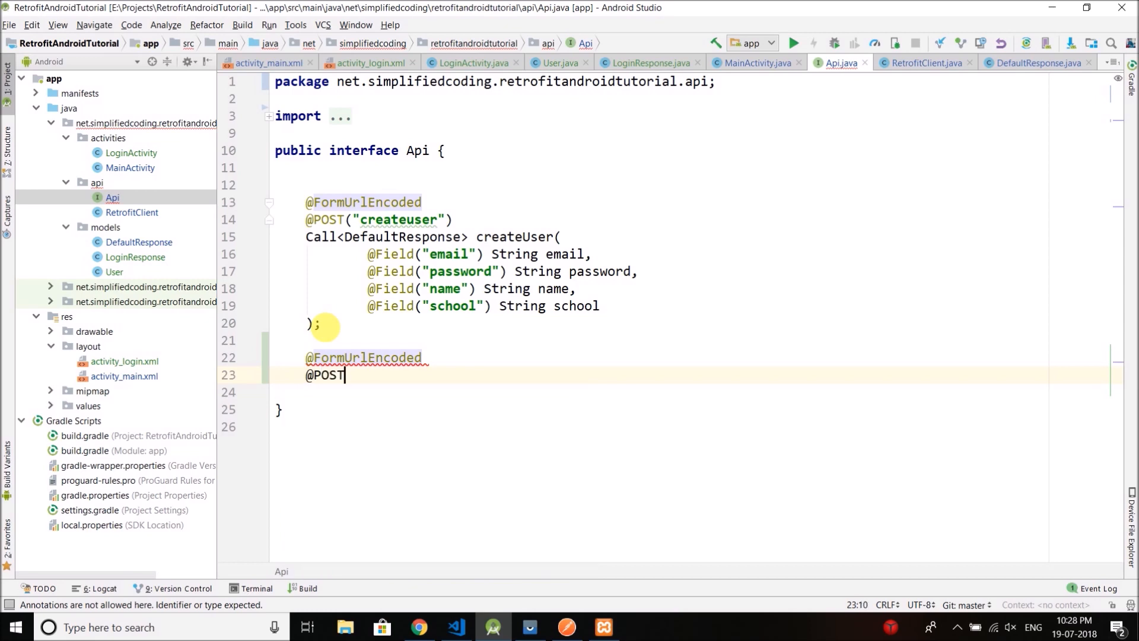
pyautogui.write('("")')
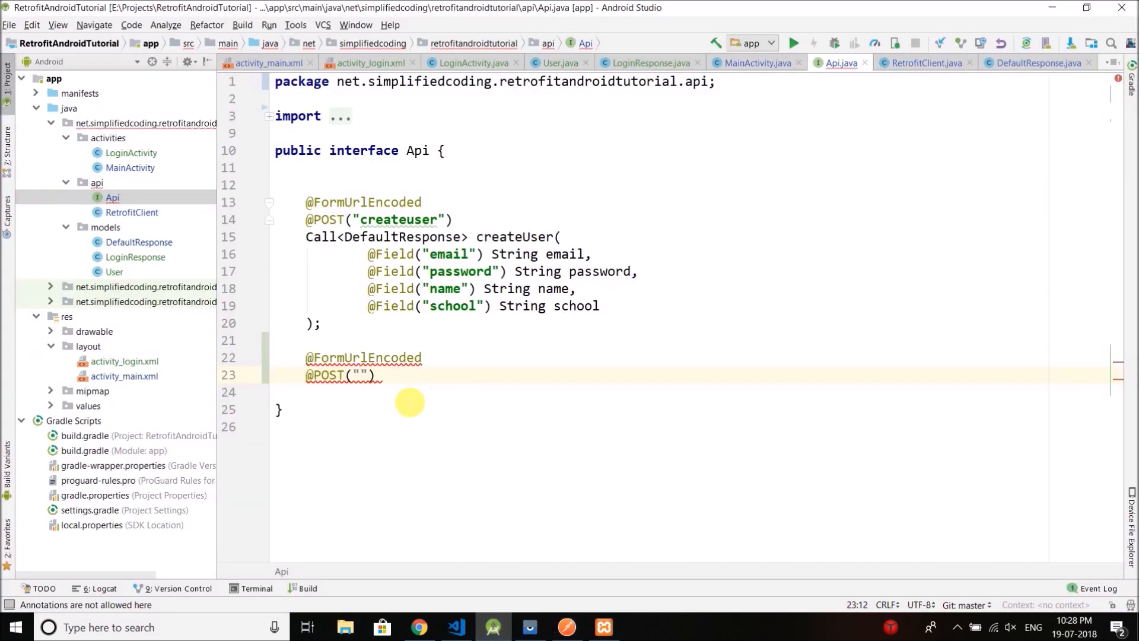
pyautogui.write('userlogin')
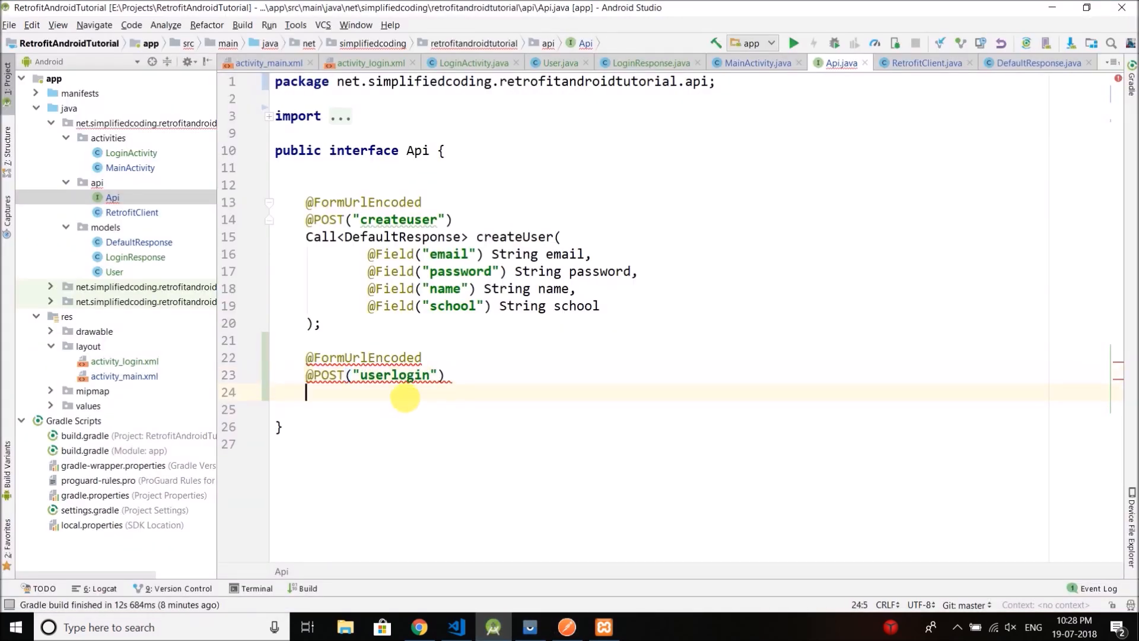
pyautogui.write('Call<>')
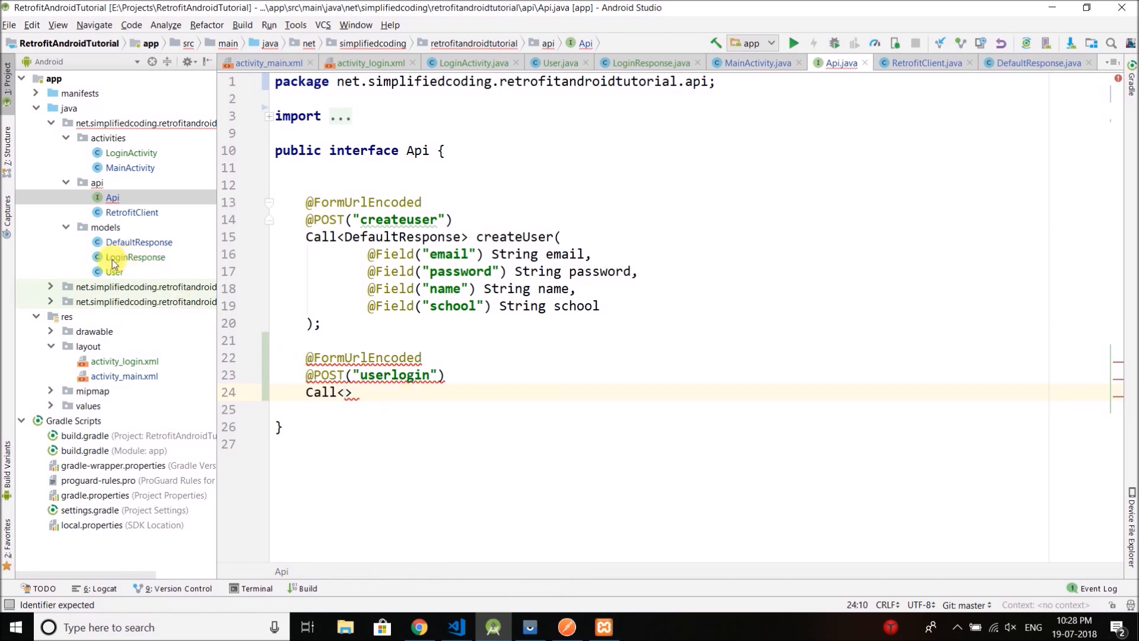
pyautogui.write('LoginResponse')
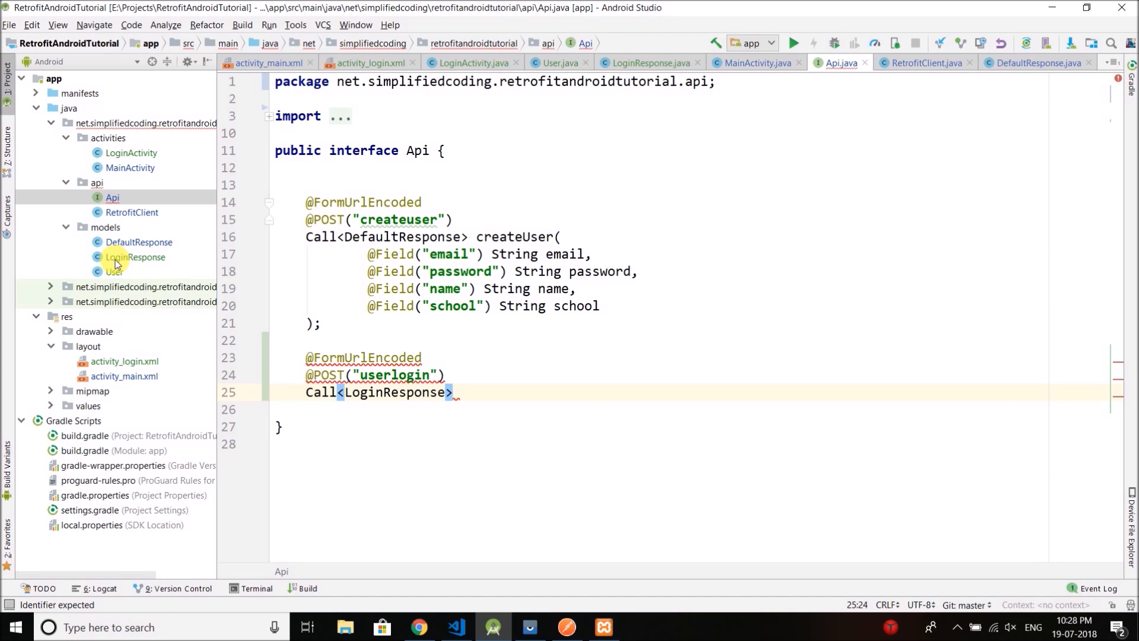
pyautogui.write('user')
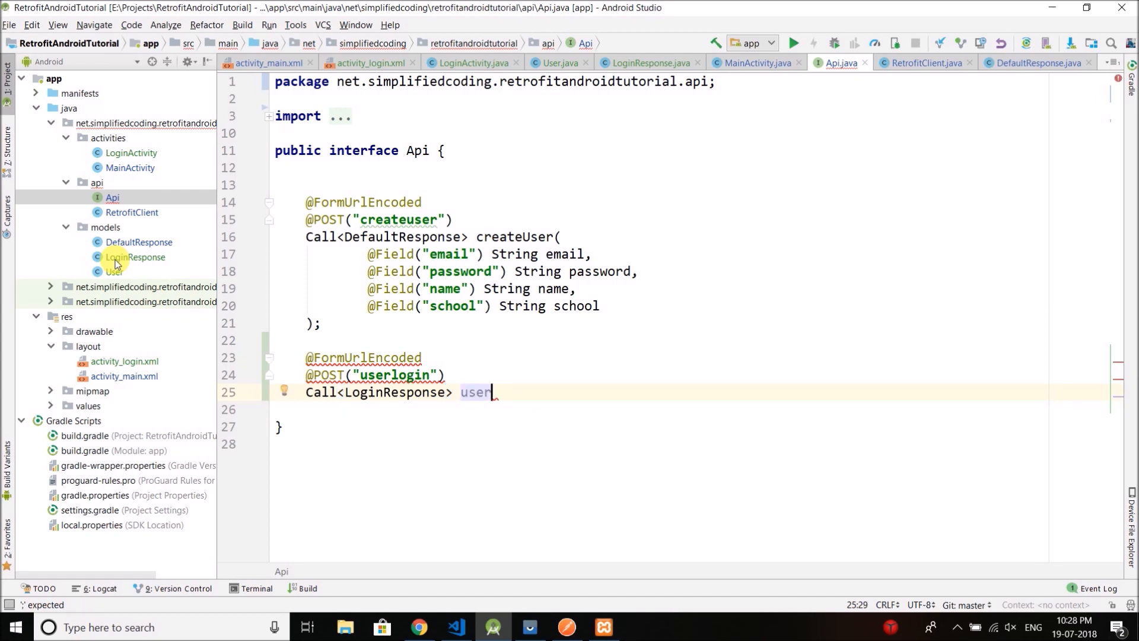
pyautogui.write('Login();')
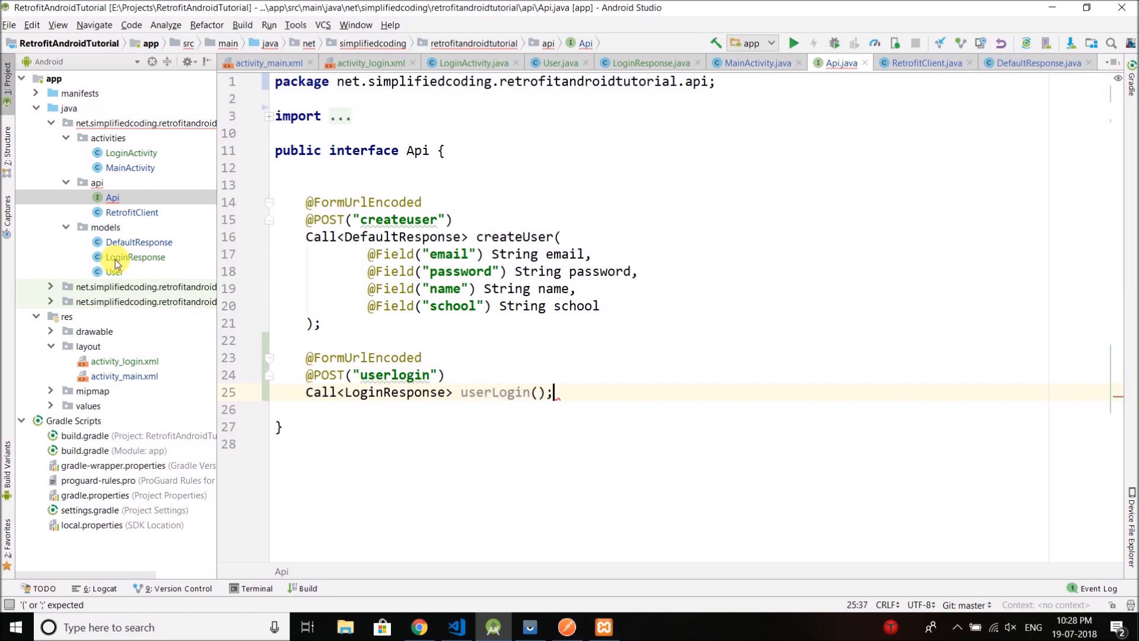
pyautogui.write('(')
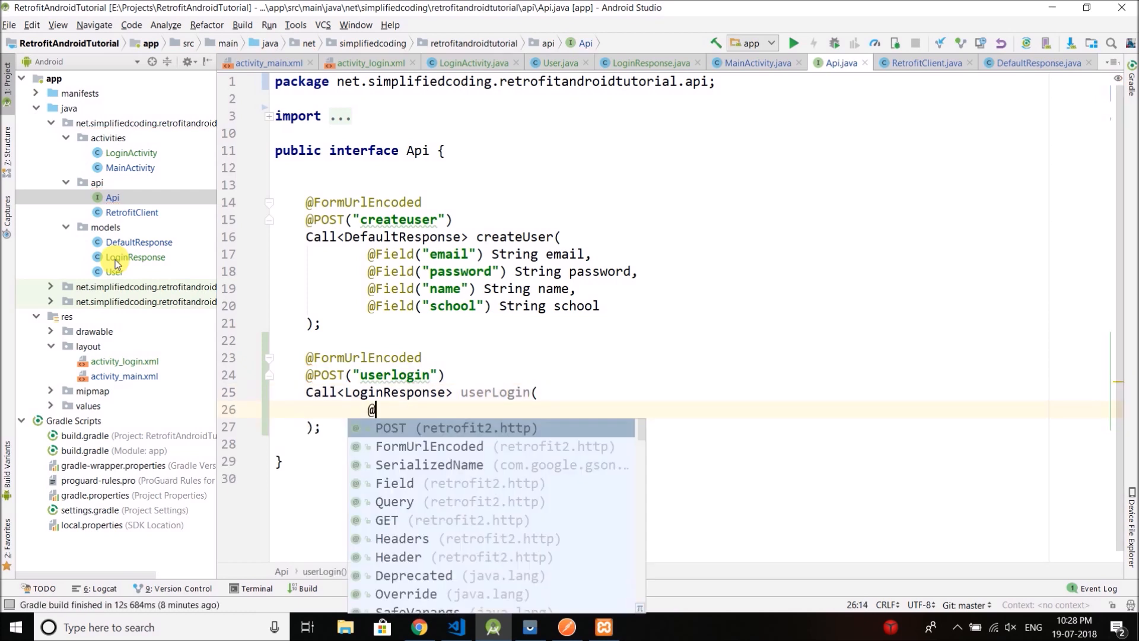
pyautogui.write('Field("email") String email,')
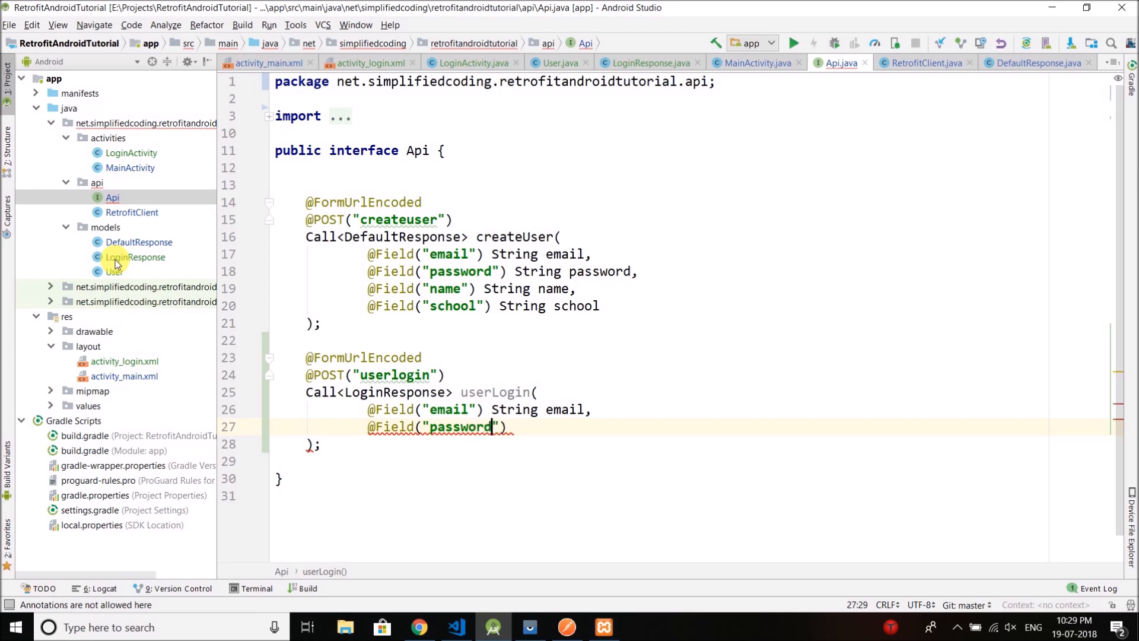
pyautogui.write('String pass')
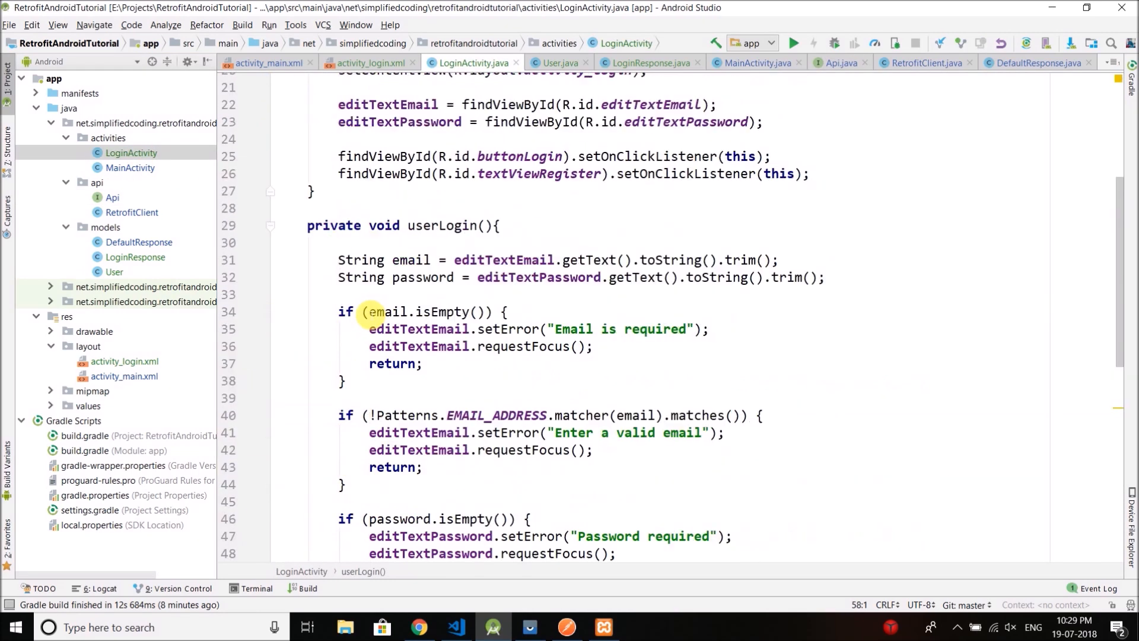
# Write Call<LoginResponse> call = RetrofitClient.getInstance().getApi().userLogin(email, password);.
pyautogui.scroll(-3)
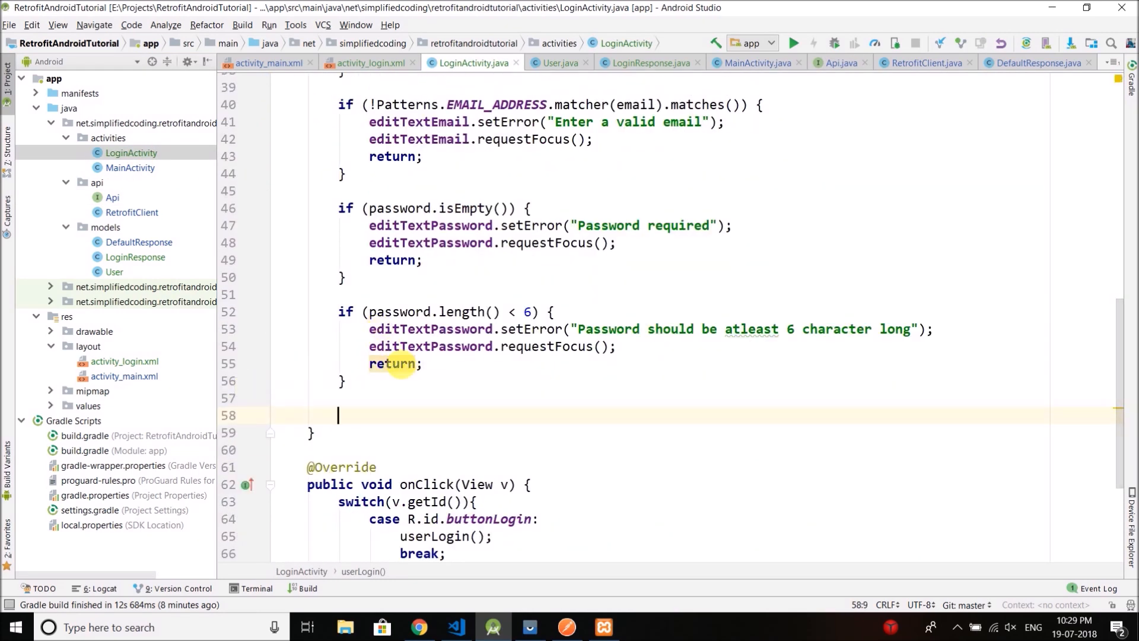
pyautogui.write('Call<>')
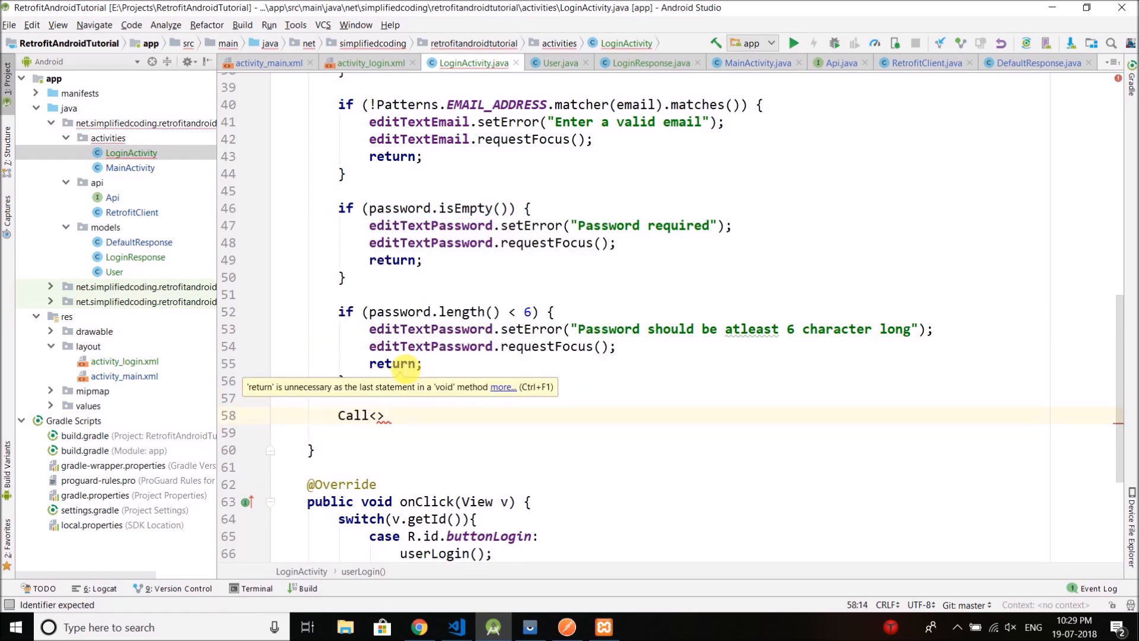
pyautogui.write('LoginResponse')
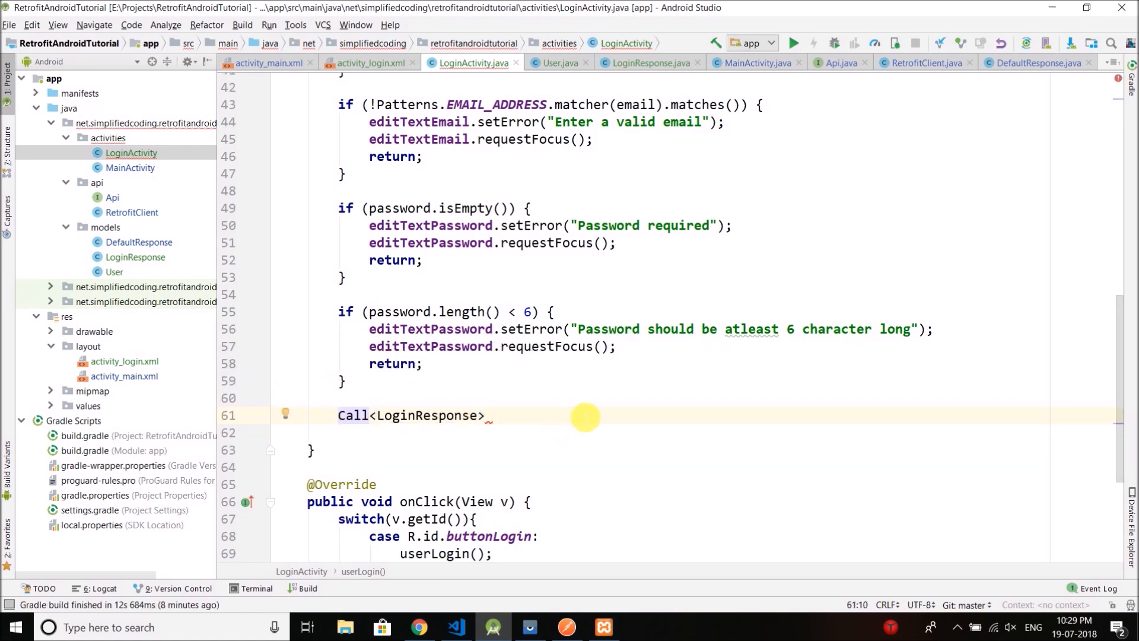
pyautogui.write('user')
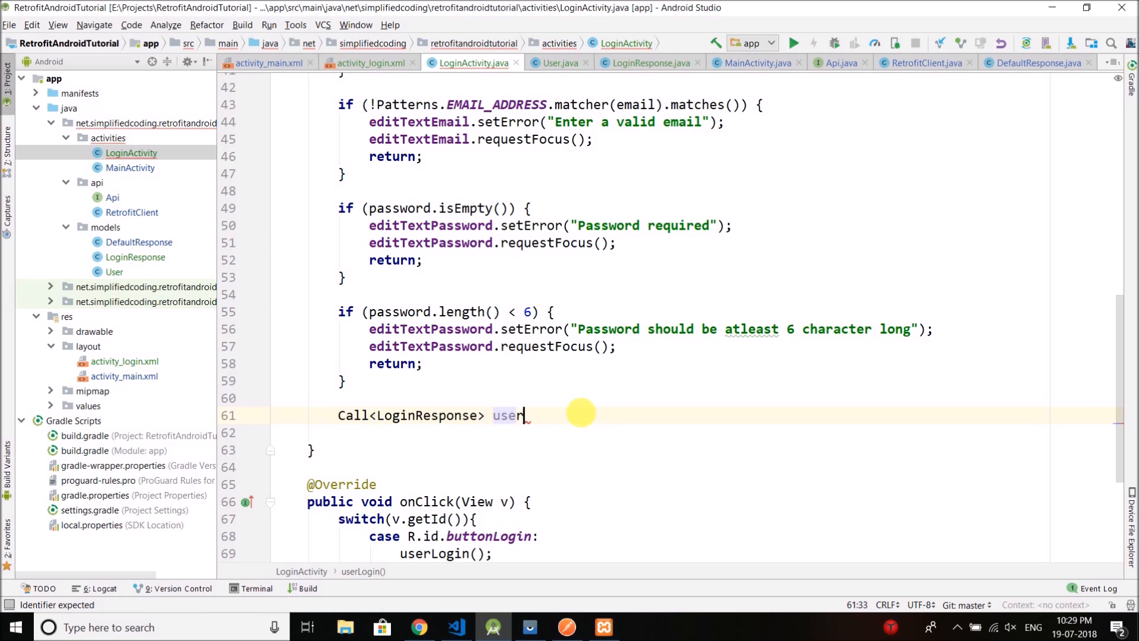
pyautogui.write('call =')
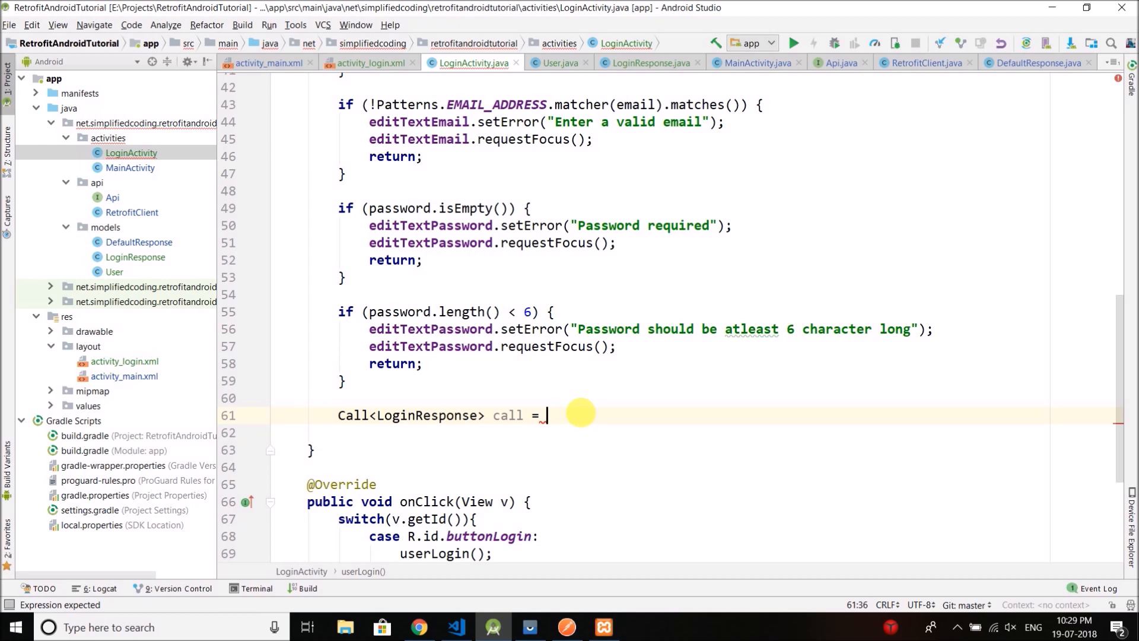
pyautogui.write('RetrofitClient')
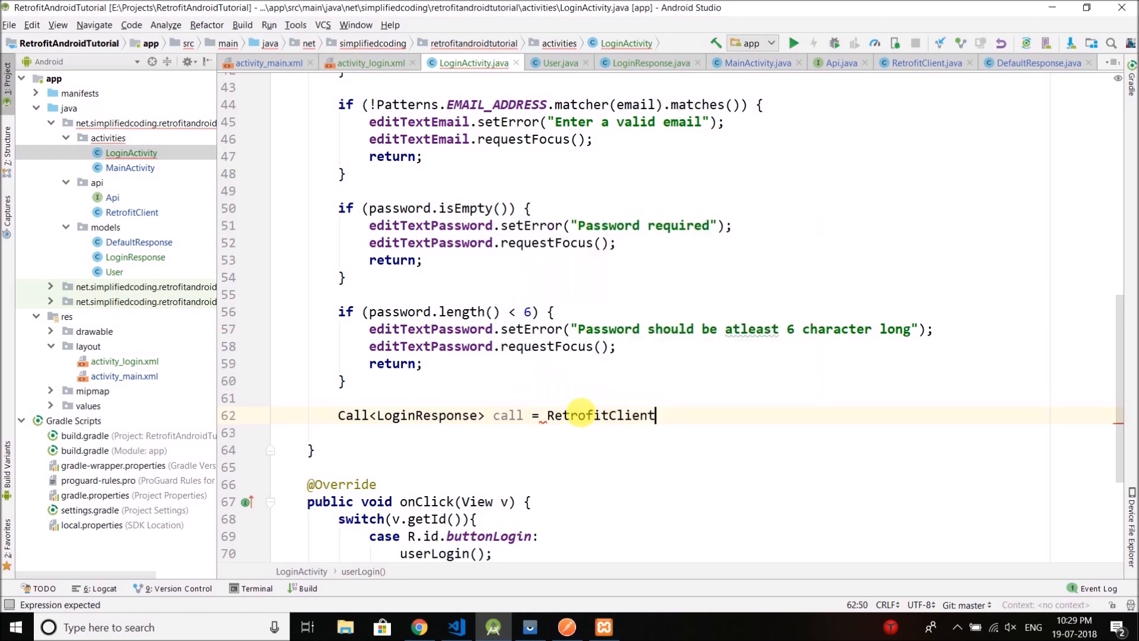
pyautogui.write('.getInstance()')
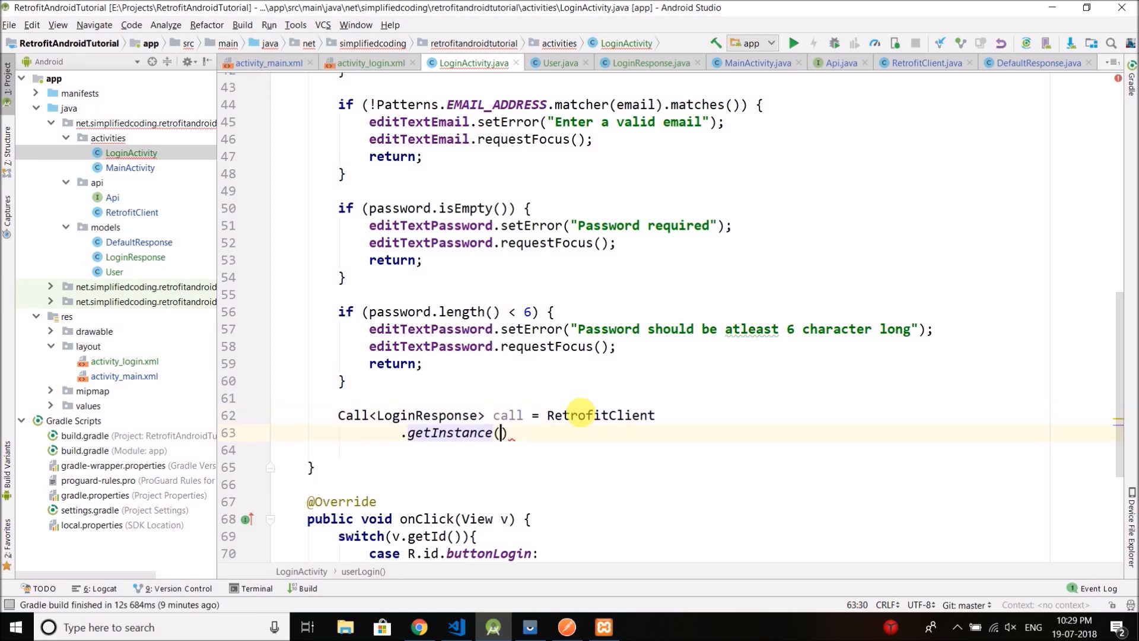
pyautogui.write('.getApi().userLogin(')
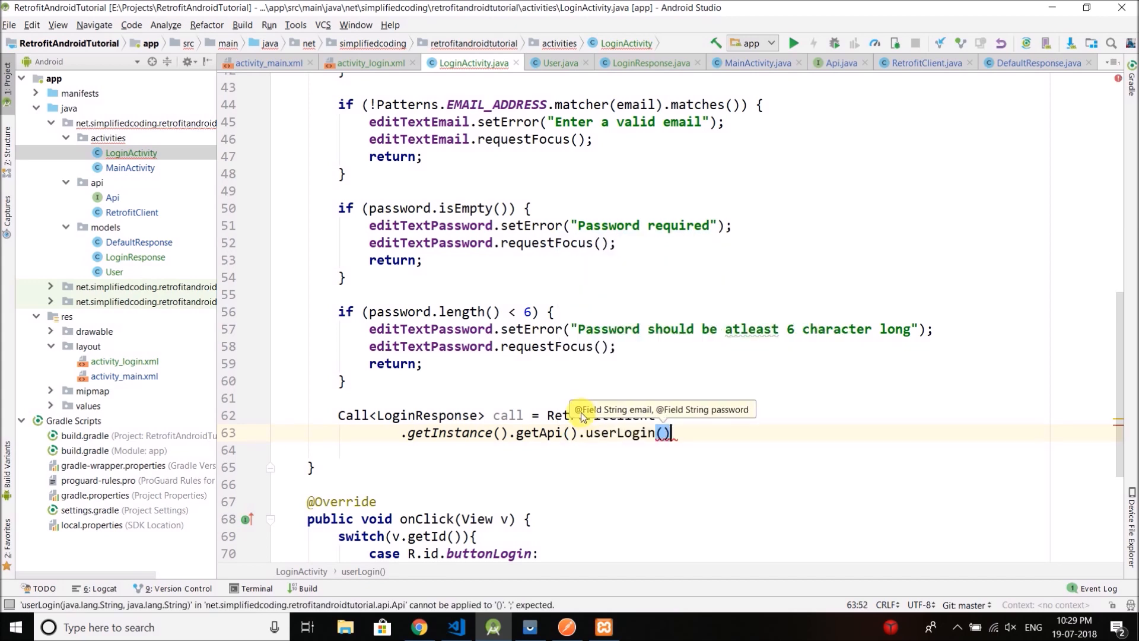
pyautogui.write('email, password')
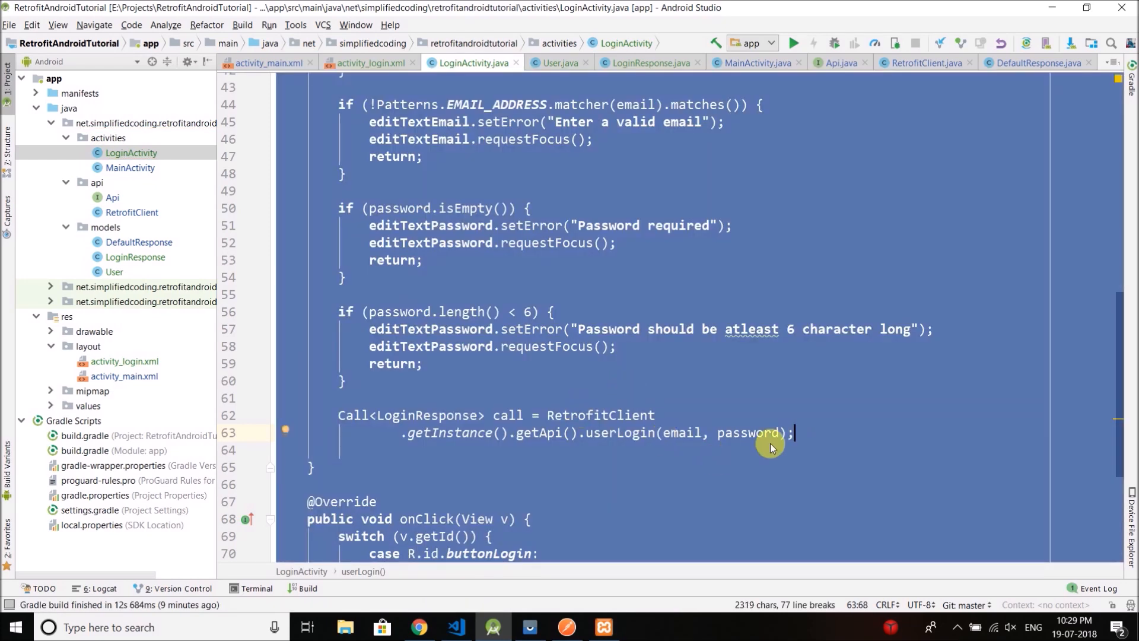
pyautogui.write('ca')
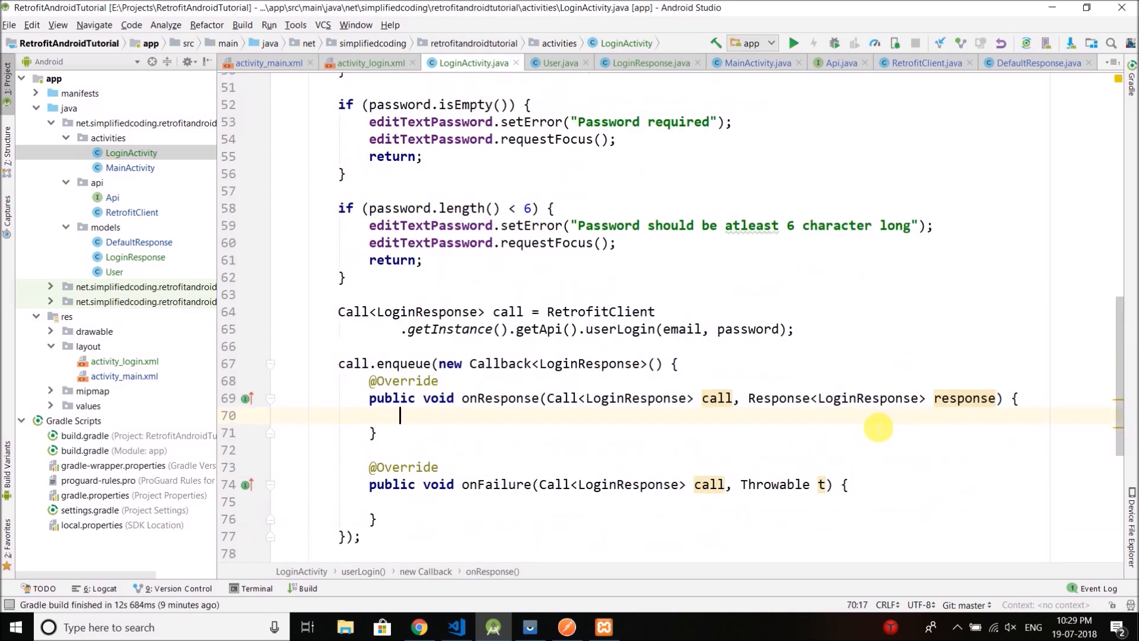
# Enqueue the call with a Callback and read LoginResponse loginResponse = response.body() in onResponse.
pyautogui.scroll(-3)
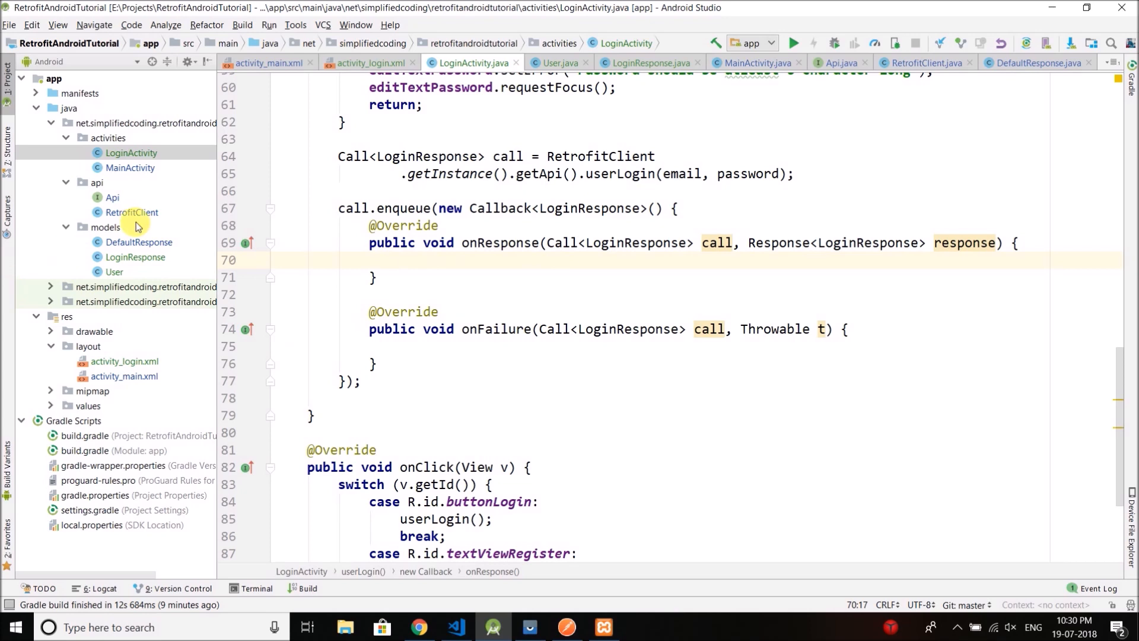
pyautogui.moveTo(118, 259)
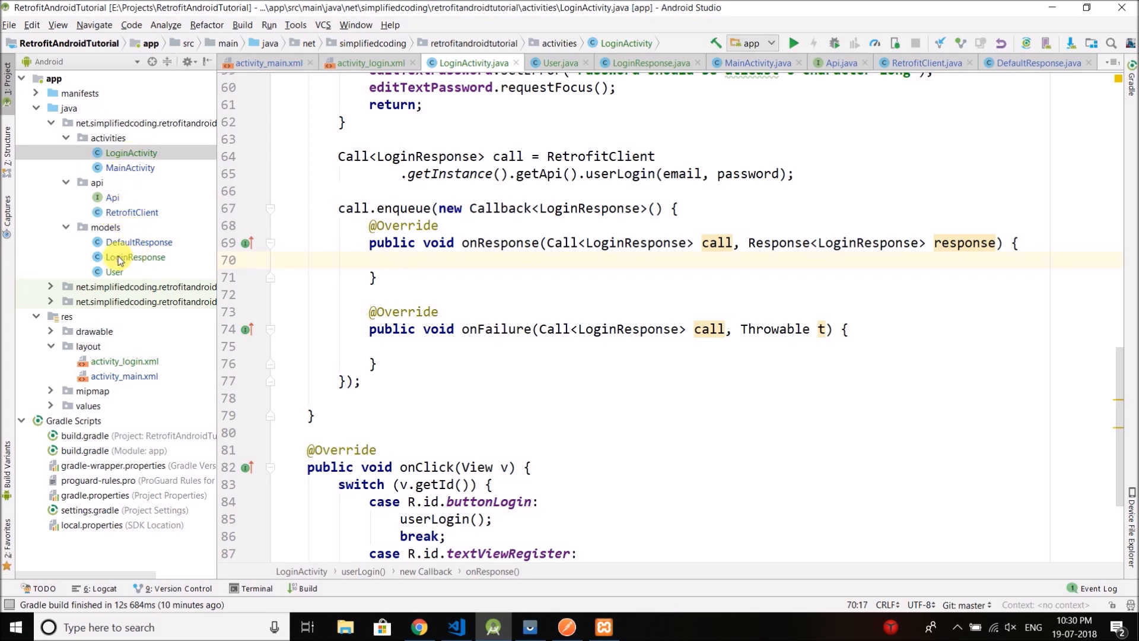
pyautogui.write('LoginResponse lo')
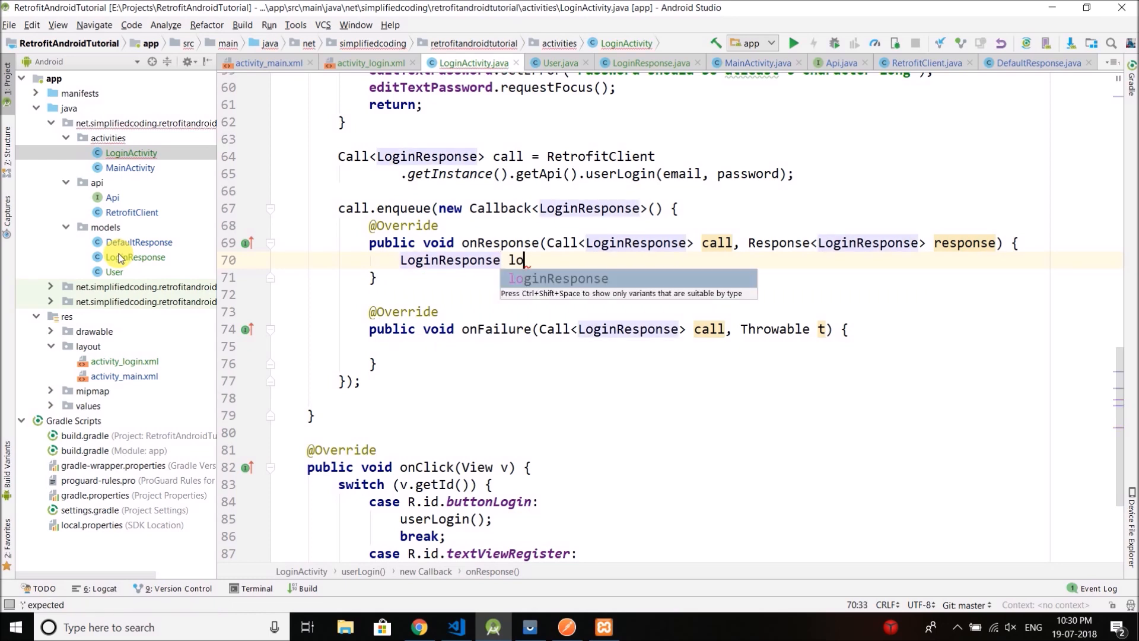
pyautogui.write('ginResponse = response.body();')
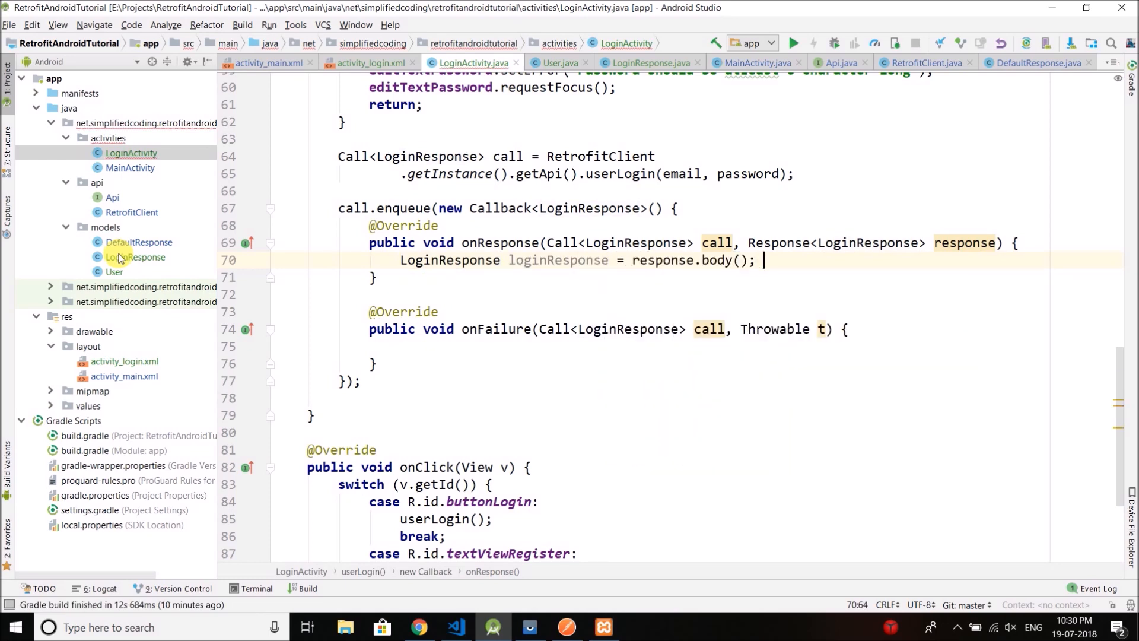
pyautogui.doubleClick(558, 260)
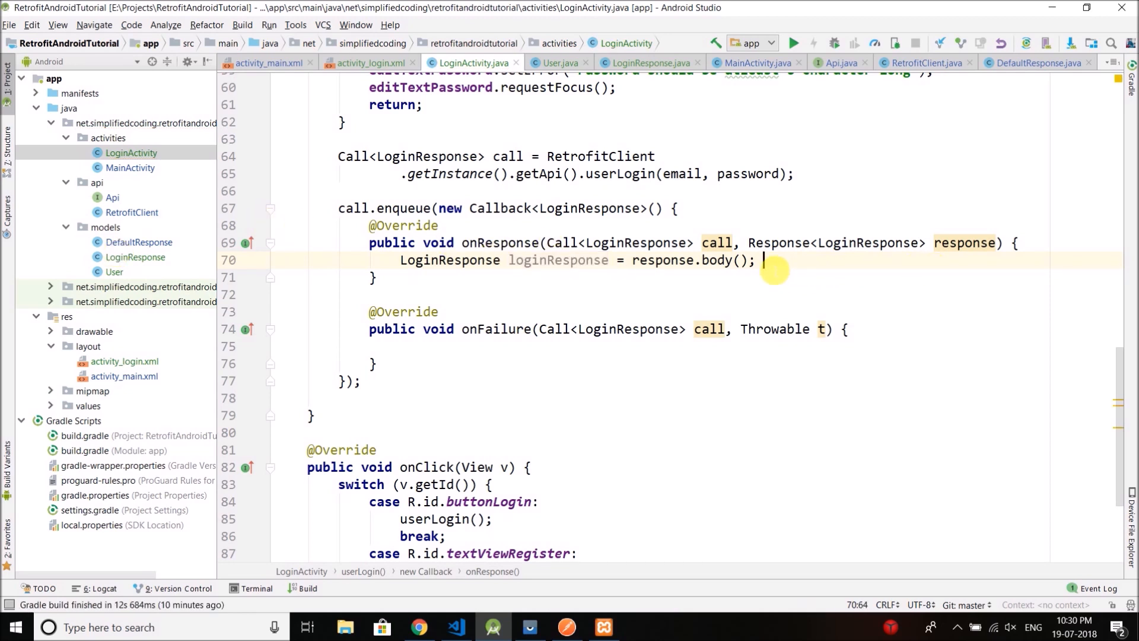
pyautogui.press('enter')
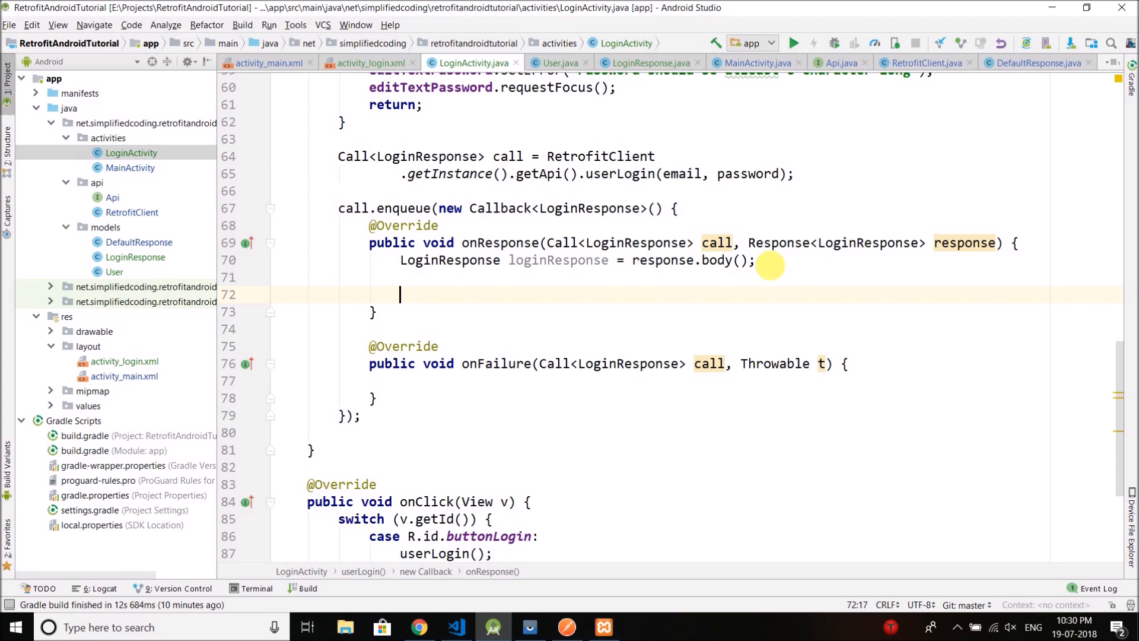
# Add if(!loginResponse.isError()) with a proceed comment and an else branch.
pyautogui.write('if(l')
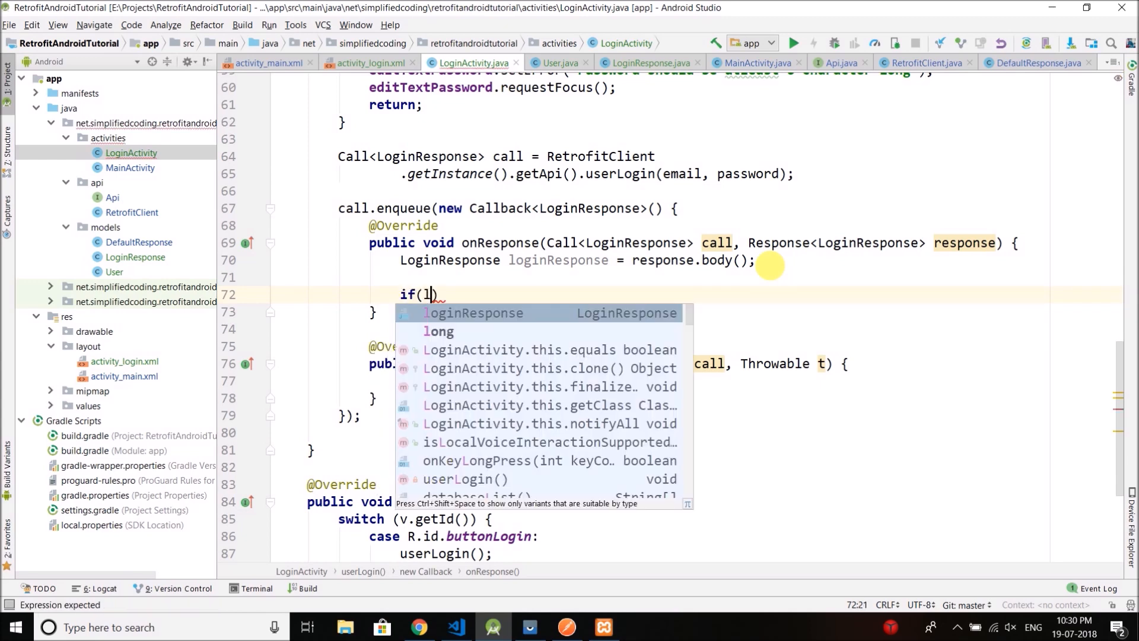
pyautogui.write('oginResponse.isError(')
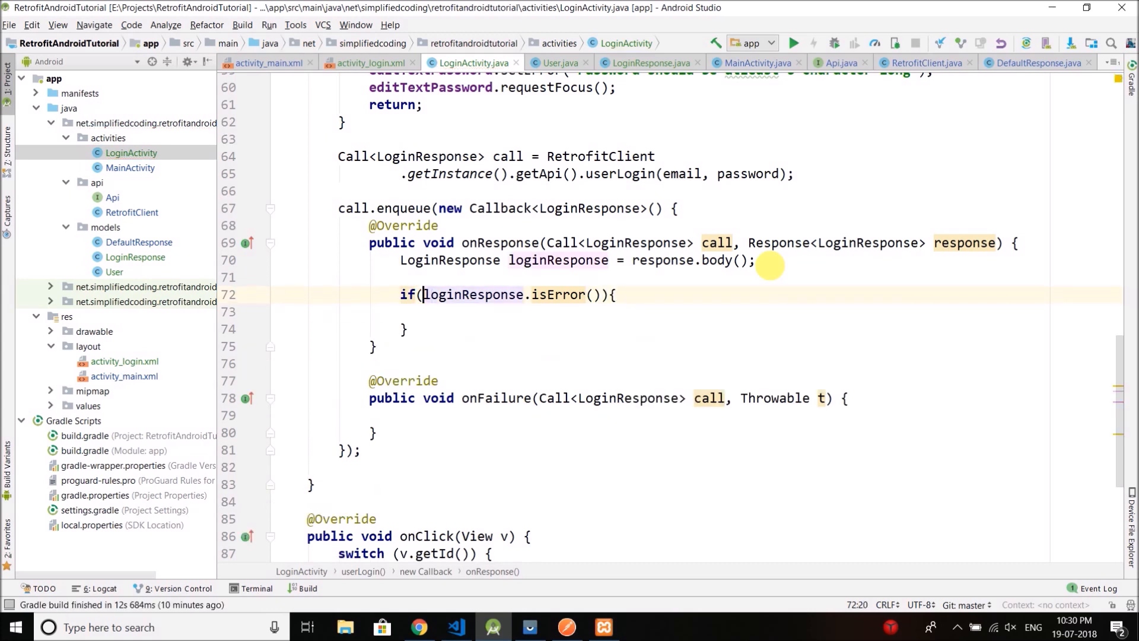
pyautogui.write('!')
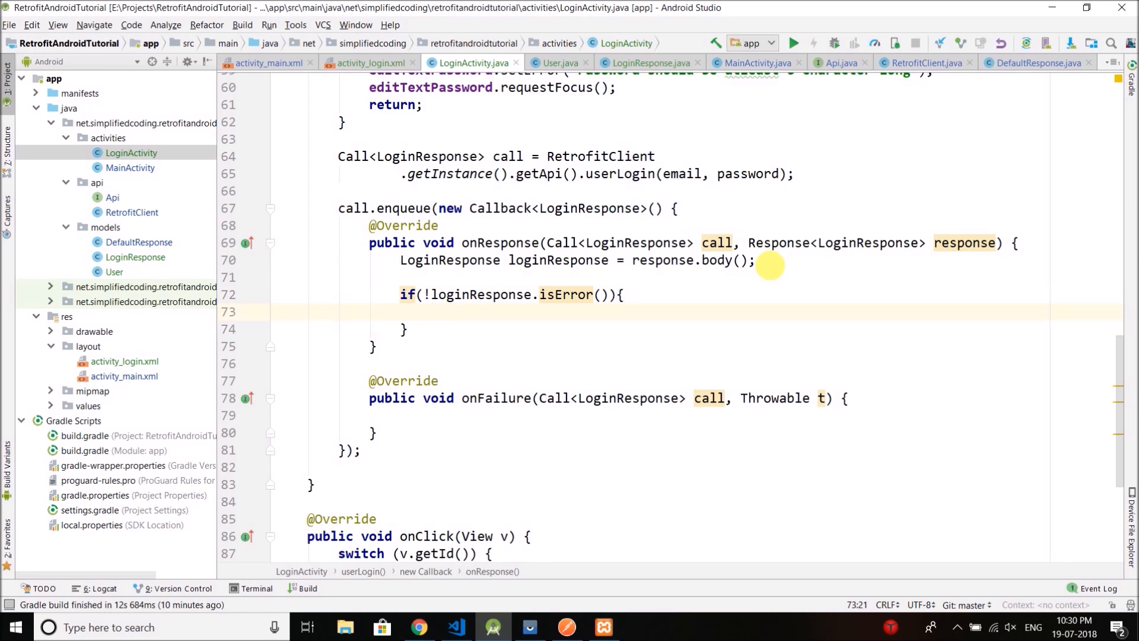
pyautogui.write('//proceed with the login')
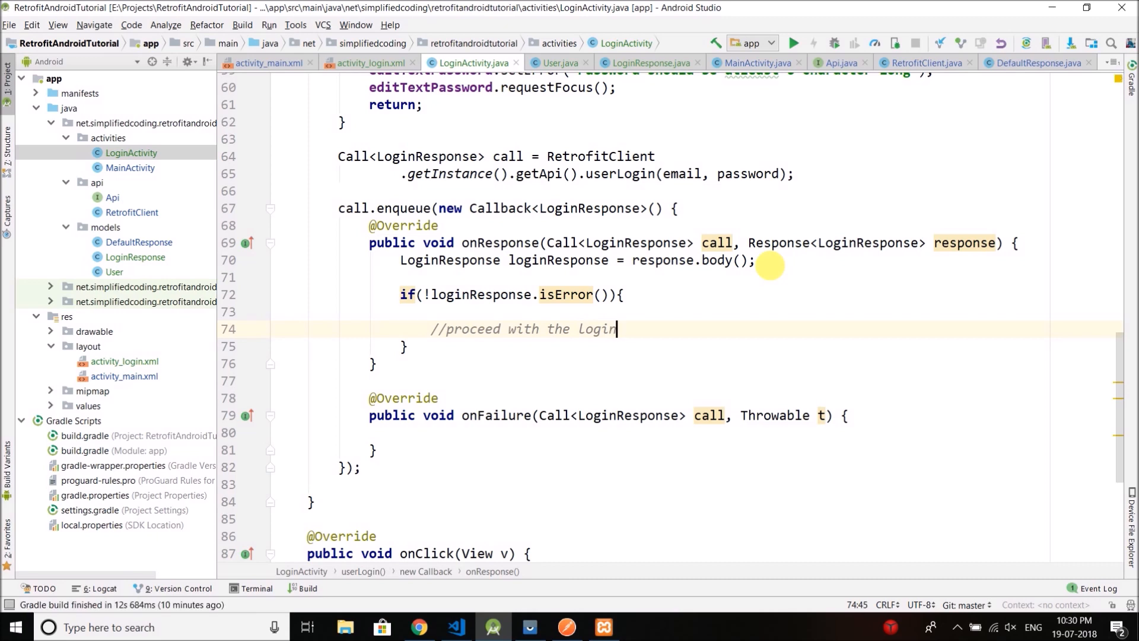
pyautogui.write('else{')
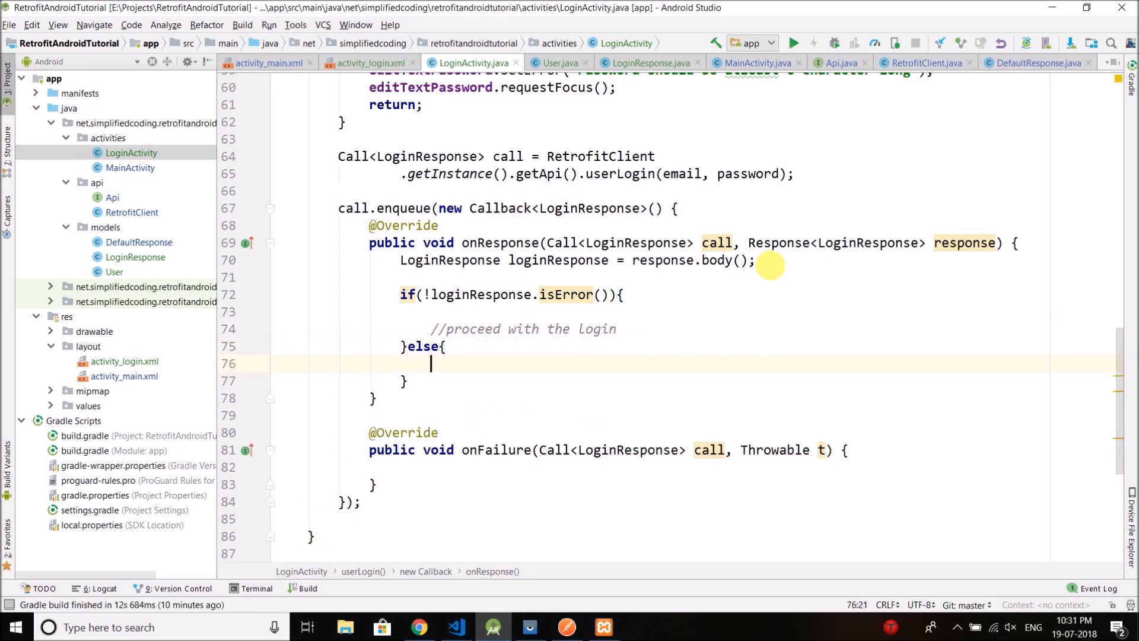
# In the else branch toast loginResponse.getMessage() with LENGTH_LONG on LoginActivity.
pyautogui.write('Toast.')
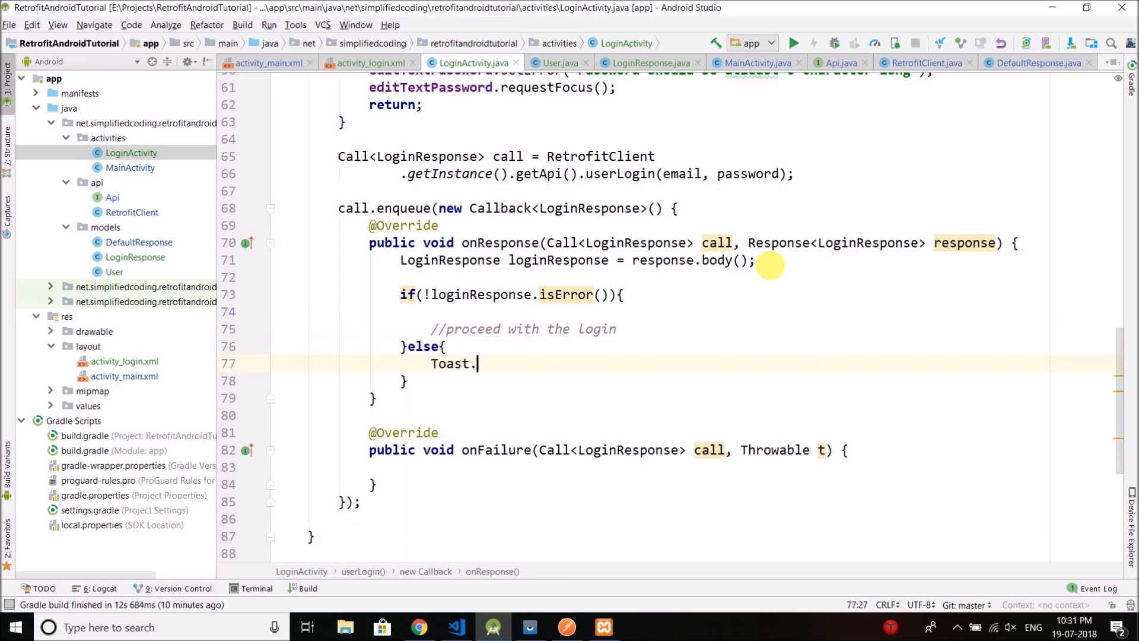
pyautogui.write('makeText(l')
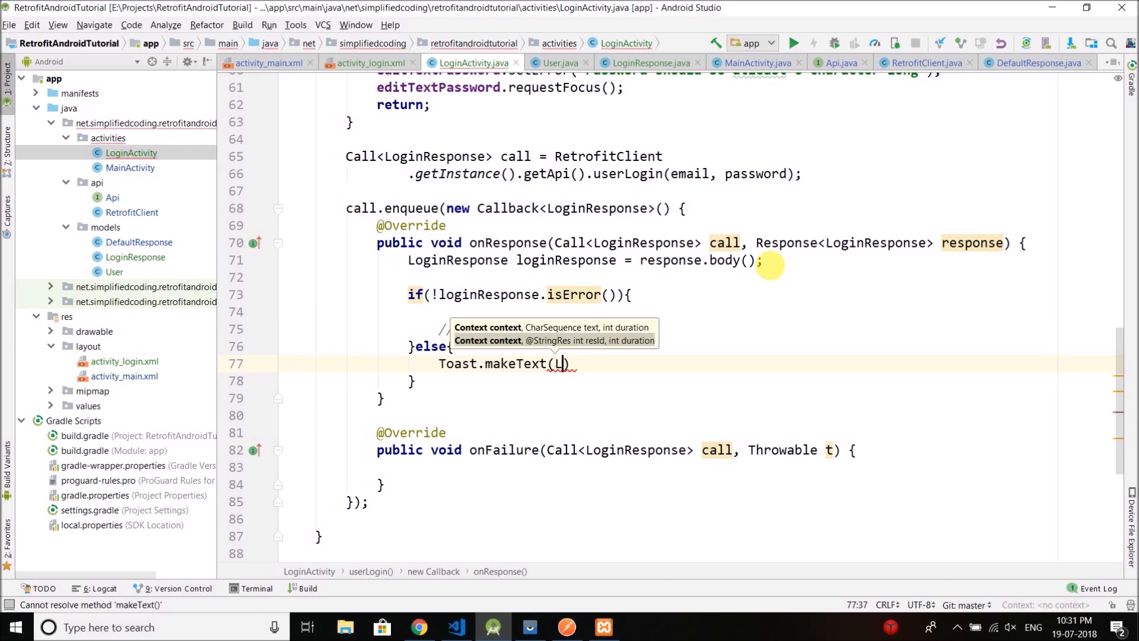
pyautogui.write('LoginActivity.this,')
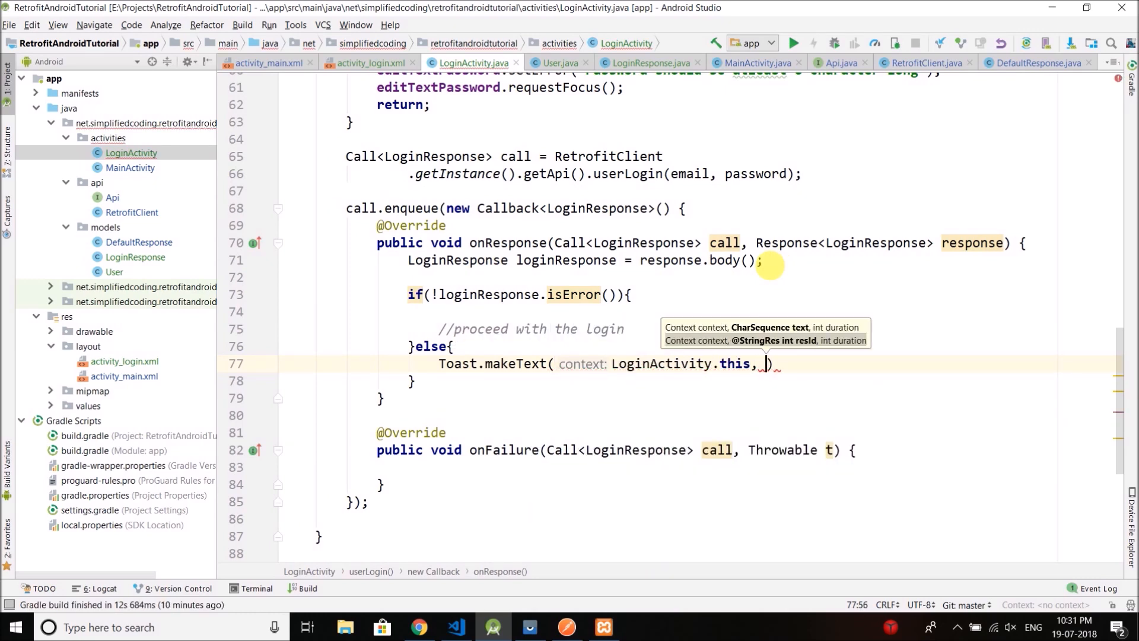
pyautogui.write('loginResponse.getMessage(')
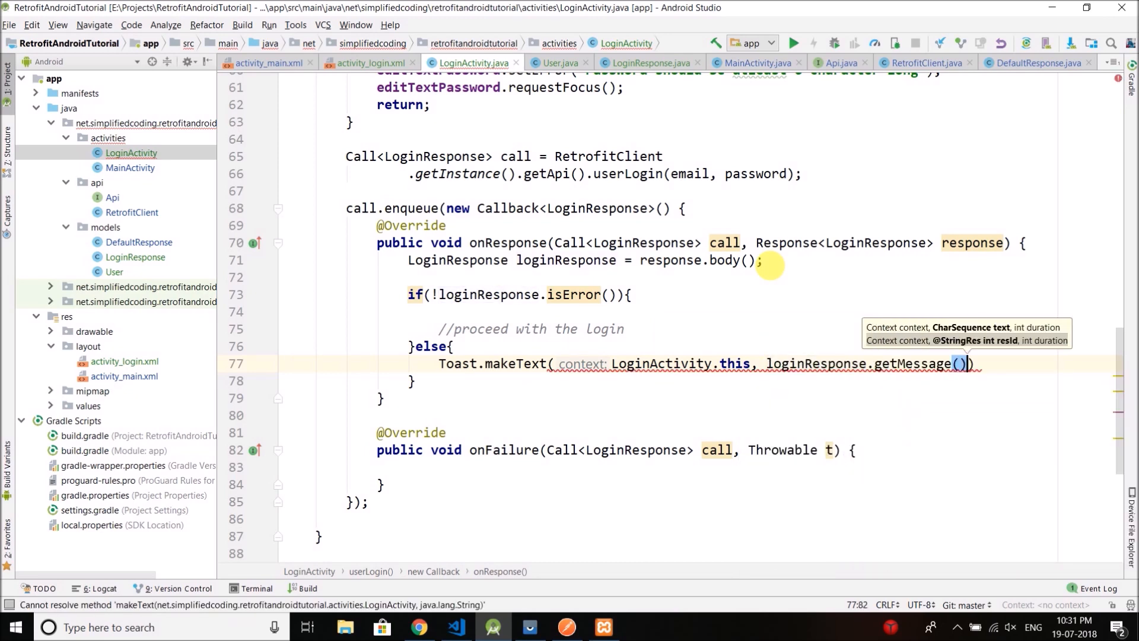
pyautogui.write(', L')
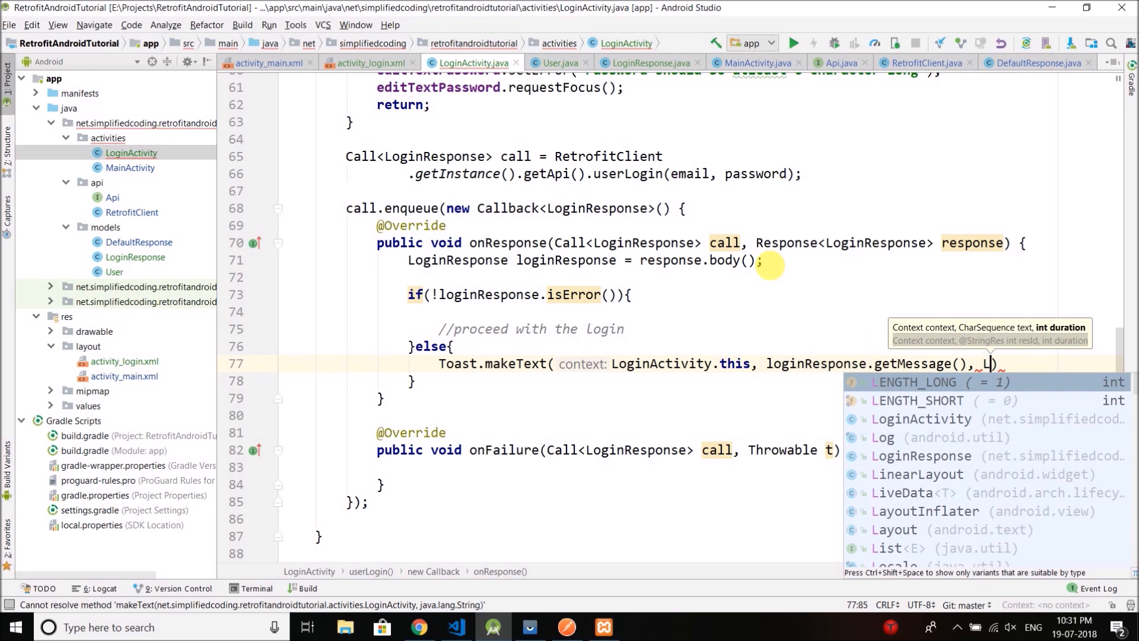
pyautogui.write('LENGTH_LONG).show();')
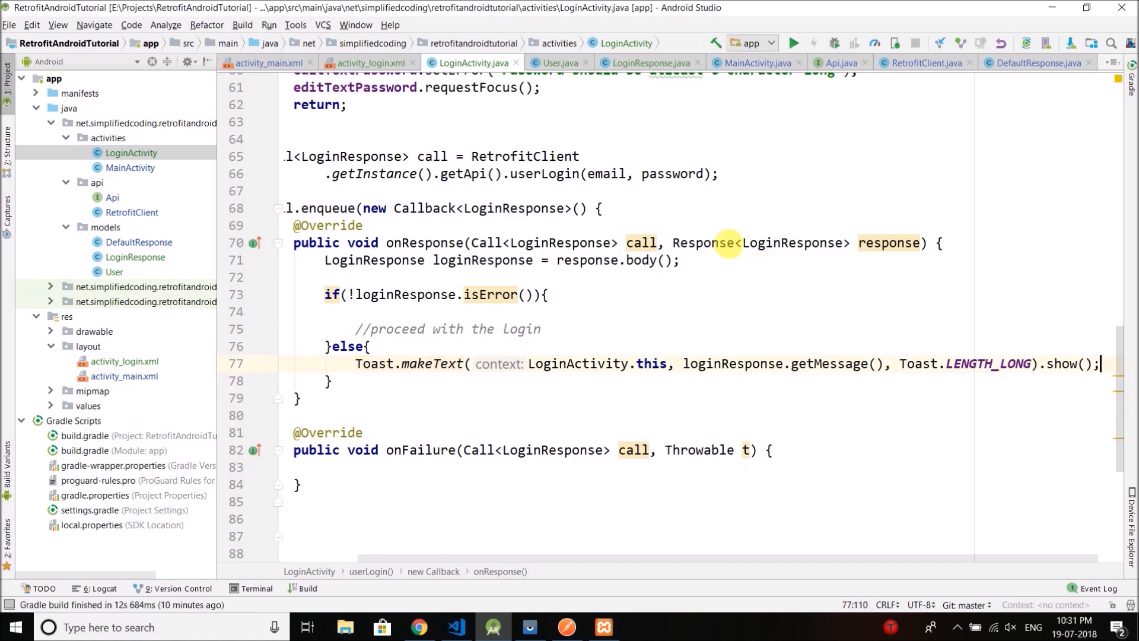
pyautogui.tripleClick(654, 363)
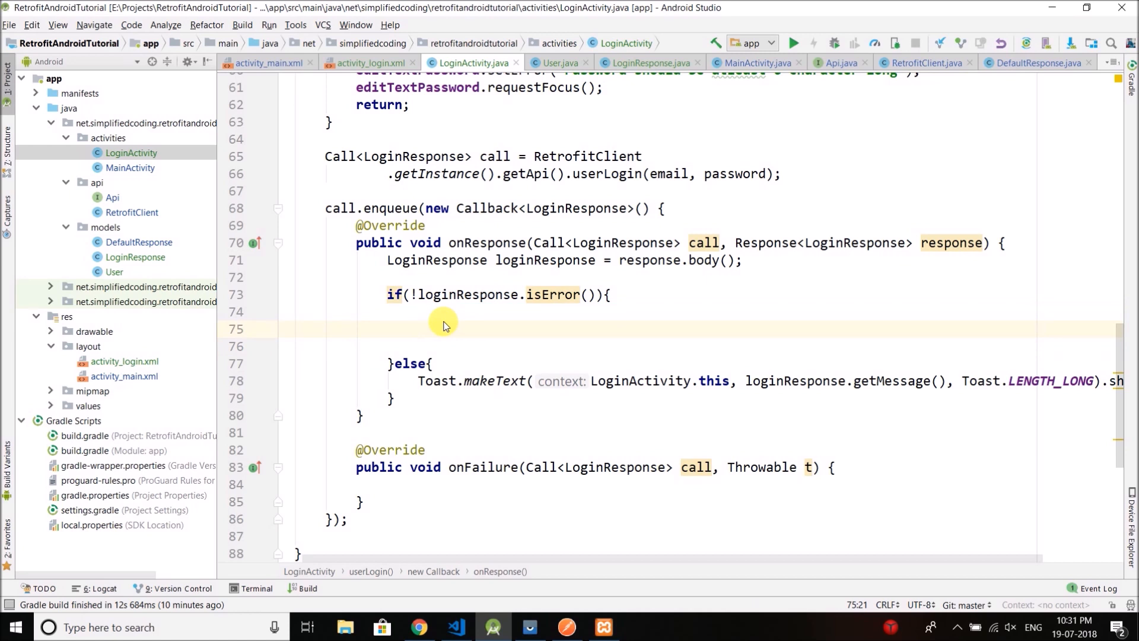
# Add //save user and //open profile comments in the success branch.
pyautogui.write('//save c')
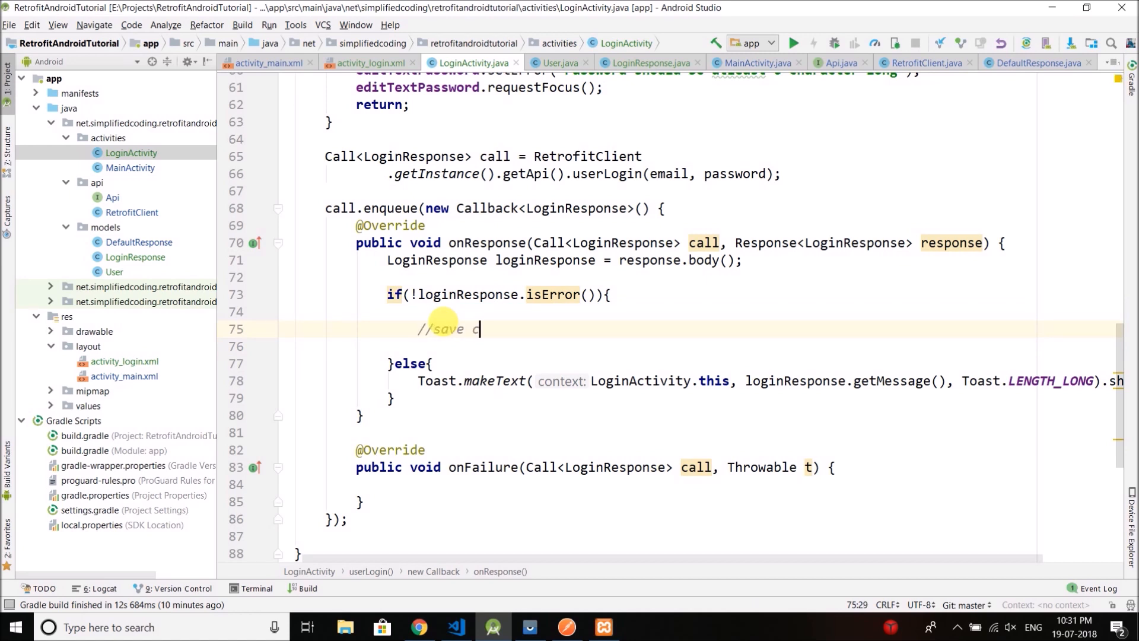
pyautogui.write('user')
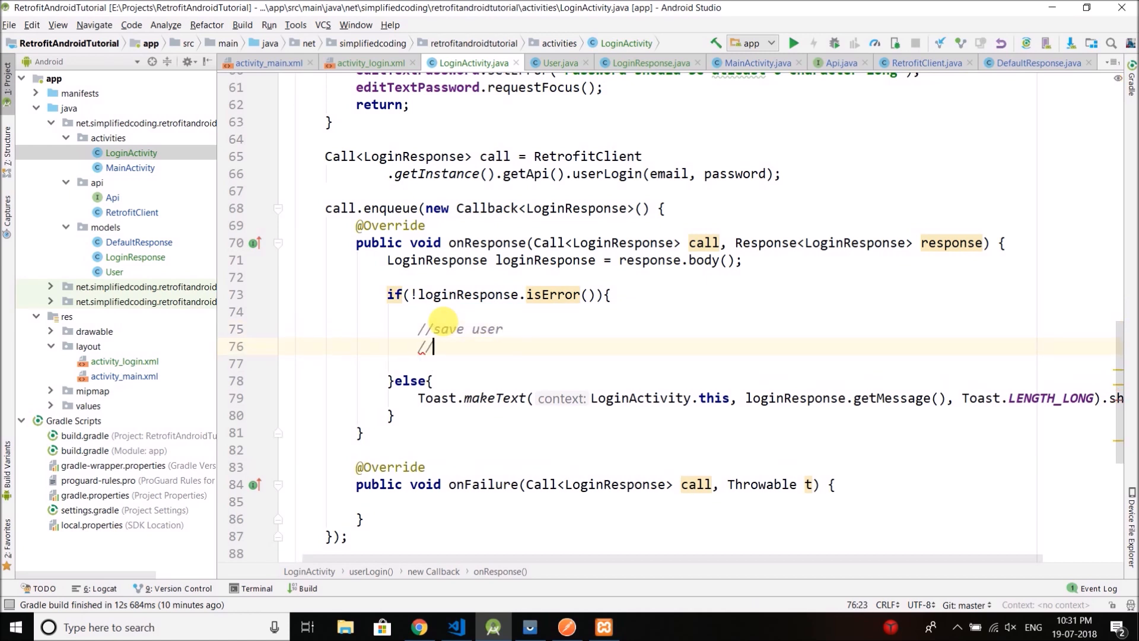
pyautogui.write('open profile')
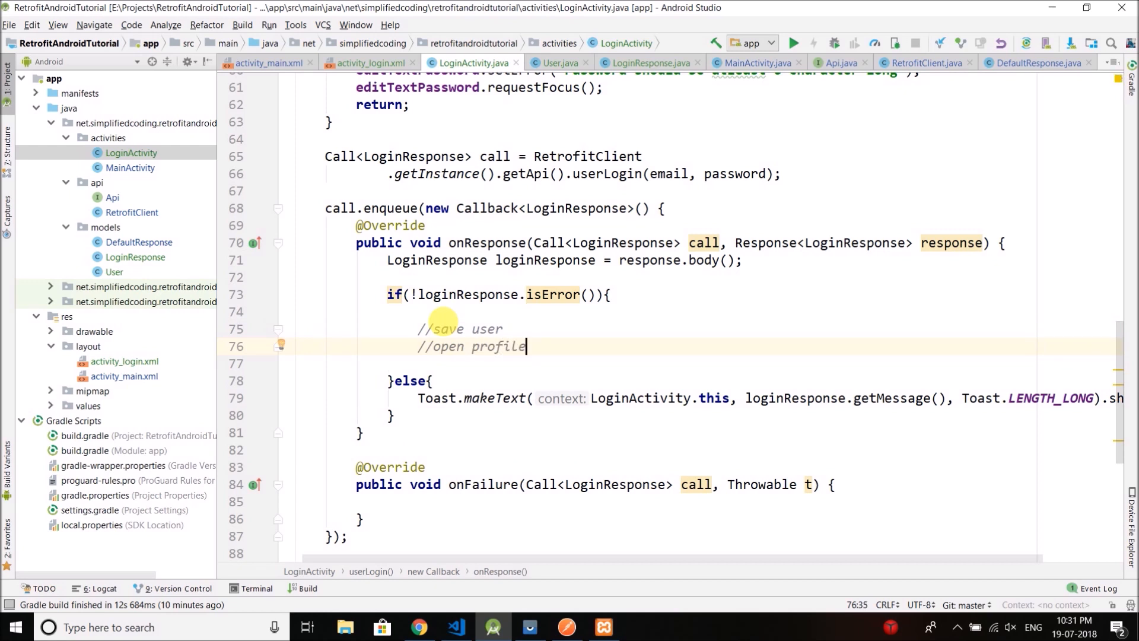
pyautogui.press('enter')
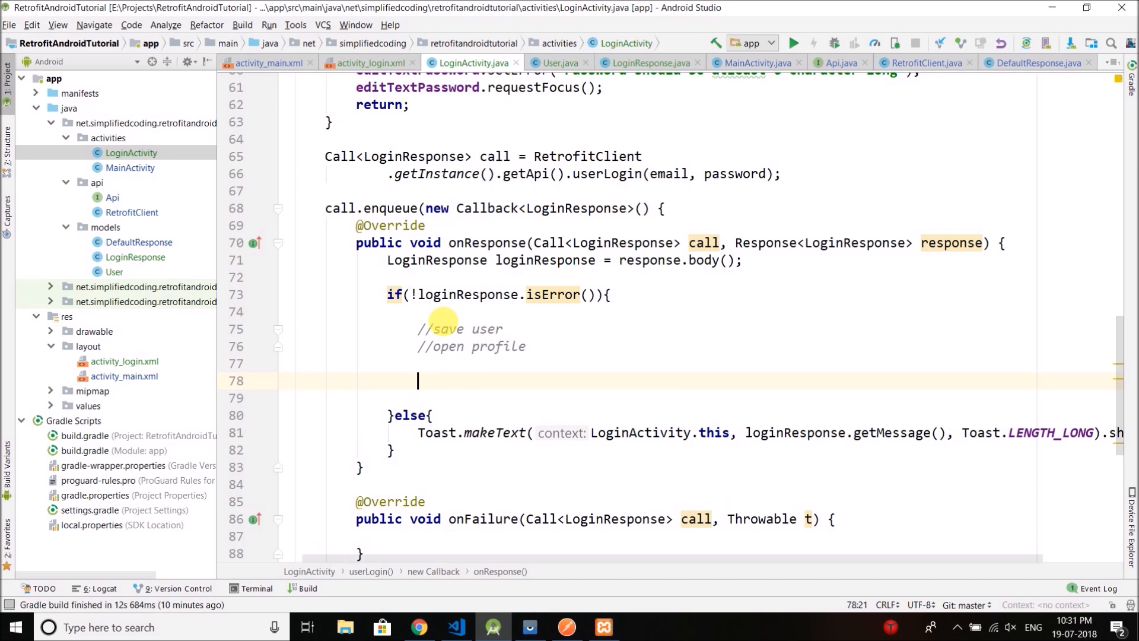
# Toast loginResponse.getMessage() on success and reformat the code with Ctrl+Alt+L.
pyautogui.write('Toast.makeText(')
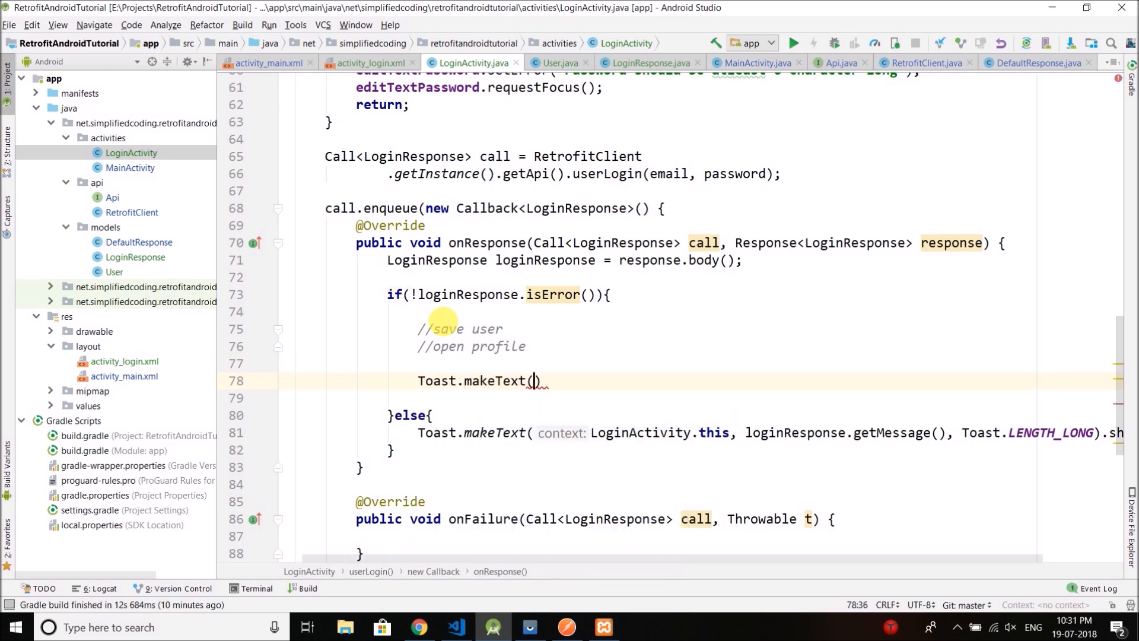
pyautogui.write('LoginActivity.this, l')
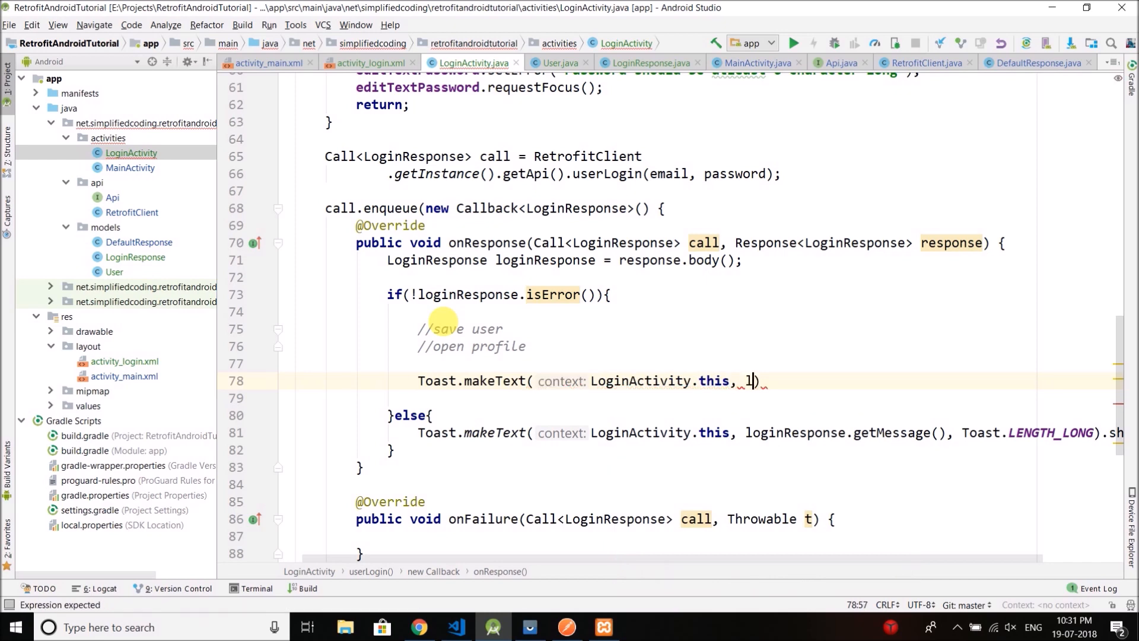
pyautogui.write('oginResponse.getMessage(')
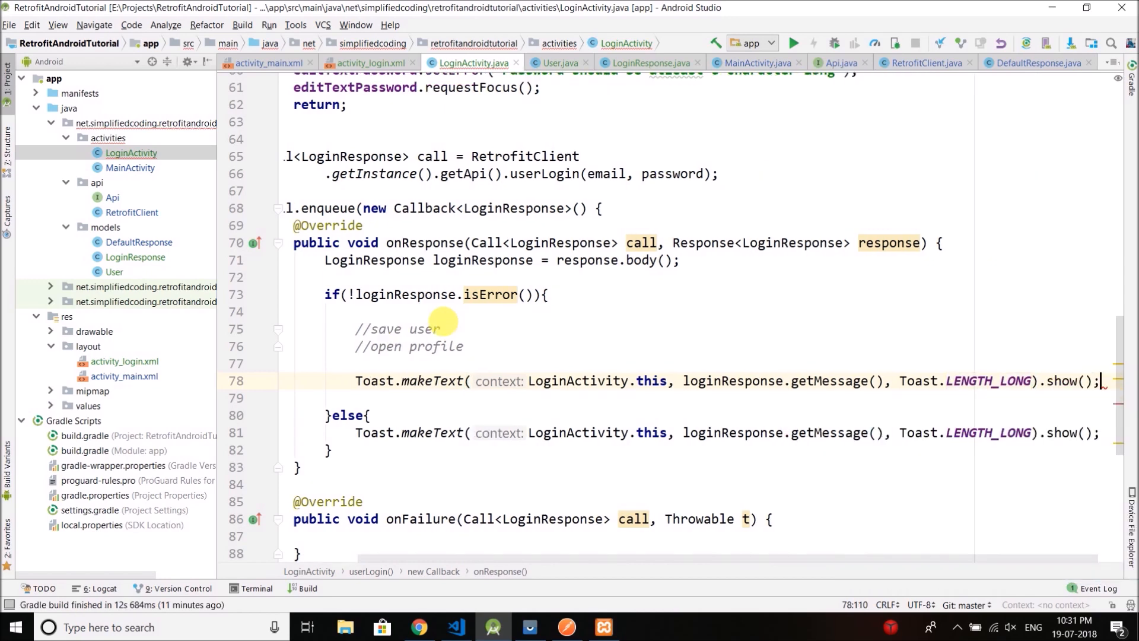
pyautogui.press('ctrl+alt+l')
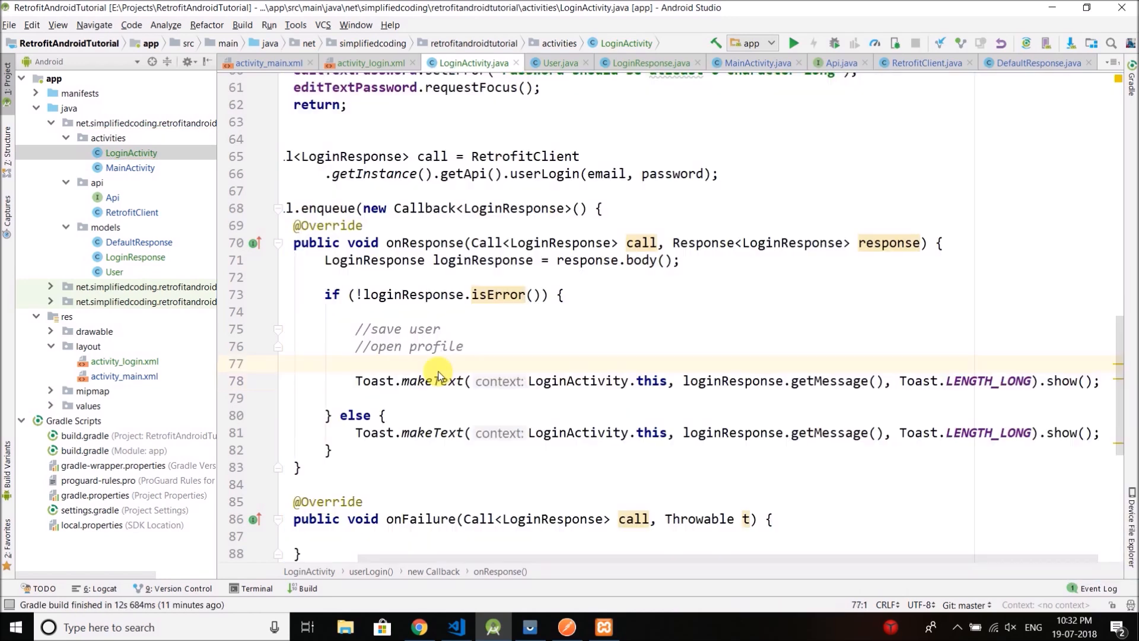
pyautogui.scroll(-3)
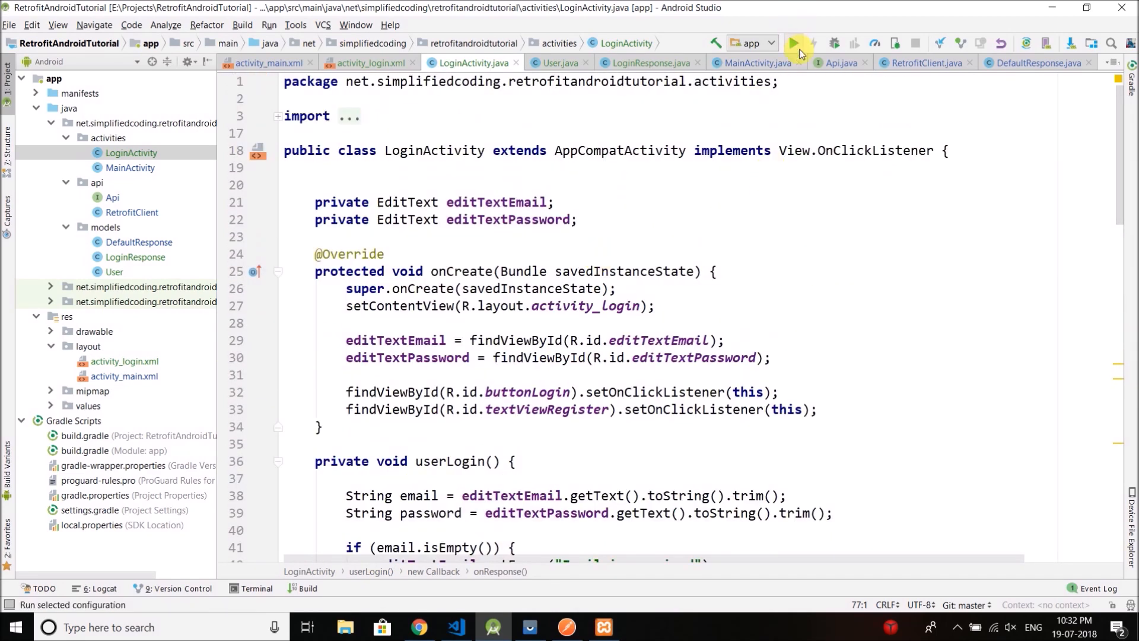
# In MainActivity's textViewLogin case add startActivity(new Intent(this, LoginActivity.class)) and run the app.
pyautogui.click(793, 43)
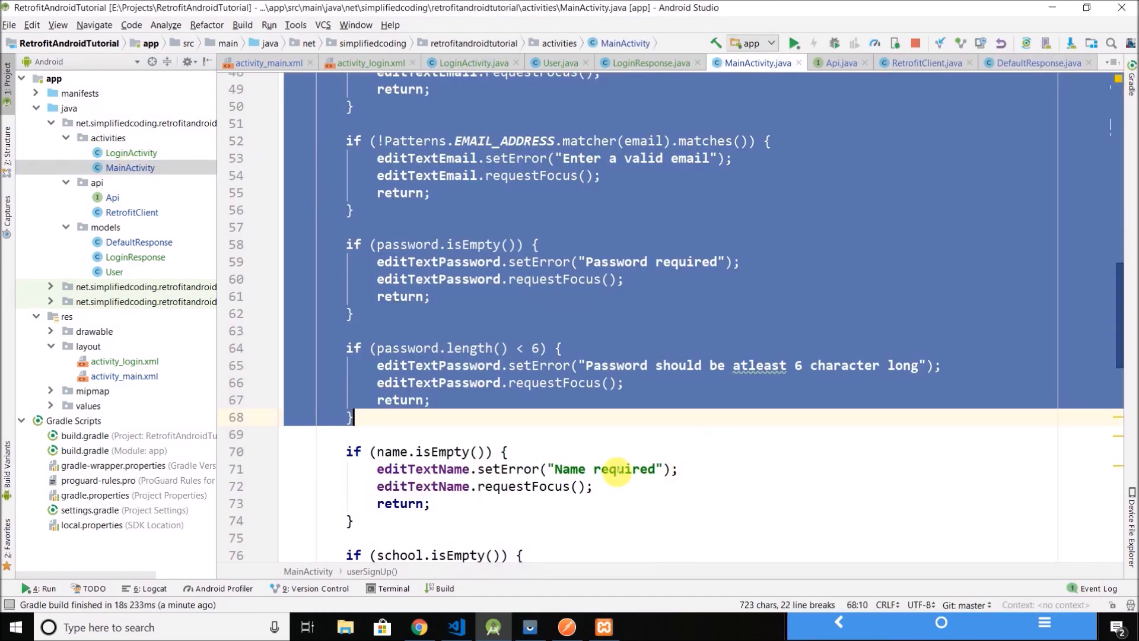
pyautogui.scroll(-3)
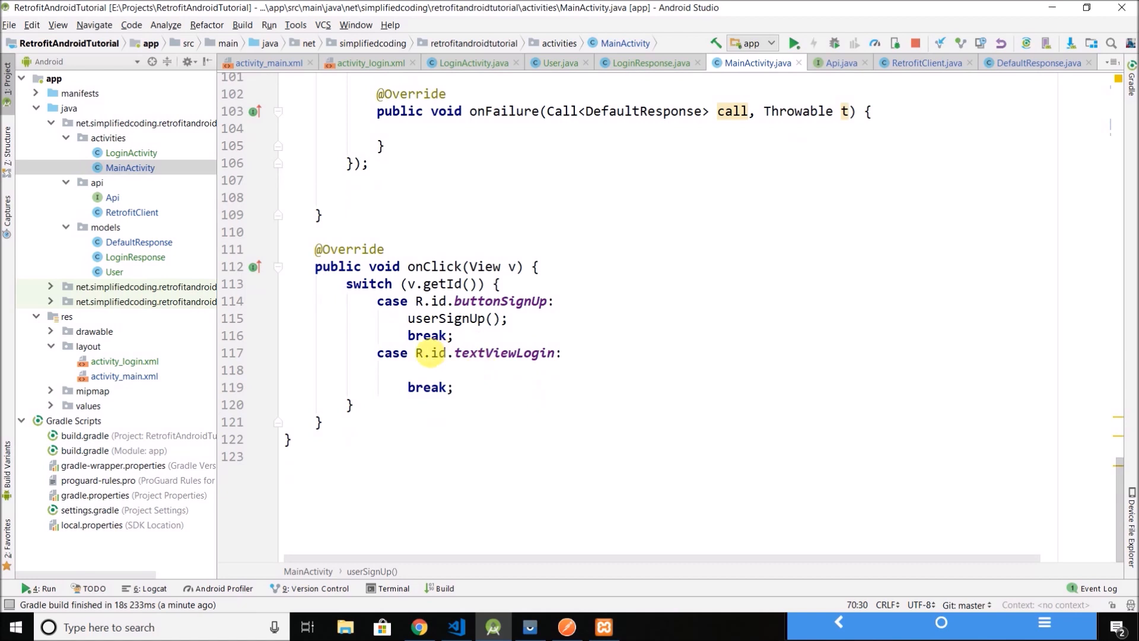
pyautogui.click(291, 370)
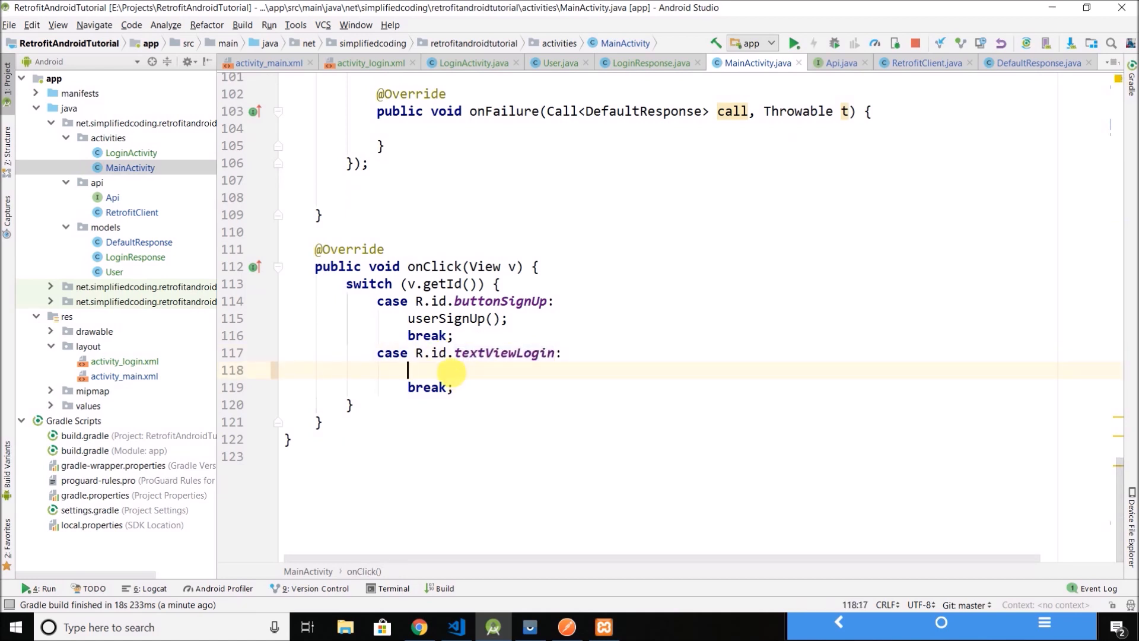
pyautogui.write('startActivity();')
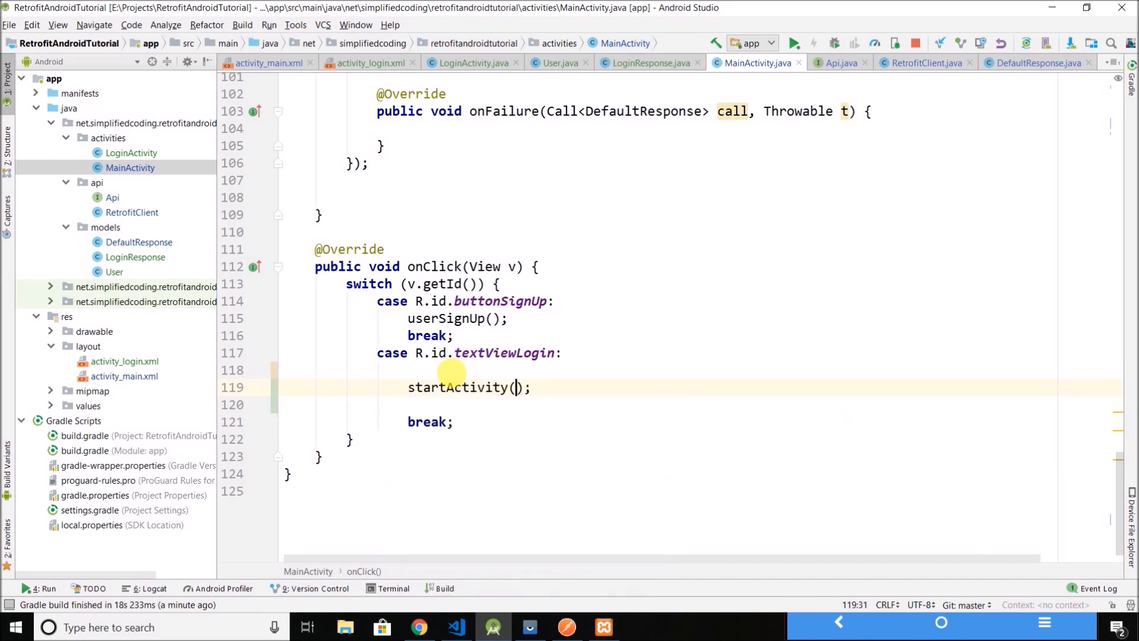
pyautogui.write('new Intent(t')
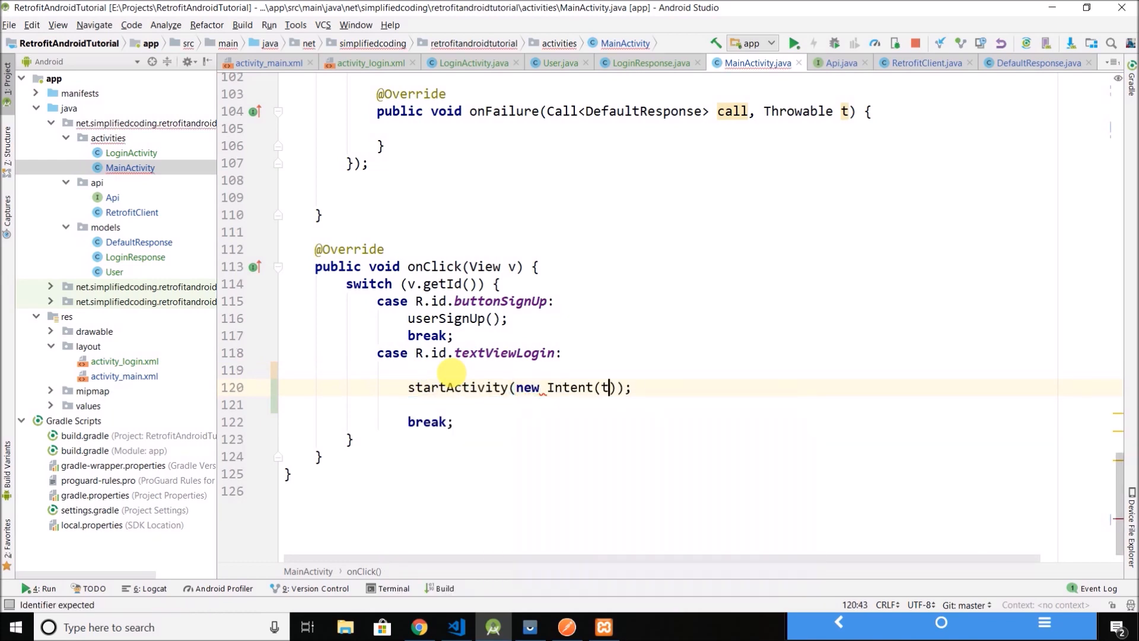
pyautogui.write('his, LoginActivity.class')
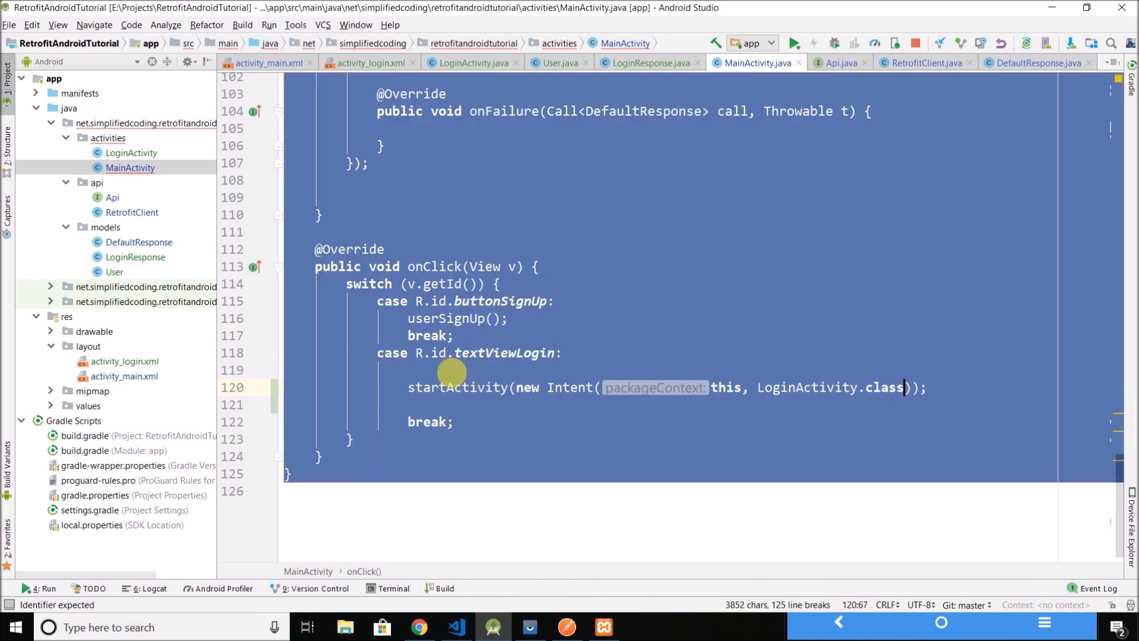
pyautogui.click(793, 43)
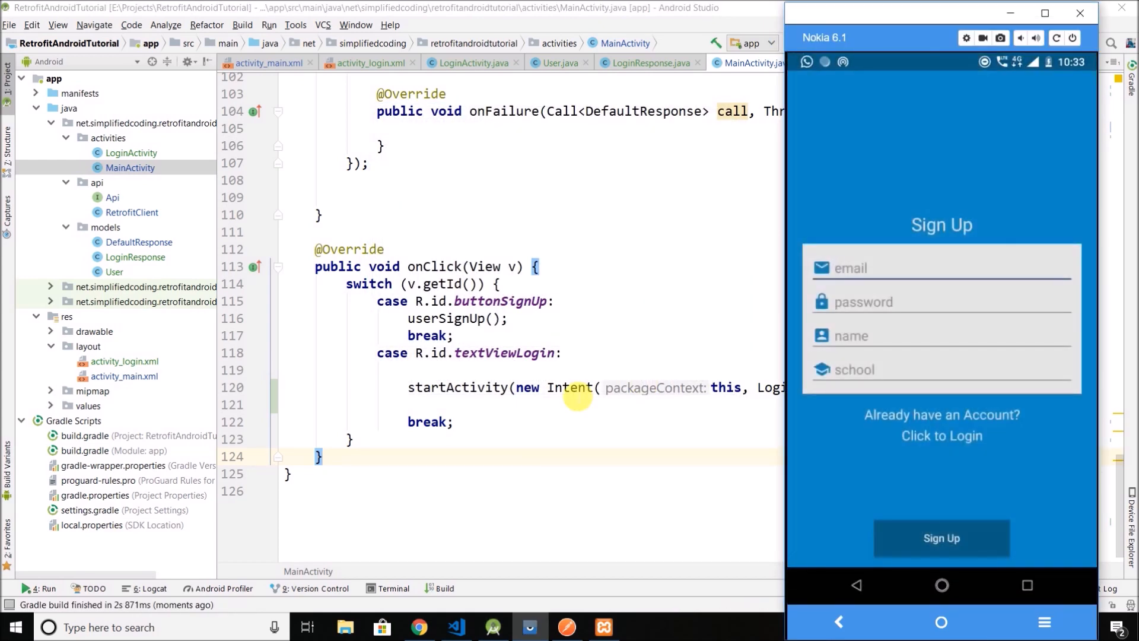
# On the phone mirror open the Login screen and enter the saved email and password.
pyautogui.click(941, 435)
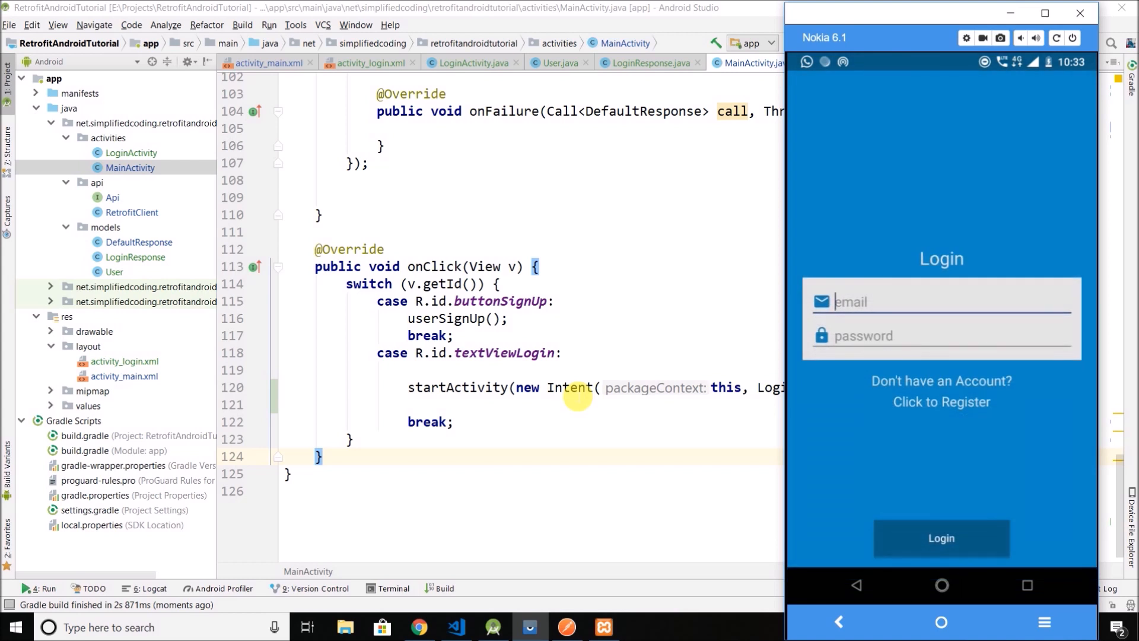
pyautogui.click(940, 301)
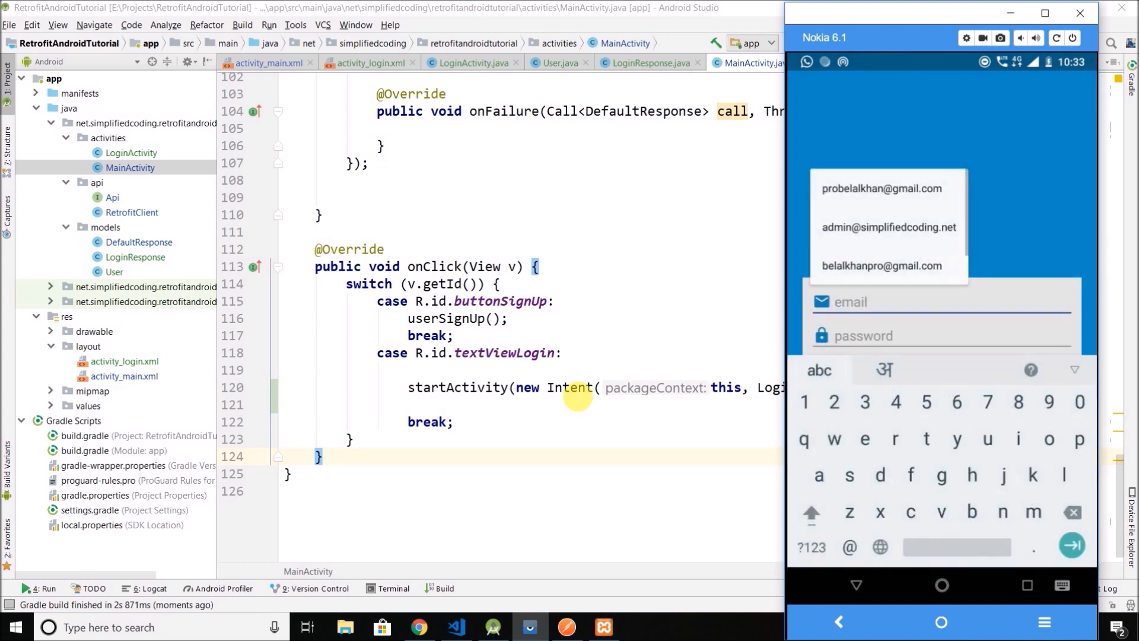
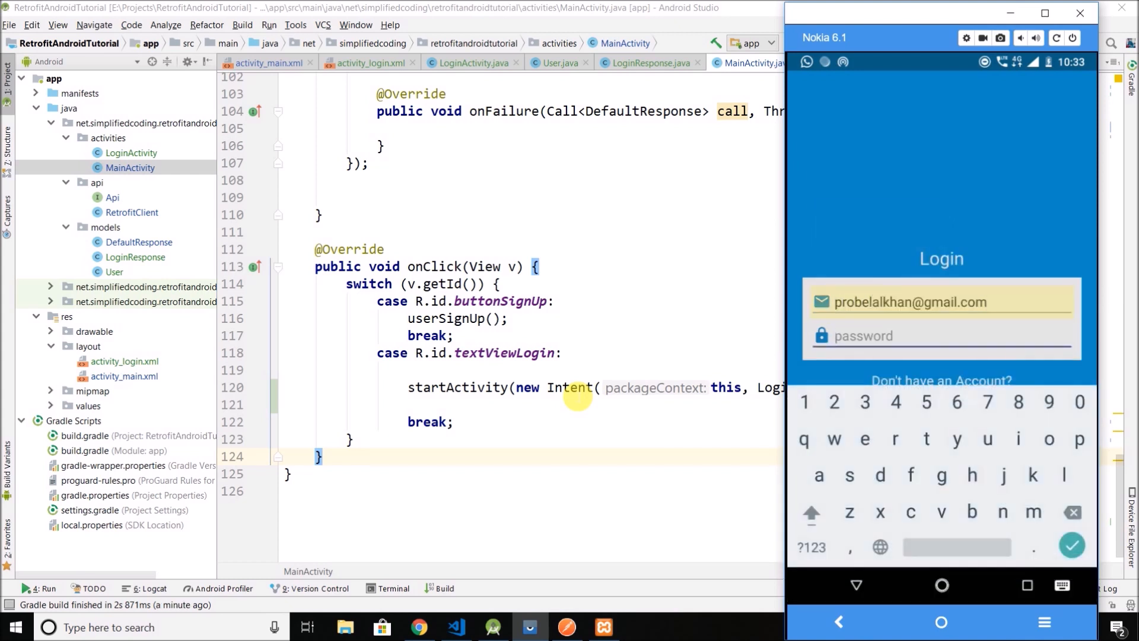
pyautogui.click(956, 402)
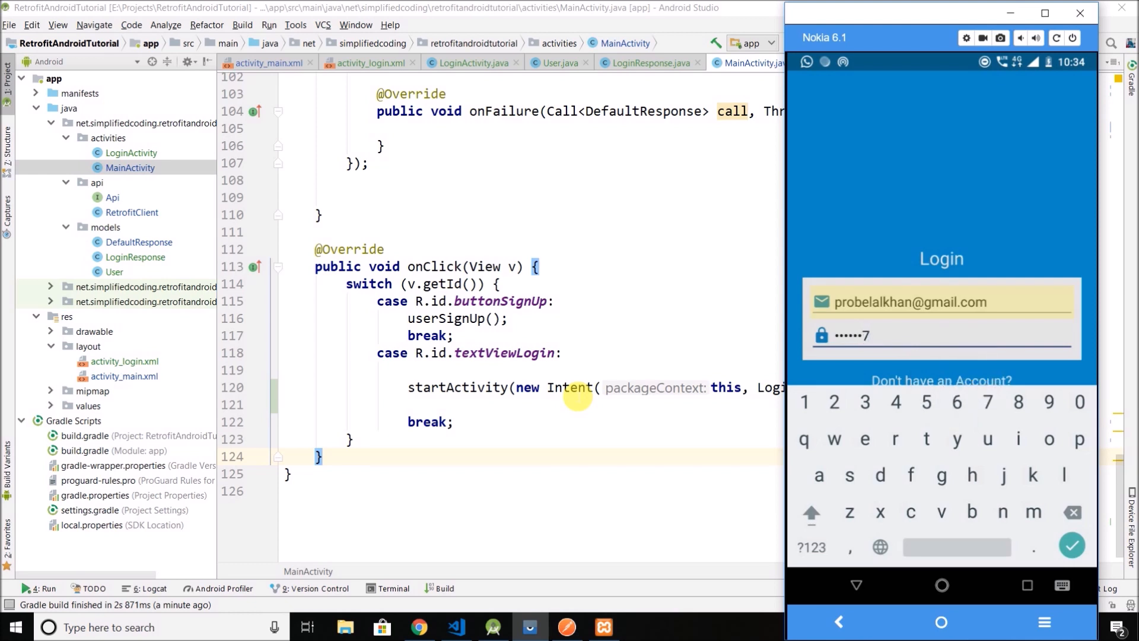
pyautogui.click(1071, 544)
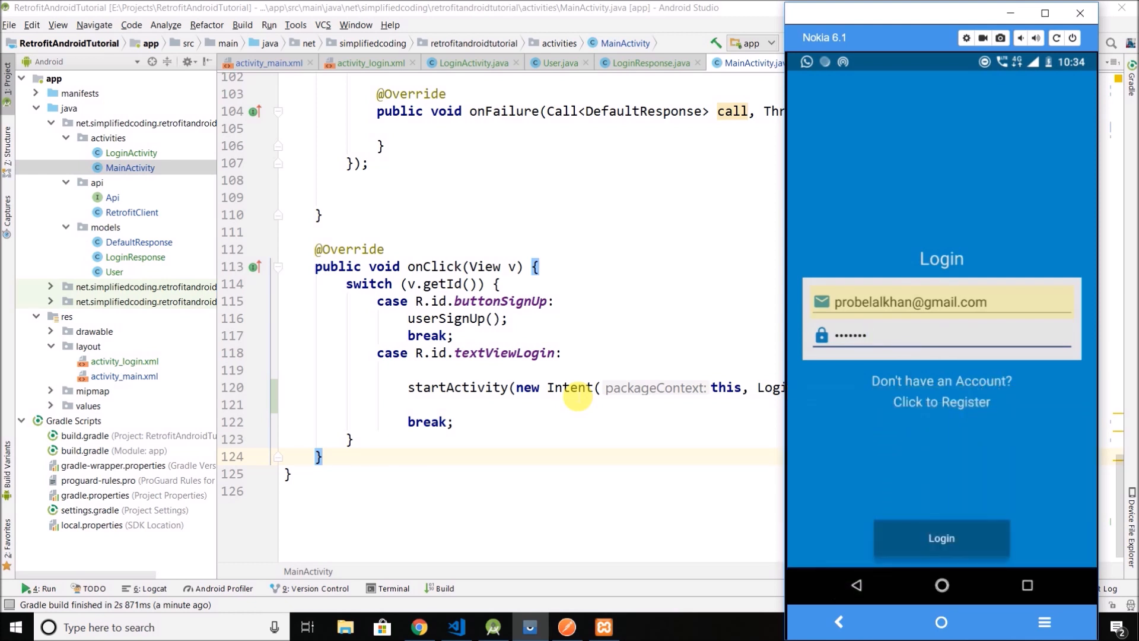
# Tap the Login button to submit the credentials, retrying the submission.
pyautogui.click(940, 537)
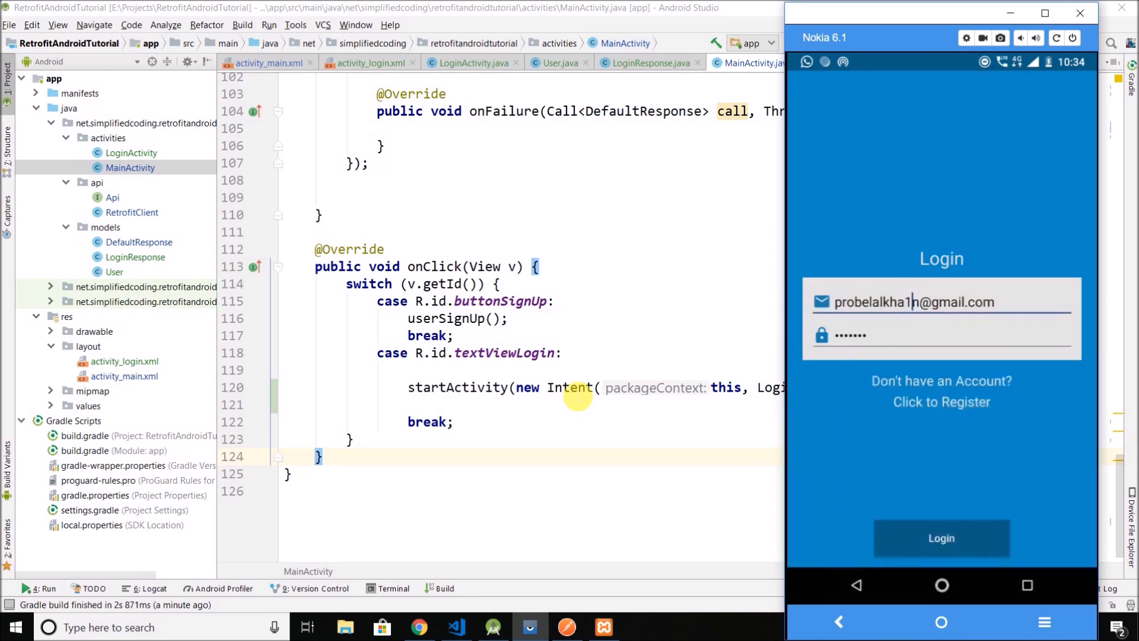
pyautogui.click(941, 537)
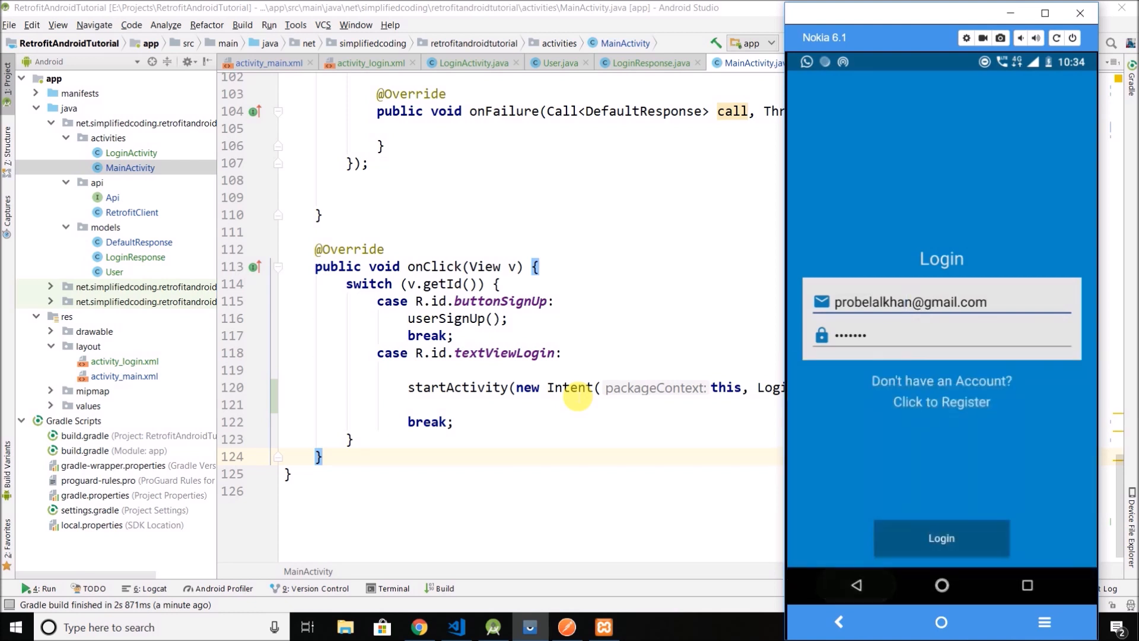
pyautogui.click(937, 334)
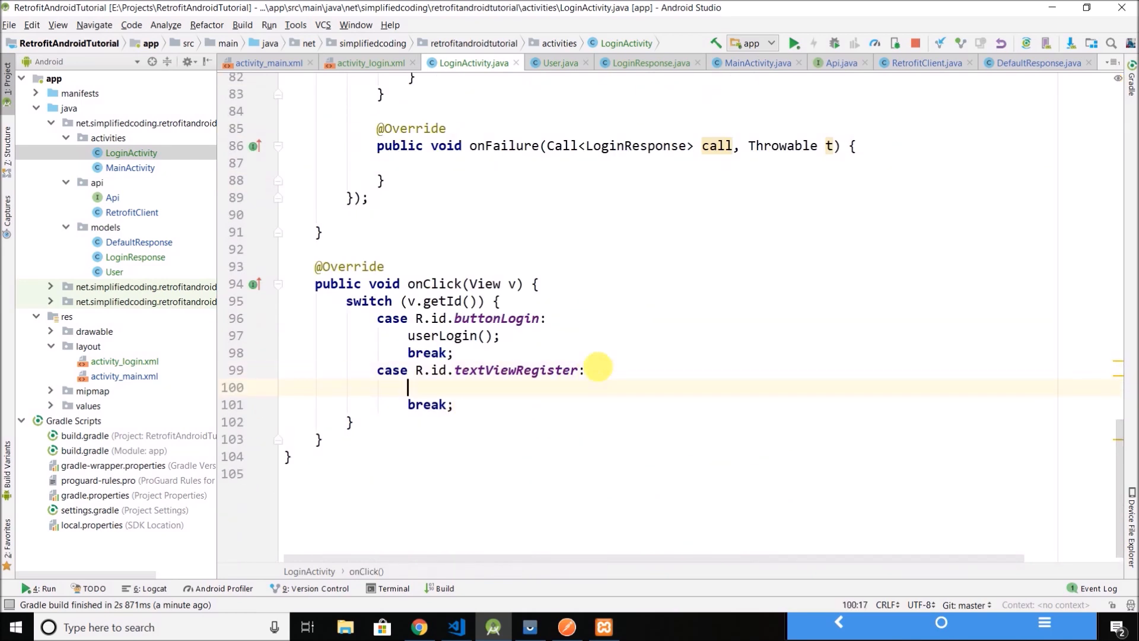
# In the textViewRegister case add startActivity(new Intent(this, MainActivity.class)).
pyautogui.write('startActivity(new Intent(this, LoginActivity.class));')
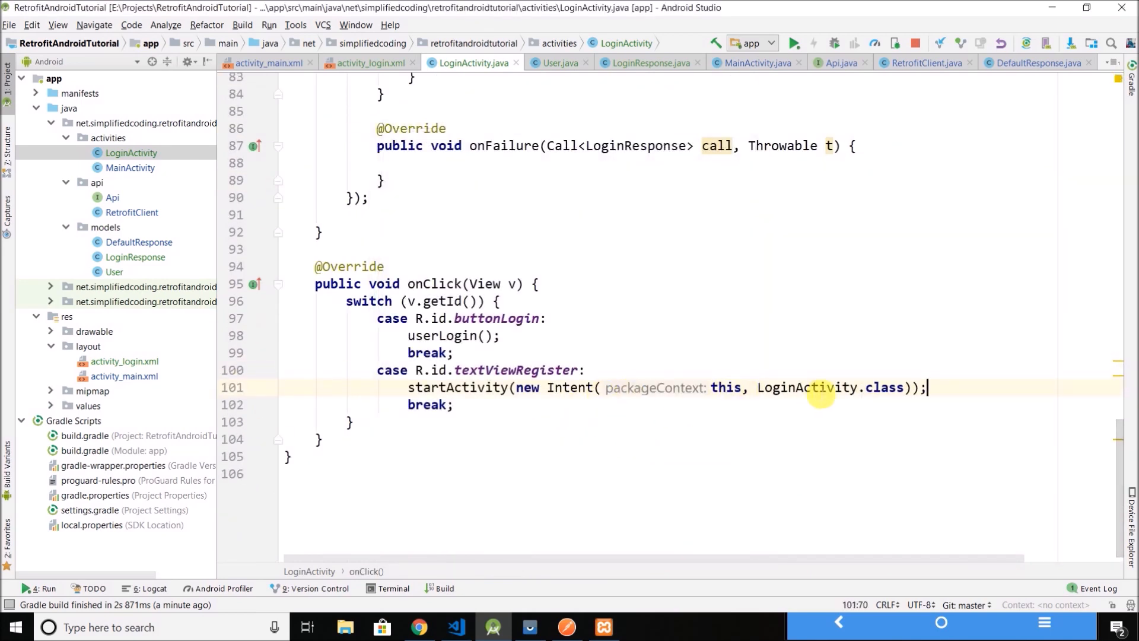
pyautogui.write('Main')
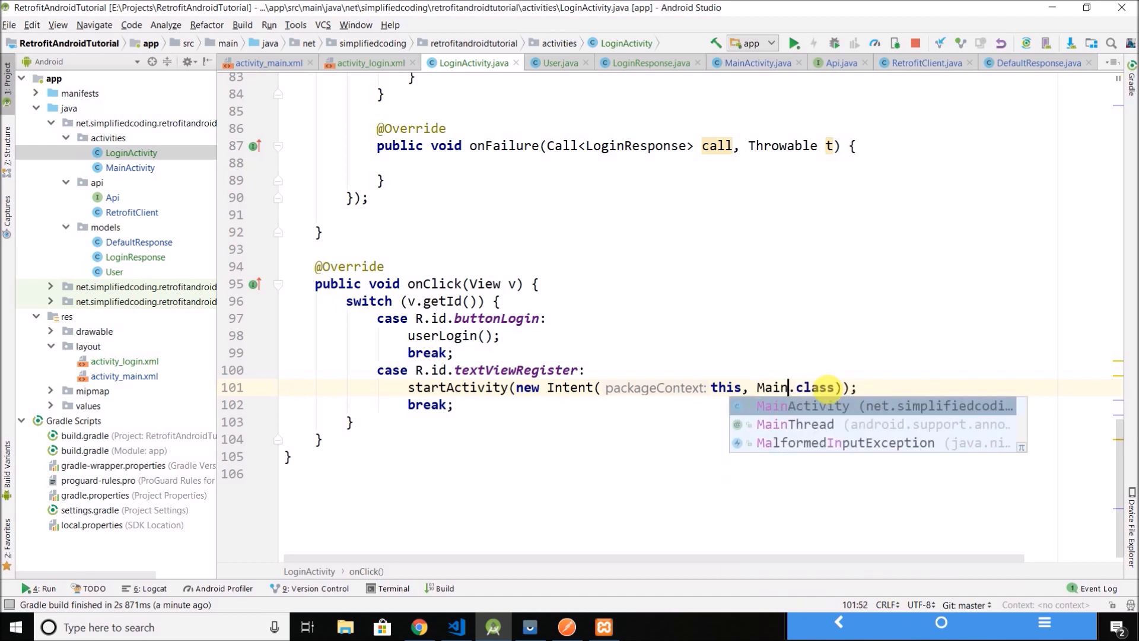